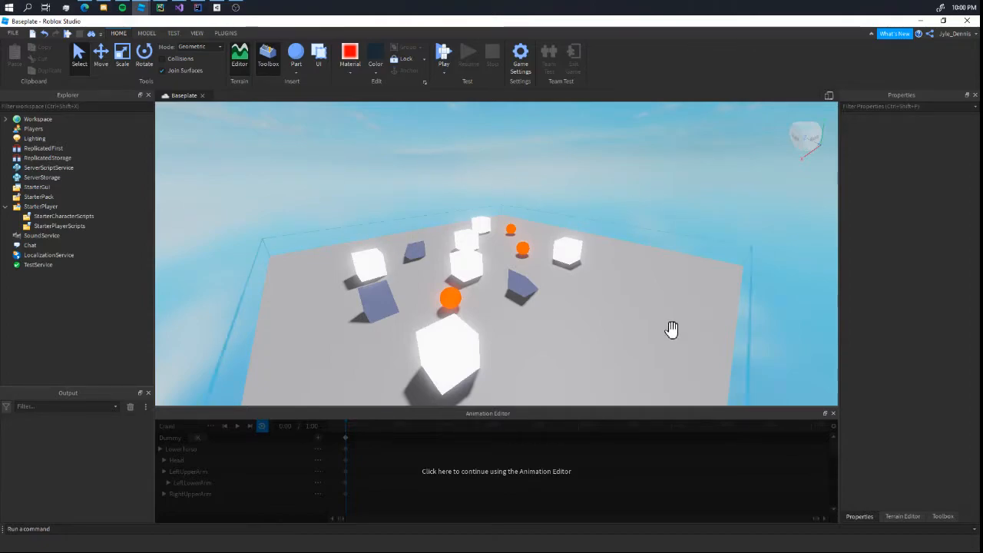
mouse_move(534, 246)
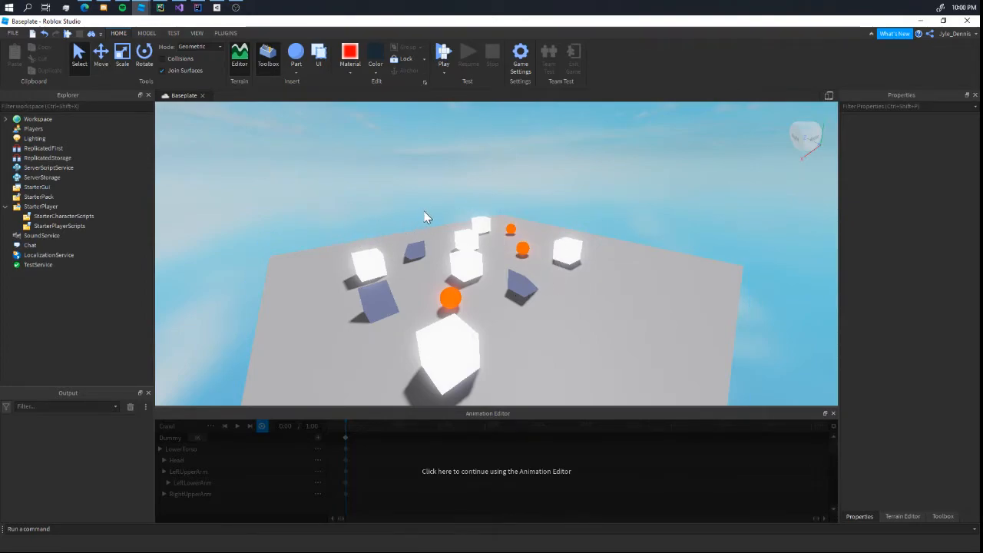
mouse_move(65, 216)
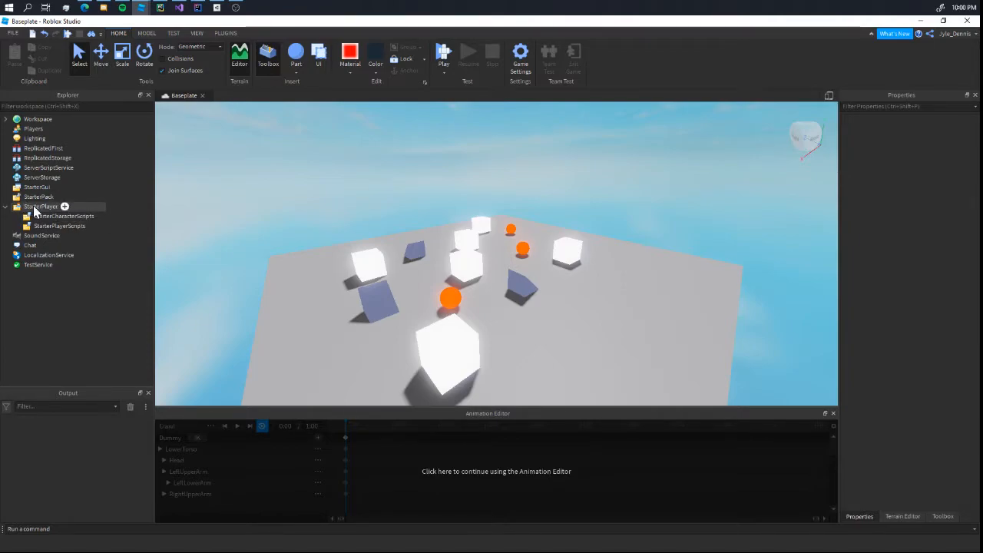
- Insert a LocalScript declaring player, character and UIS = GetService("UserInputService")
left_click(41, 206)
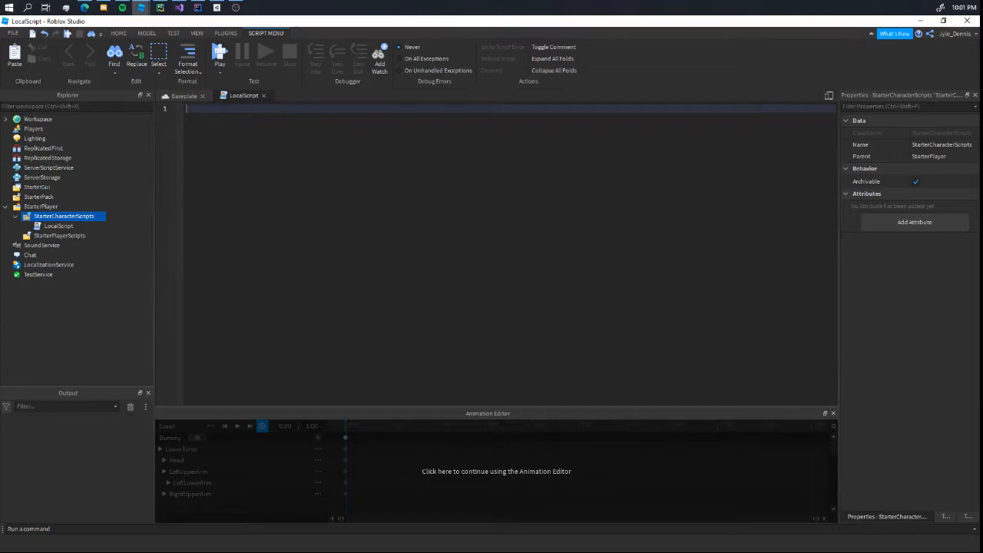
type("local player = game.Players.LocalPlayer")
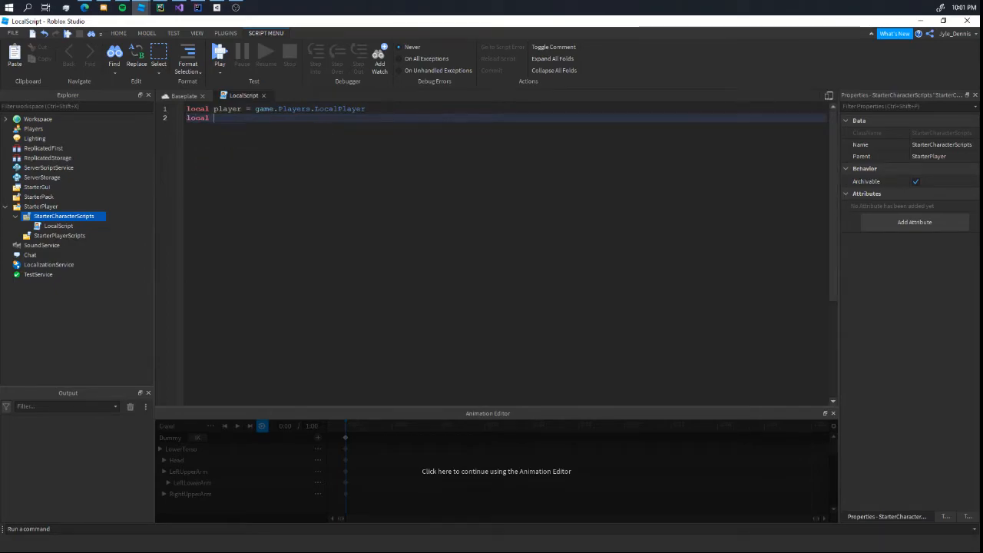
type("character = ga")
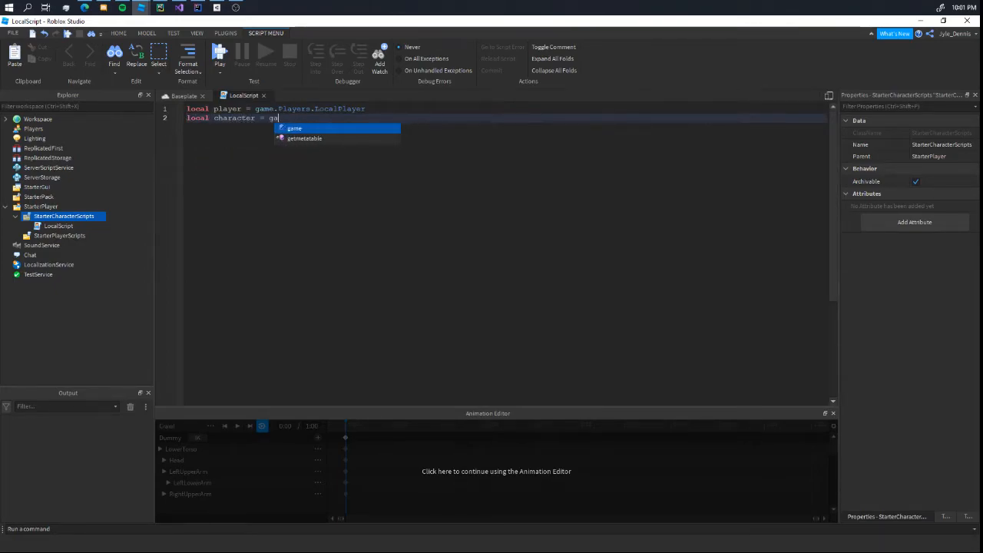
type("player.Char")
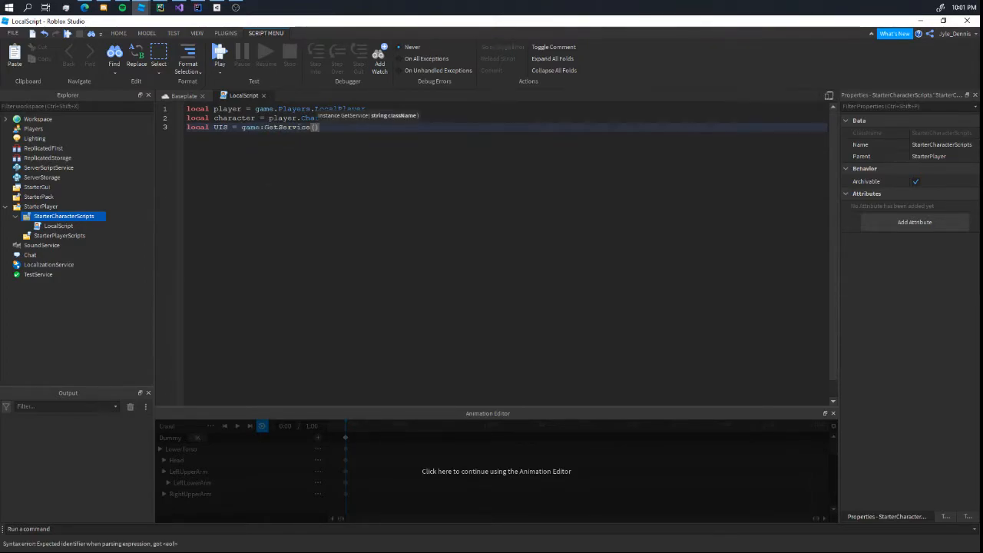
type("\"User\"")
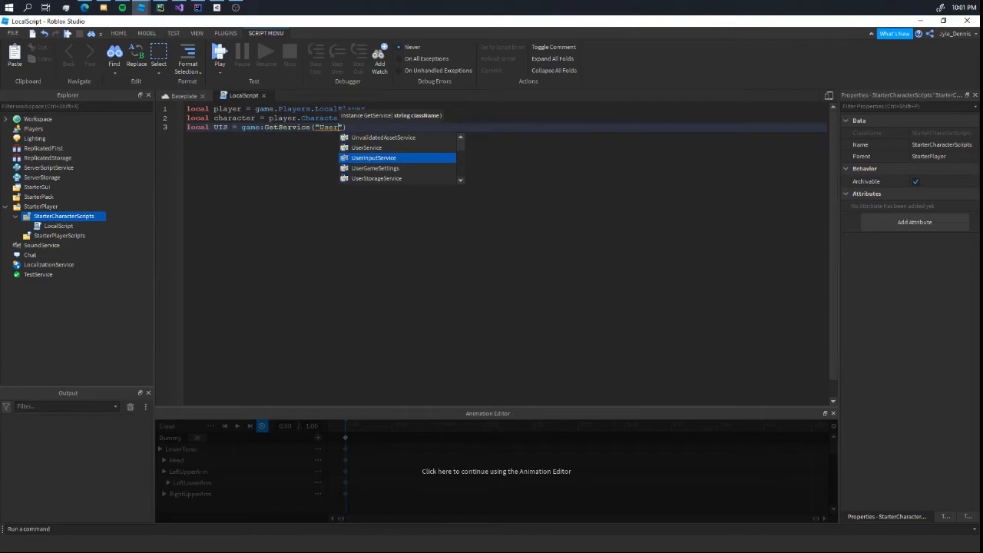
type("UserInputService")
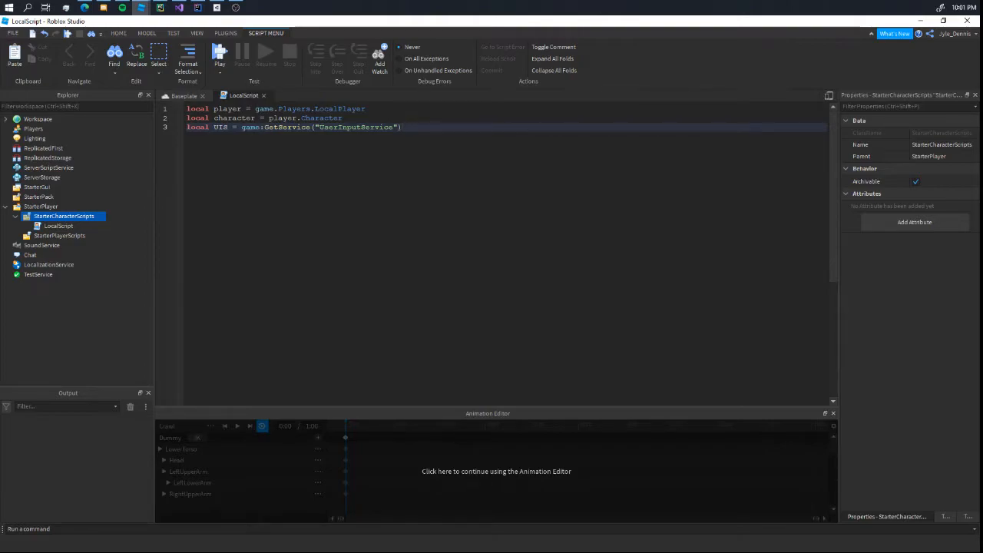
double_click(358, 127)
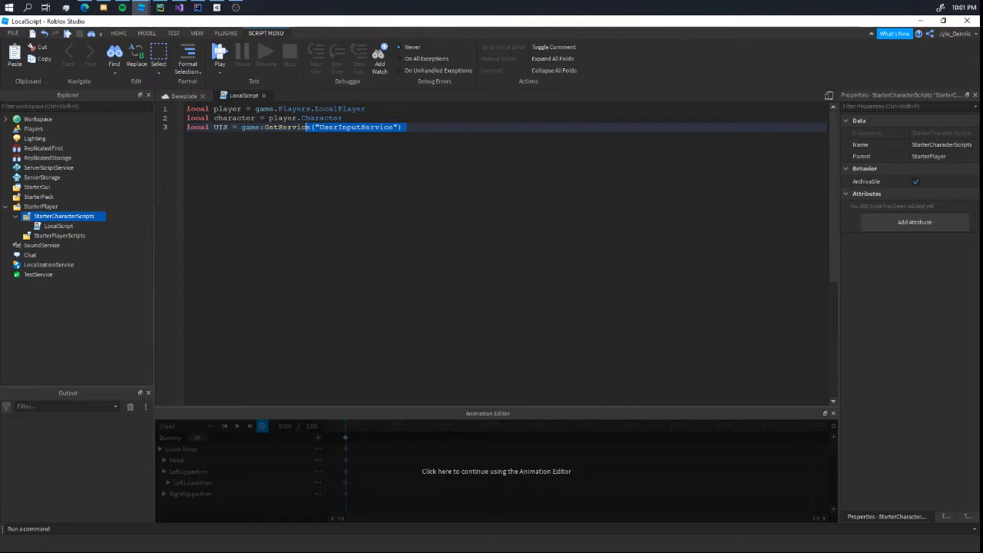
left_click(406, 127)
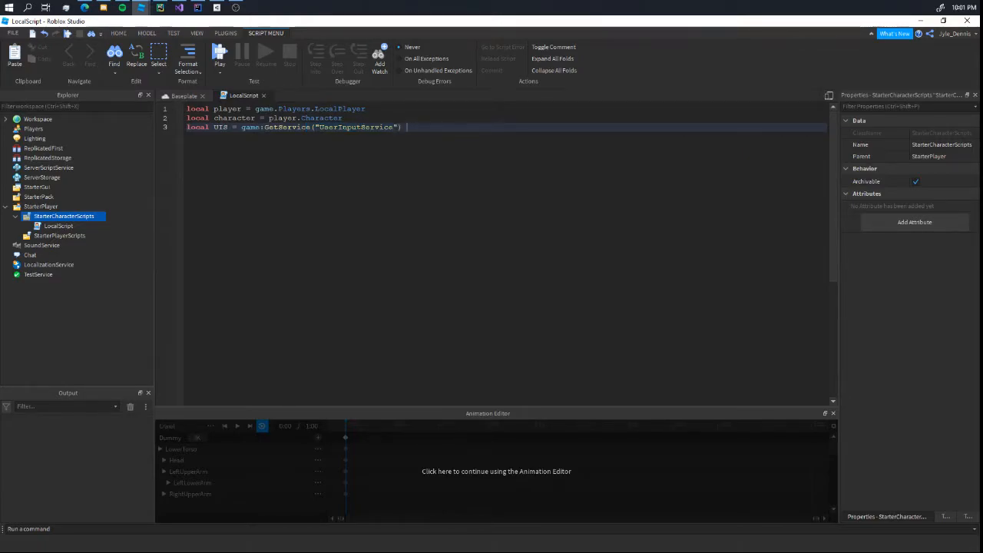
key("Enter")
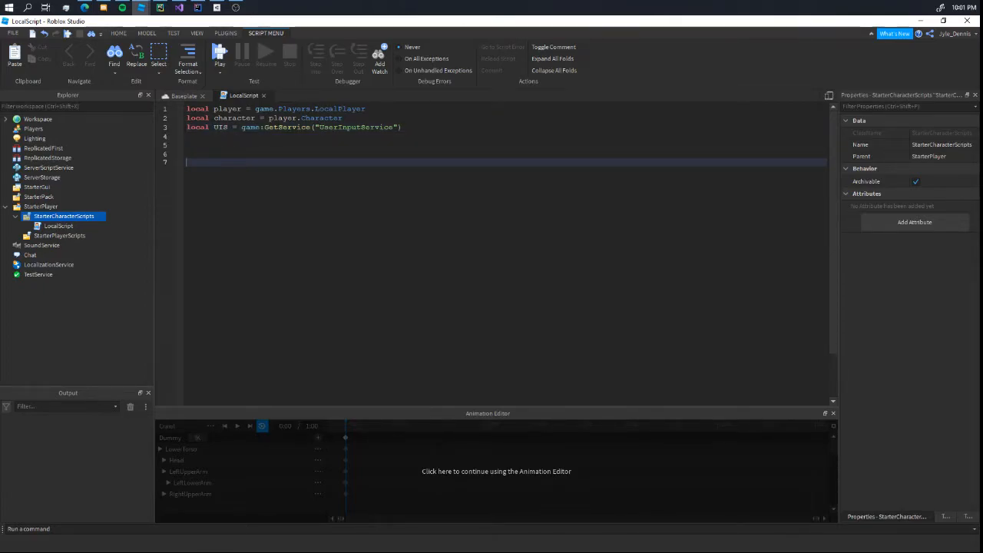
- Write UIS.InputBegan:Connect(input, isTyping) and start a UIS.InputEnded line beneath it
type("UIS.")
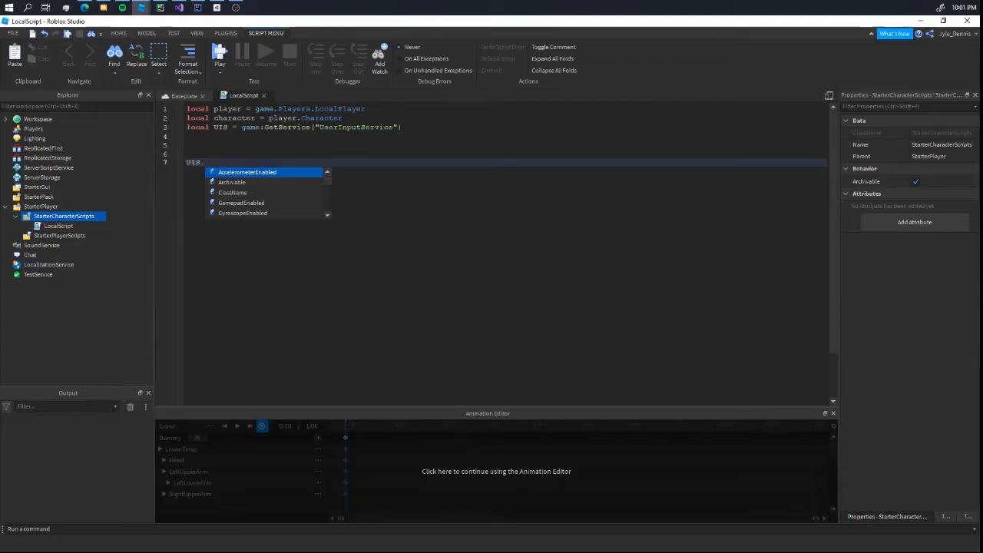
type("InputBegan")
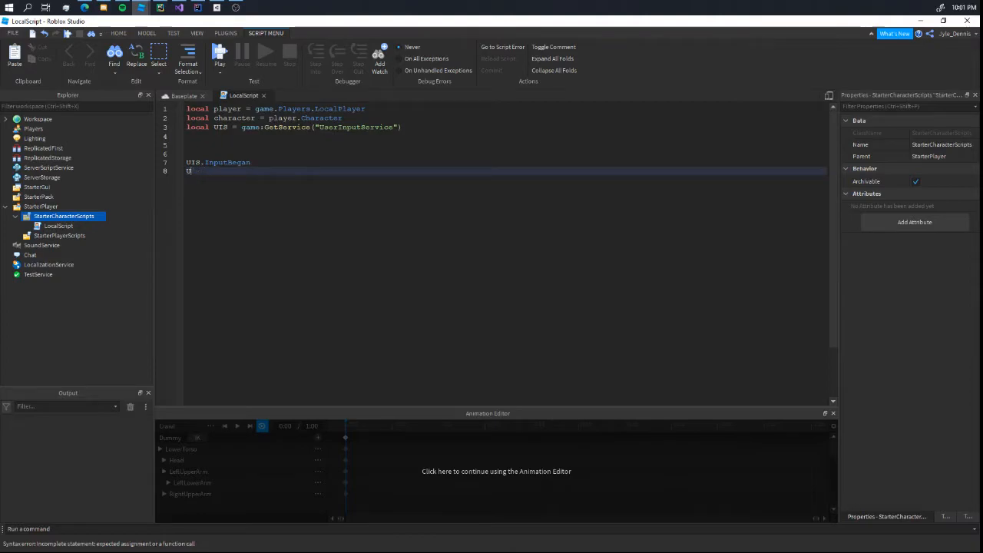
type("UIS.Inu")
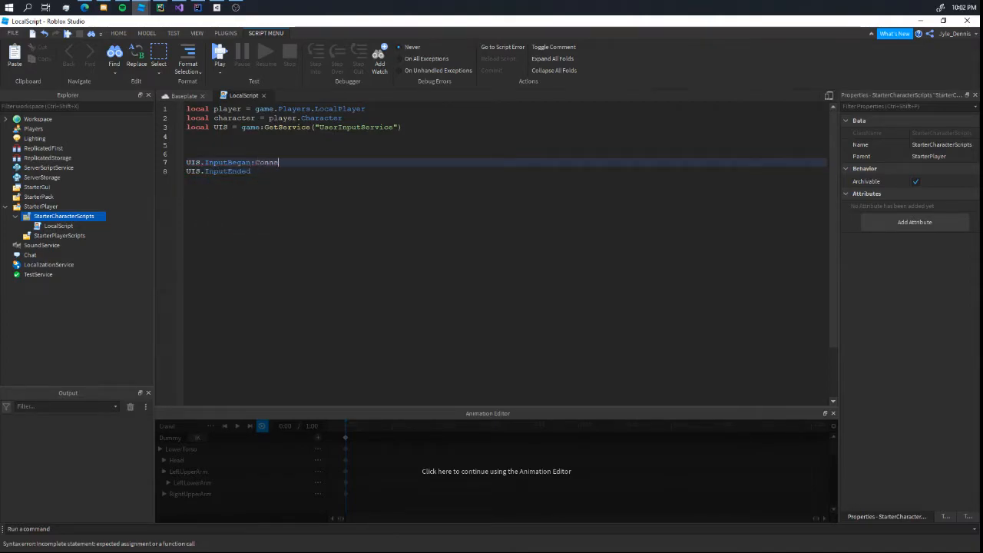
type("Connect()")
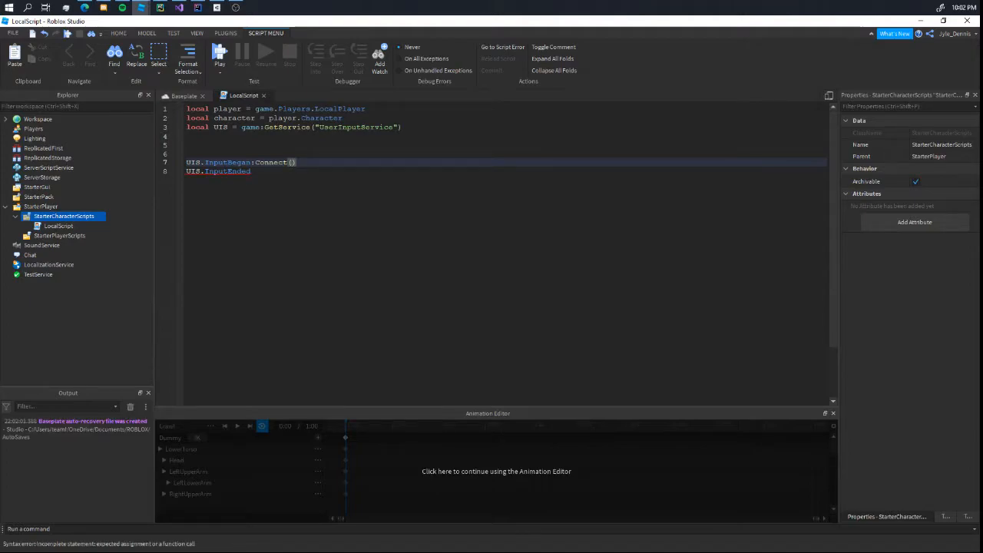
type("(input, isTypi")
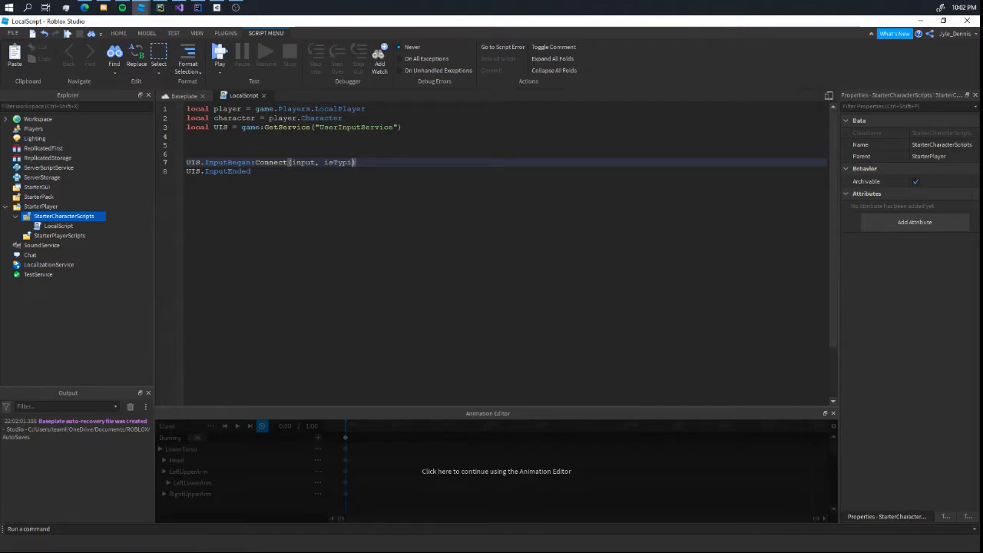
type("ng)")
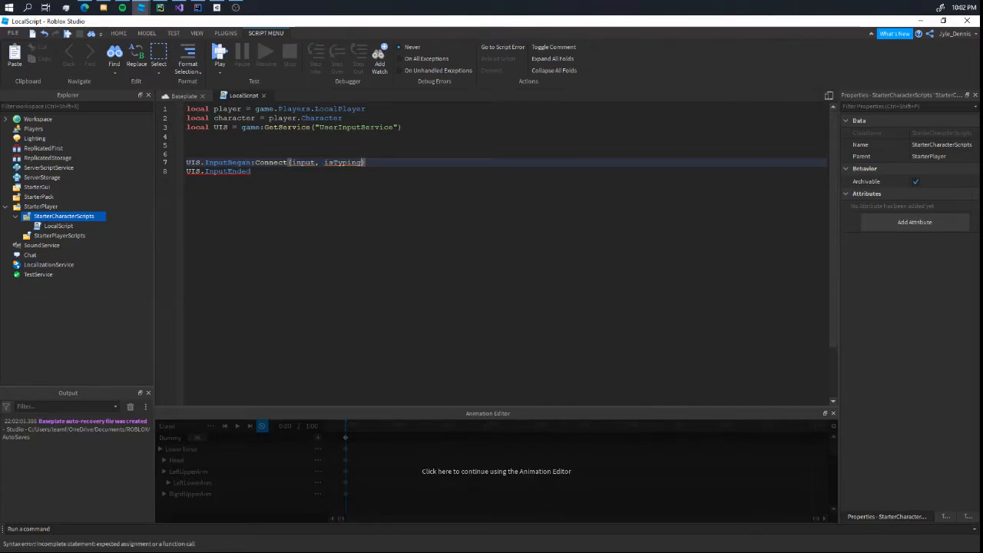
double_click(301, 162)
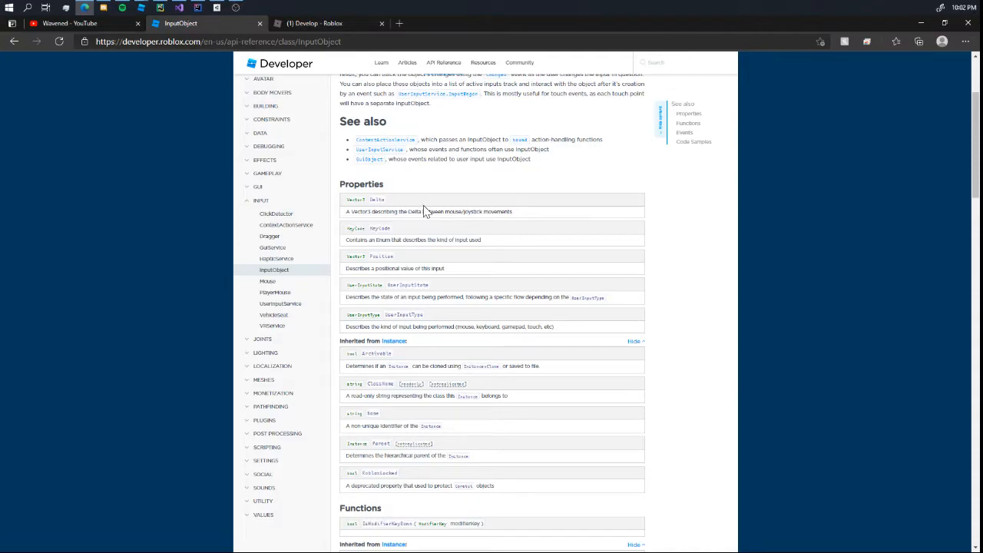
mouse_move(426, 294)
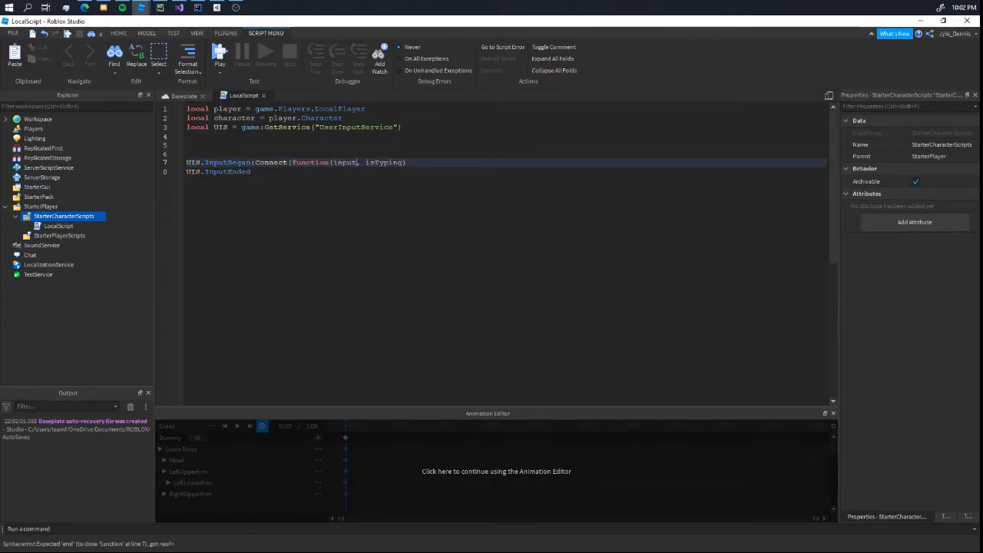
- Close the InputBegan handler call and add an 'if not isTyping then' guard inside
type(")")
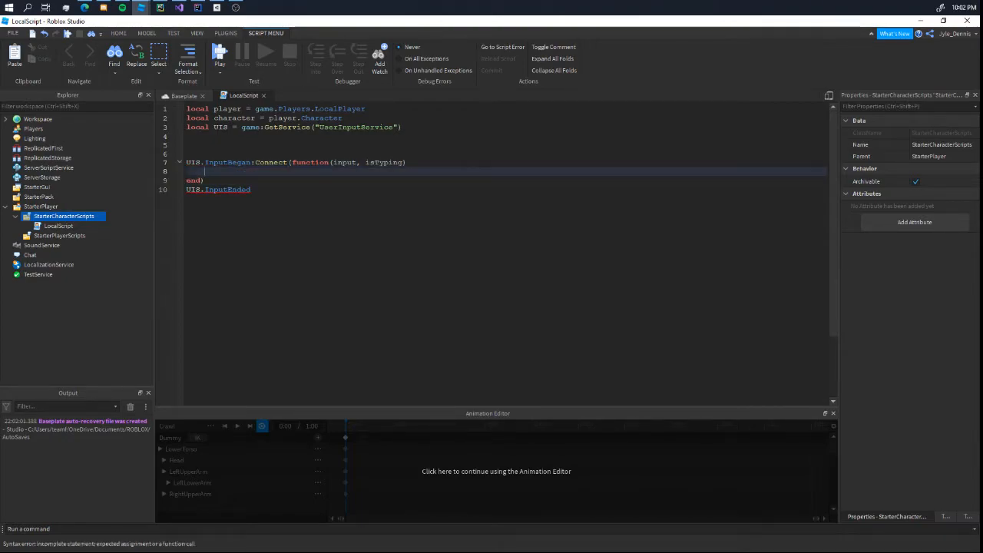
key("enter")
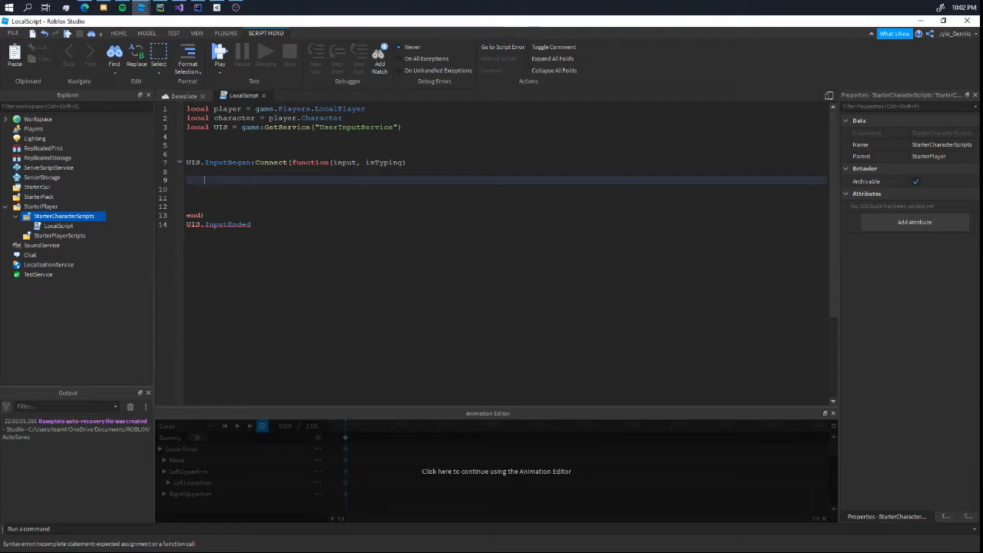
type("if not t")
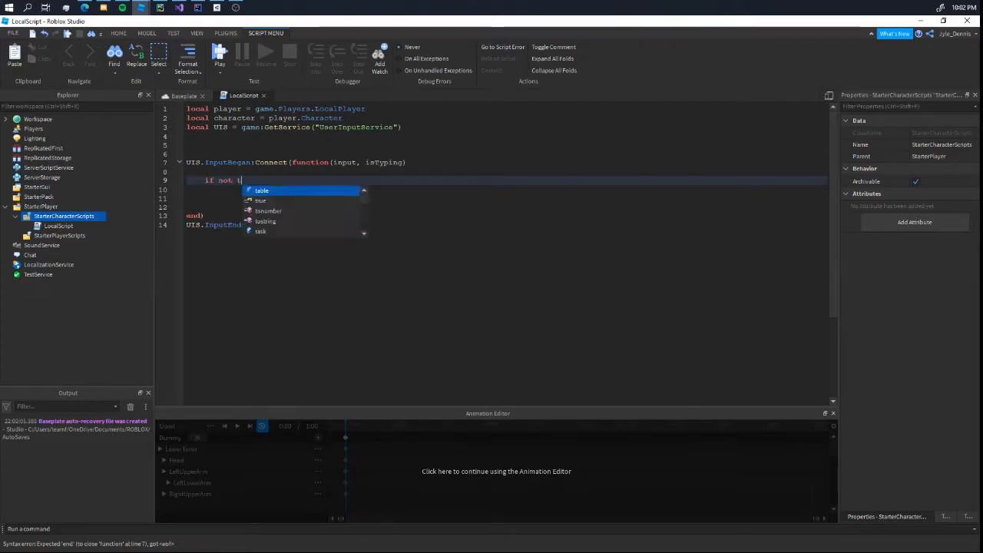
type("isTypin")
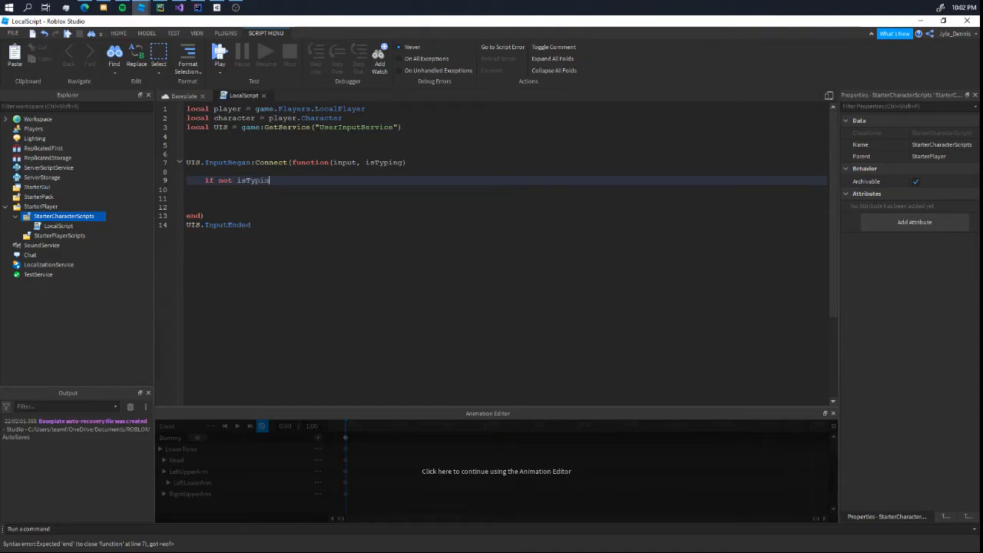
type("hte")
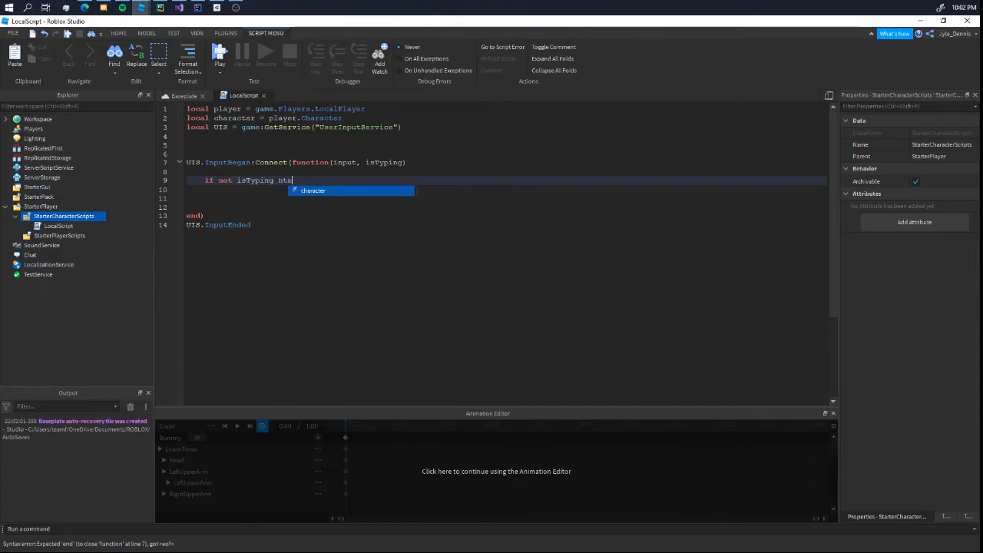
type("then")
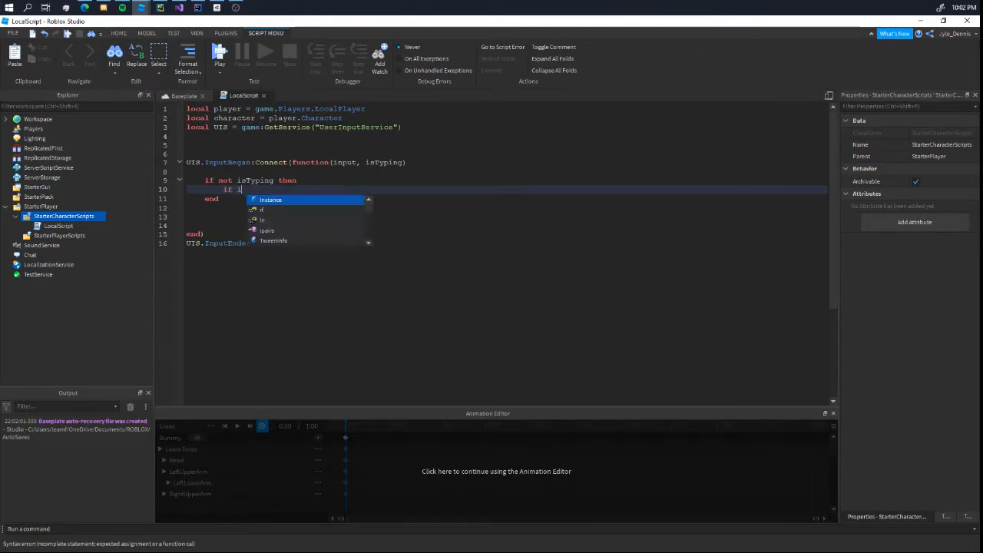
- Add a LeftShift KeyCode check setting character.Humanoid.WalkSpeed to 22
type("nput.KeyCo")
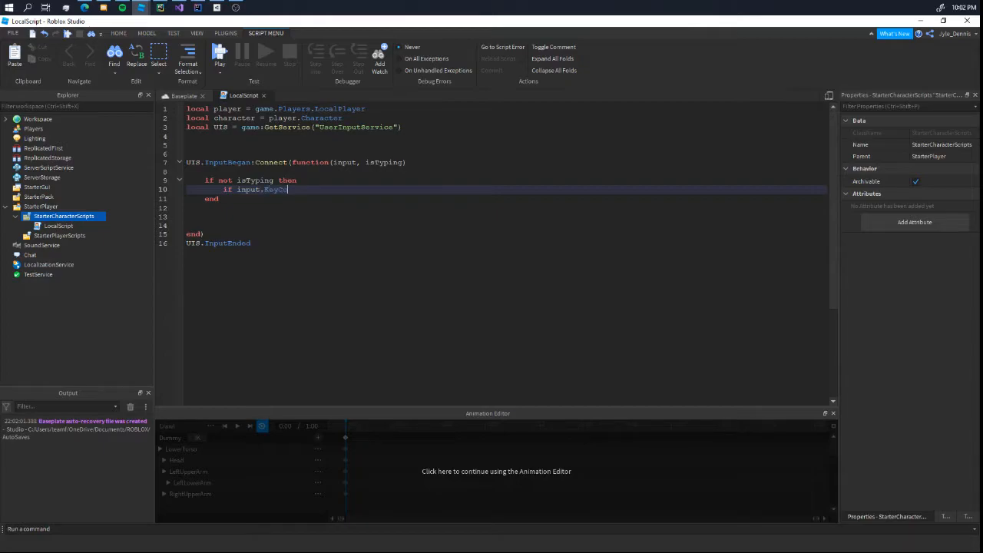
type("== E")
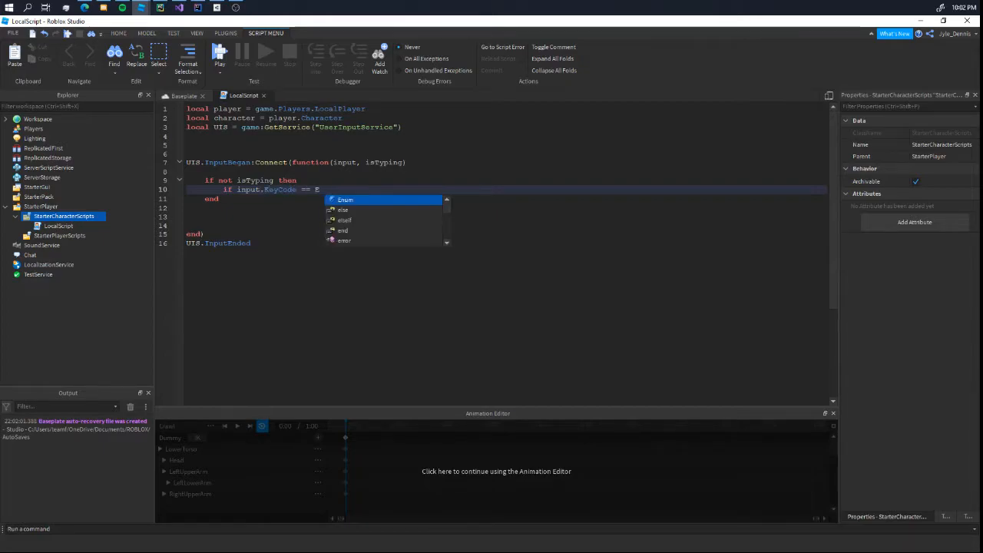
type("num.KeyCode")
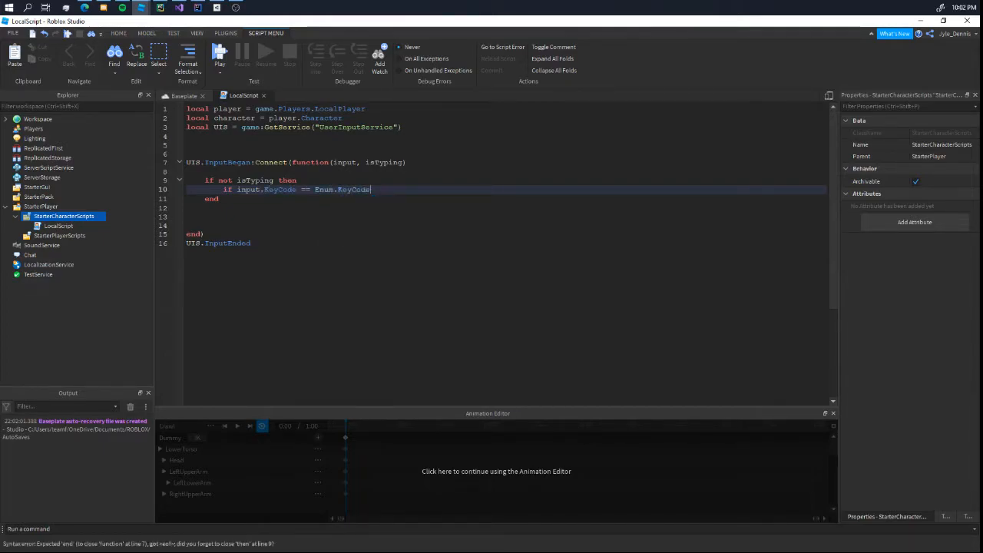
type(".Left")
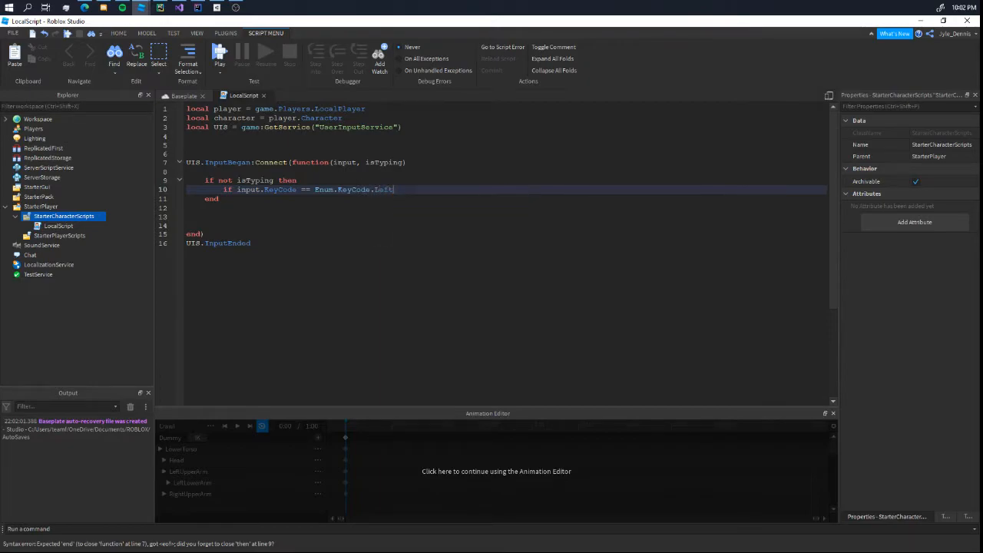
type("Shift")
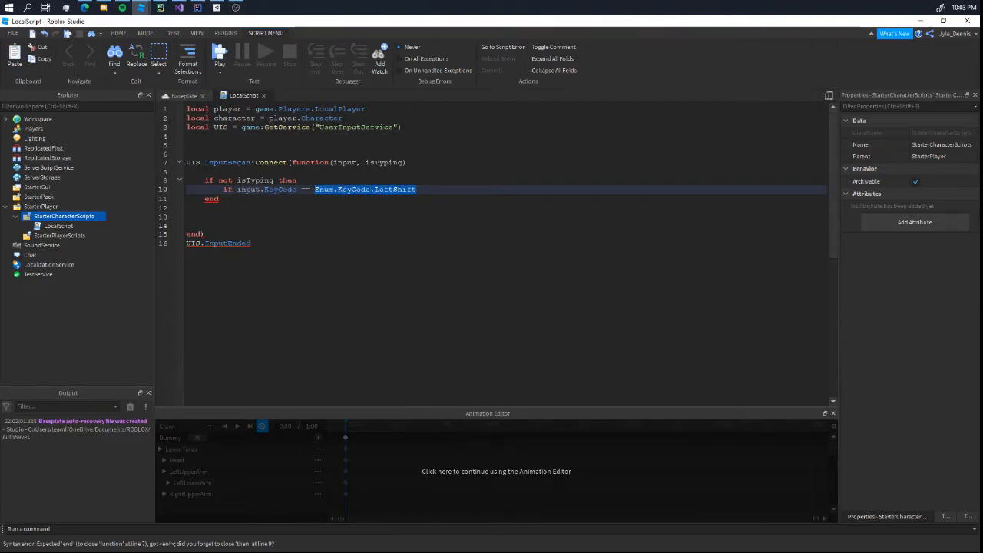
type("then")
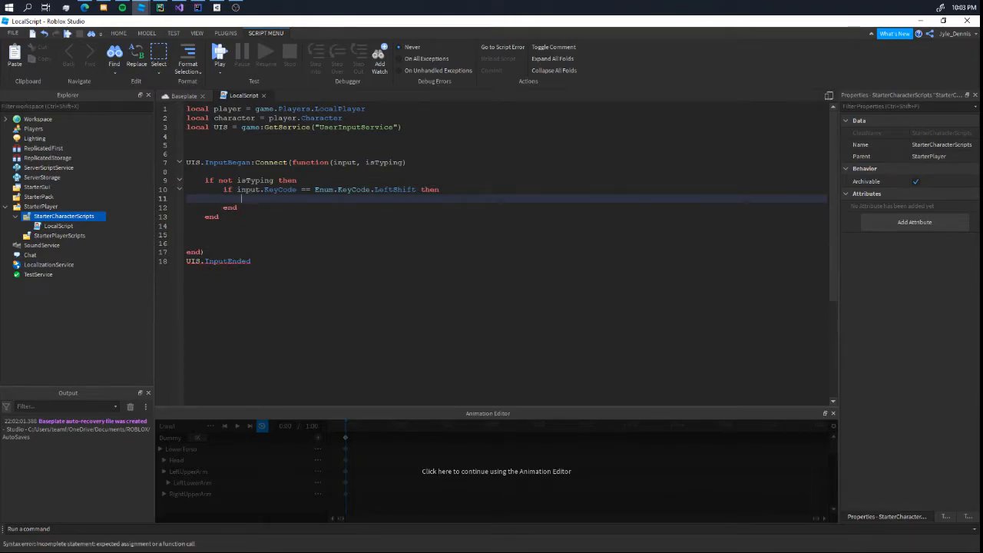
type("character.H")
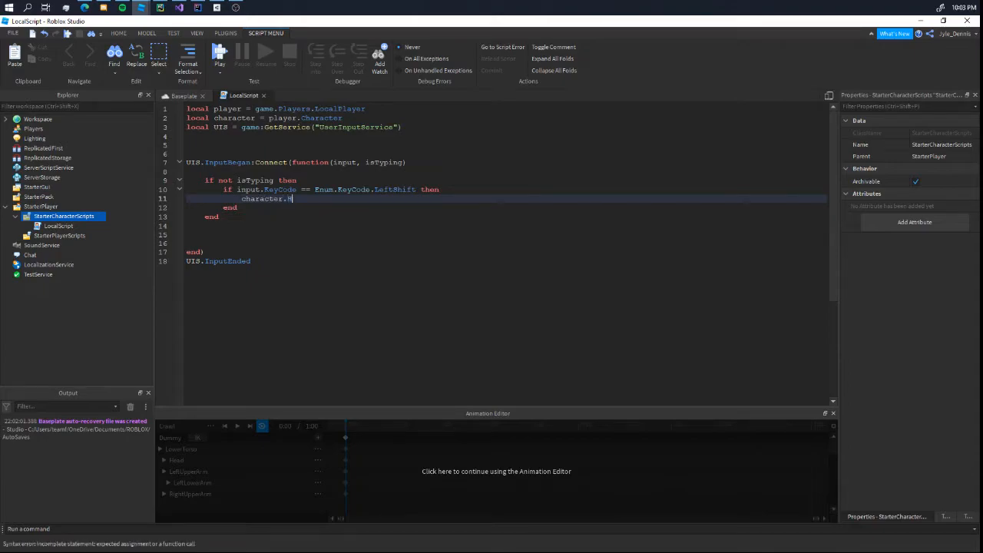
type("umanoid")
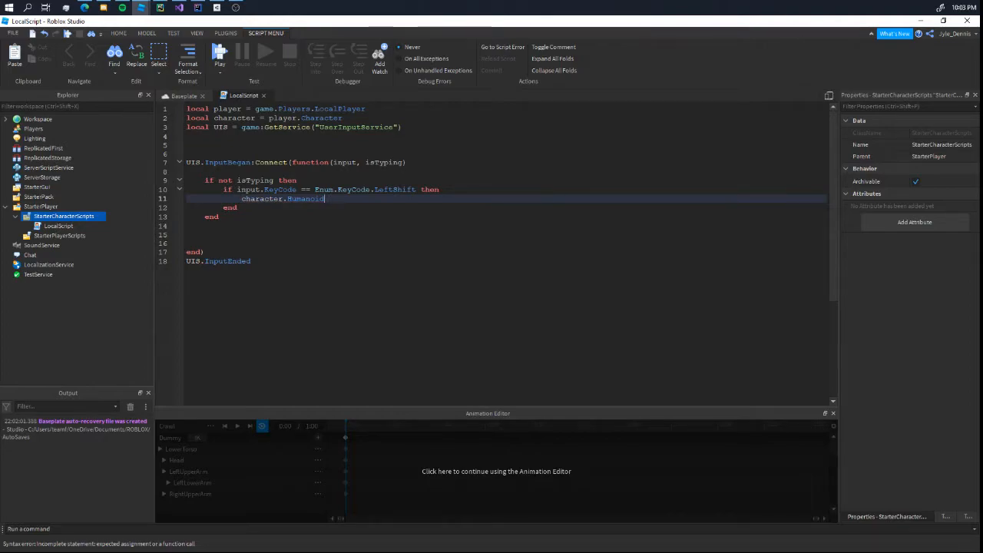
type(".WalkSpeed =")
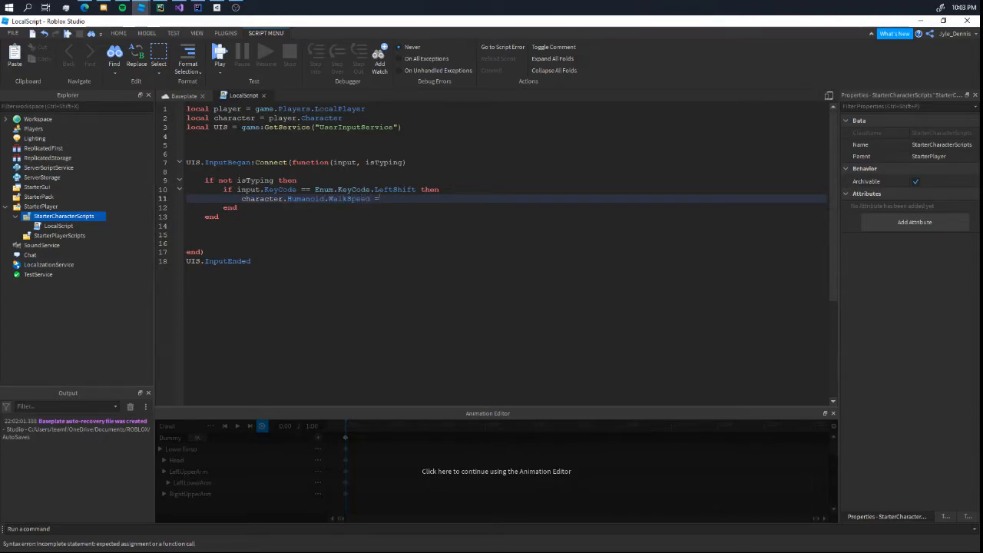
type("22")
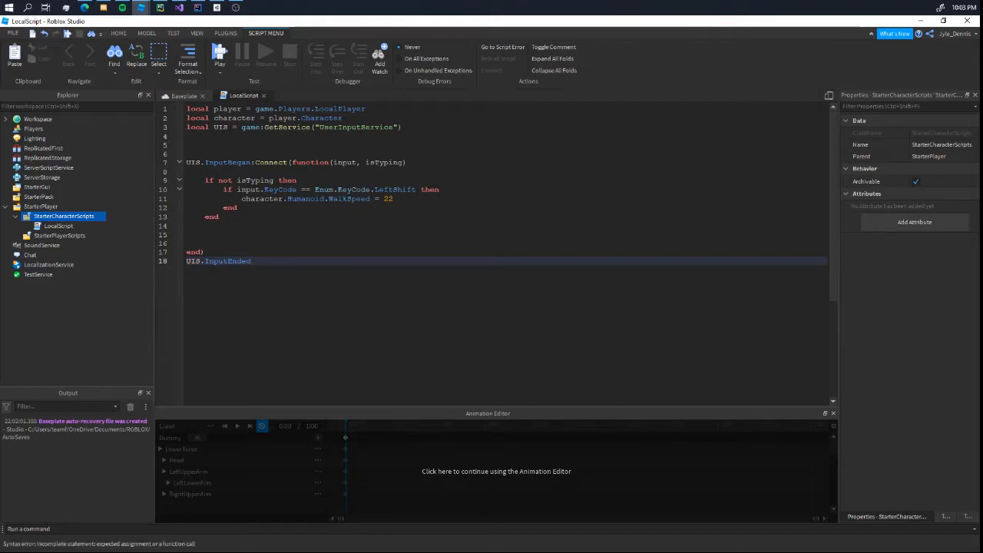
- Rewrite the InputEnded handler to reset WalkSpeed to 16 on LeftShift, then playtest
triple_click(218, 260)
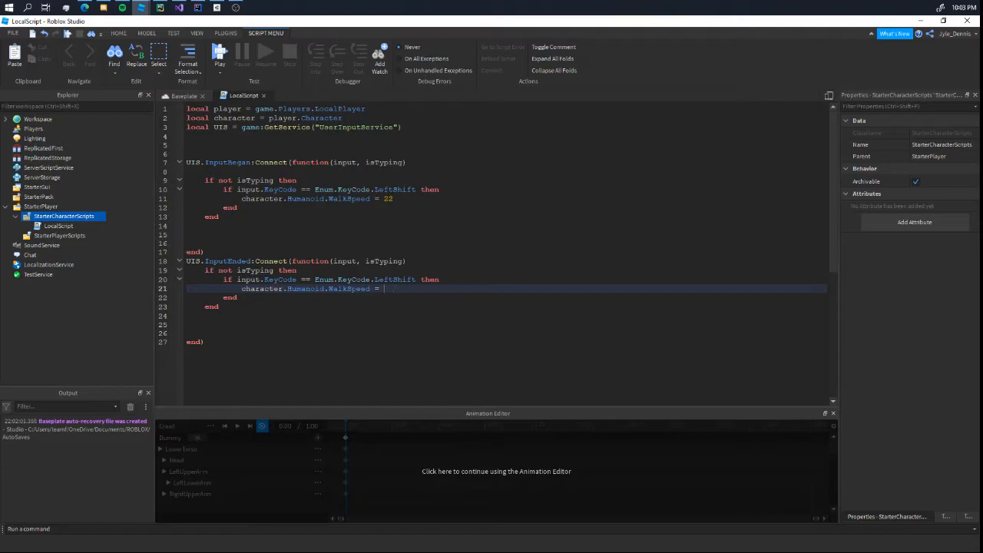
type("16")
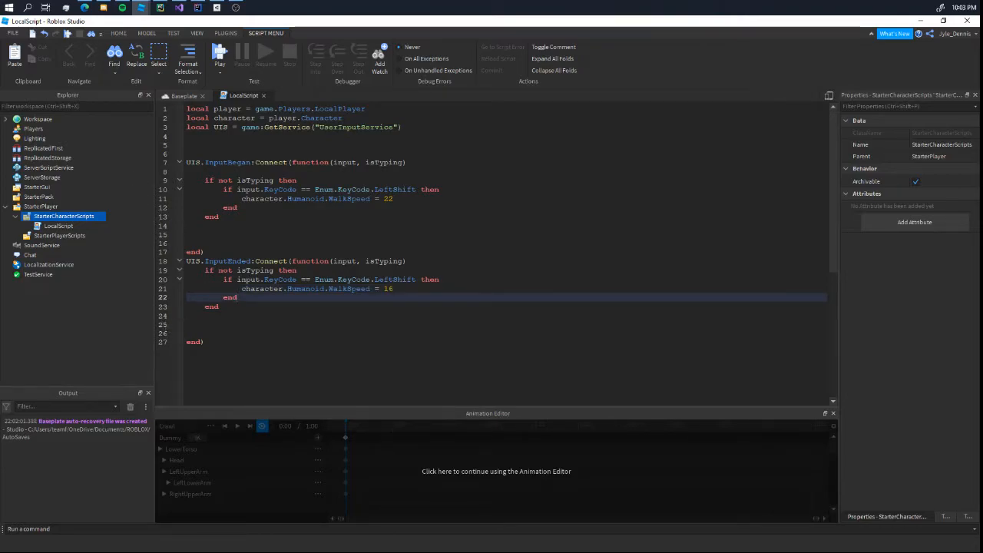
left_click(184, 96)
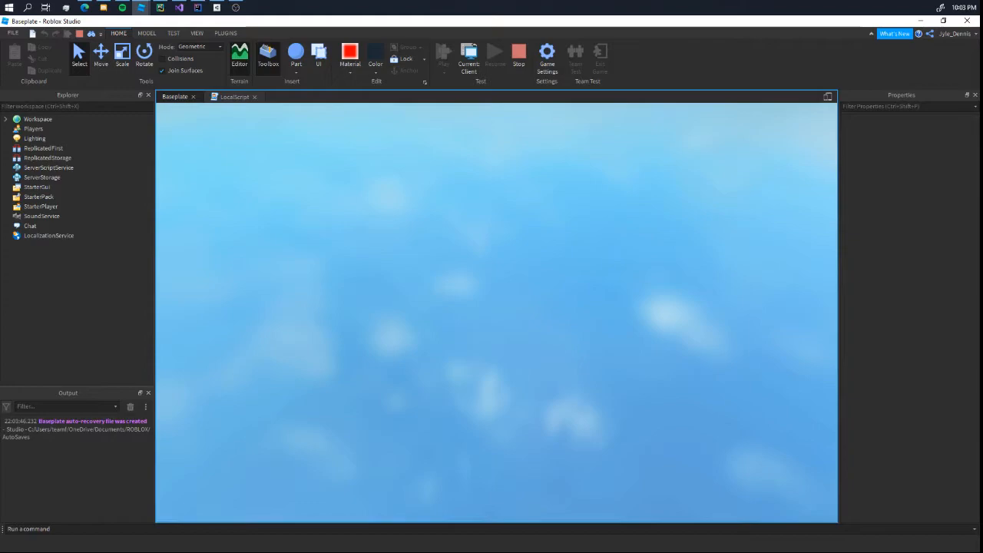
- Switch to the Baseplate tab to view the 3D scene
left_click(443, 54)
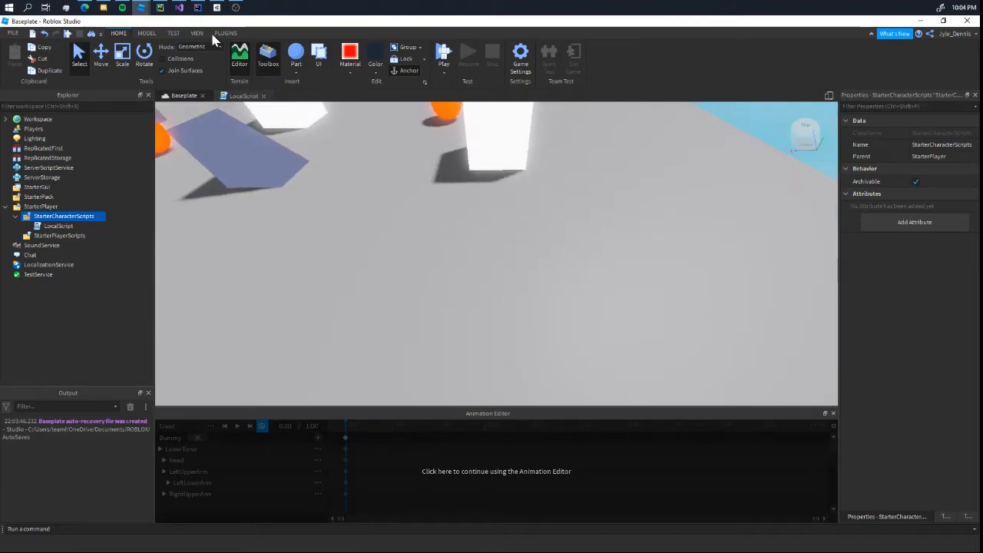
- Move through the Model ribbon to the Plugins tab
left_click(146, 33)
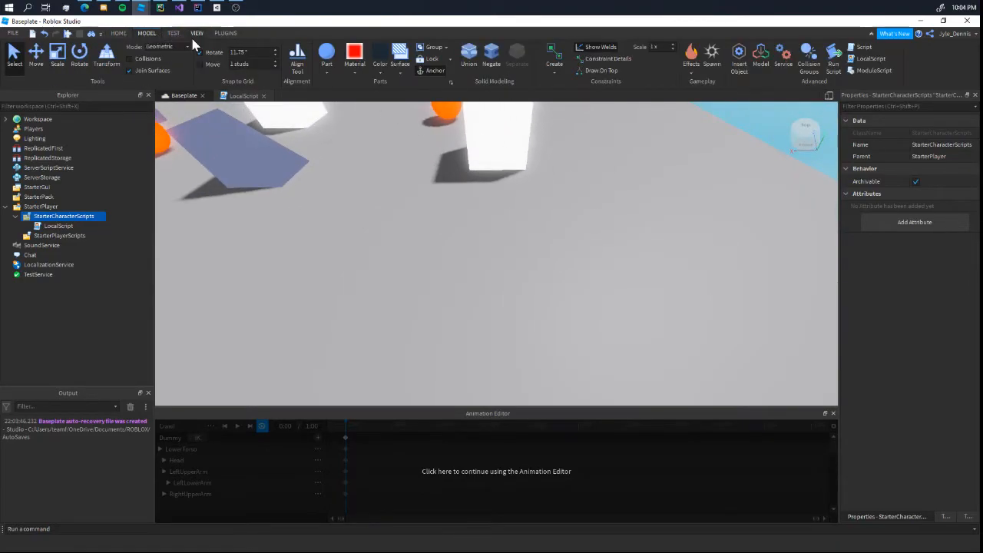
left_click(226, 33)
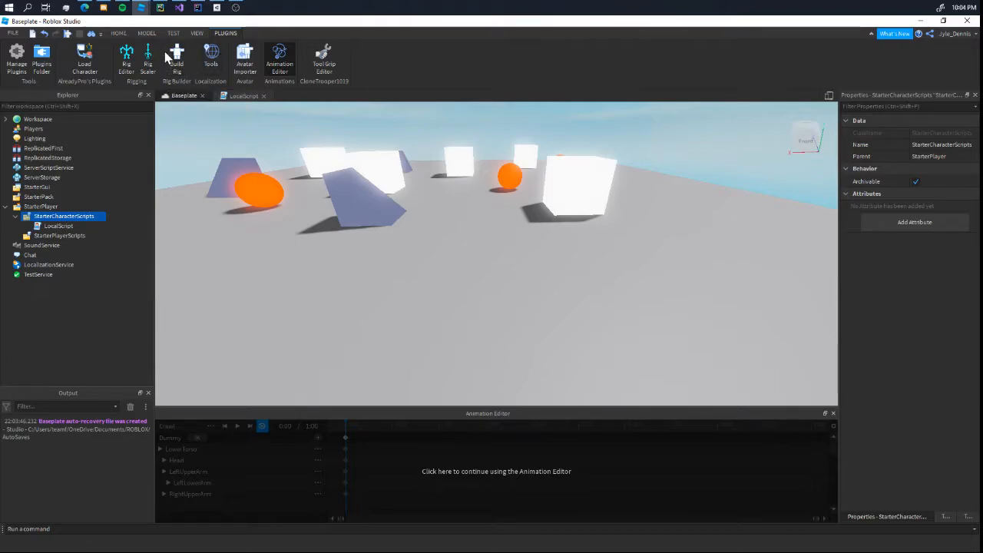
- Use Rig Builder to insert an R15 Block Rig Dummy into the workspace
left_click(177, 58)
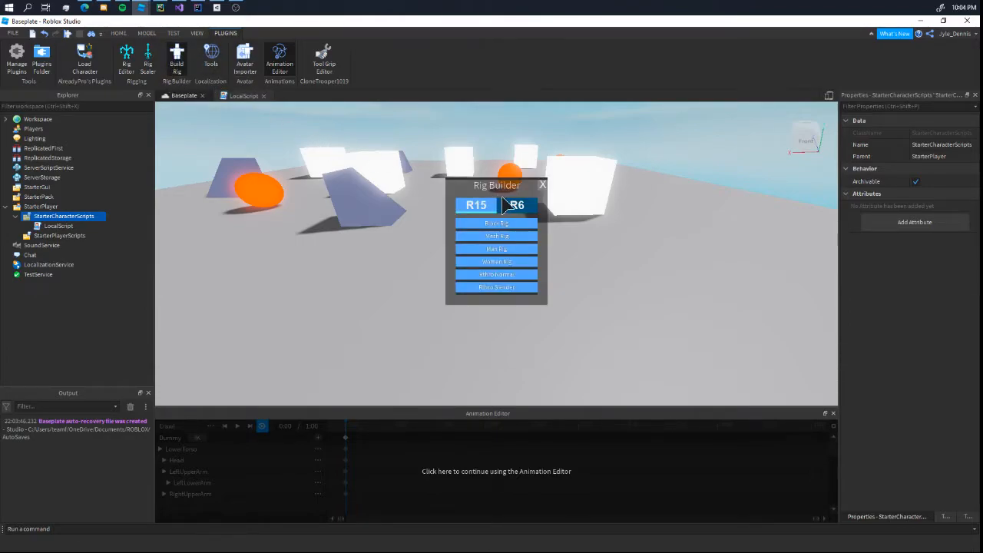
left_click(516, 206)
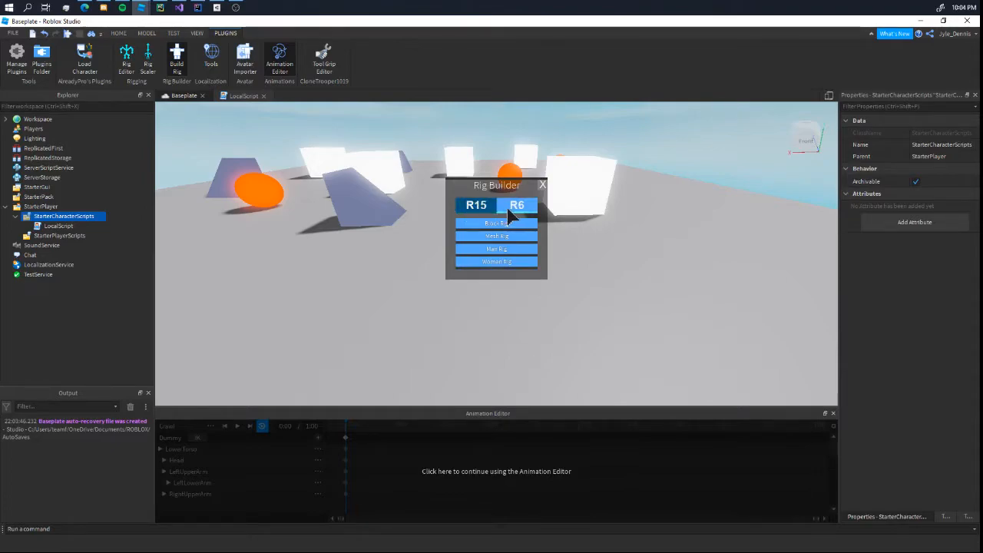
left_click(476, 204)
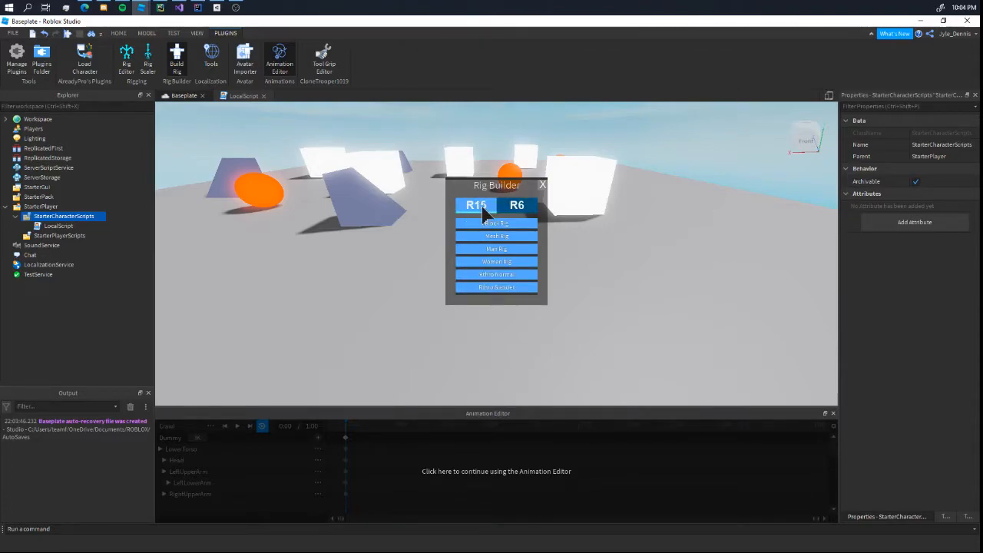
mouse_move(491, 217)
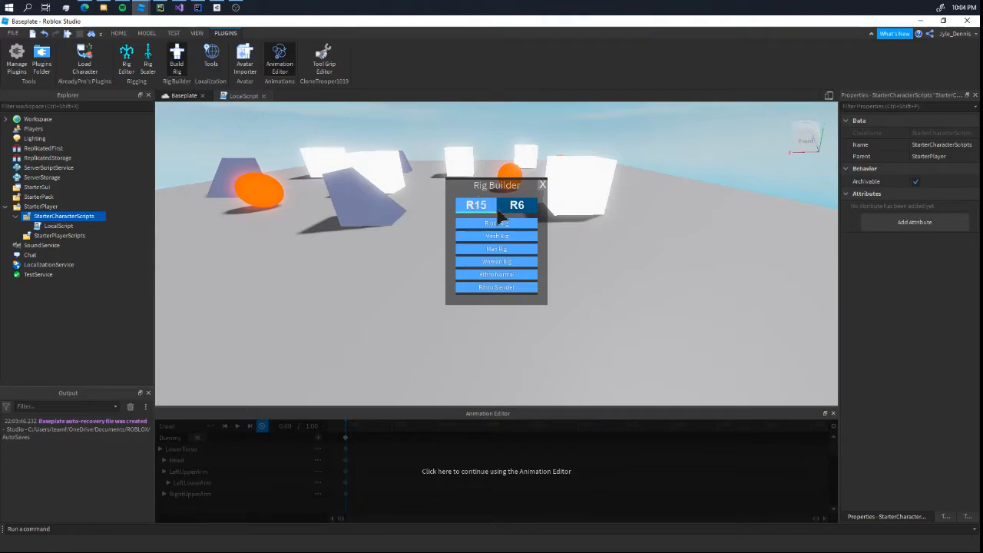
left_click(517, 204)
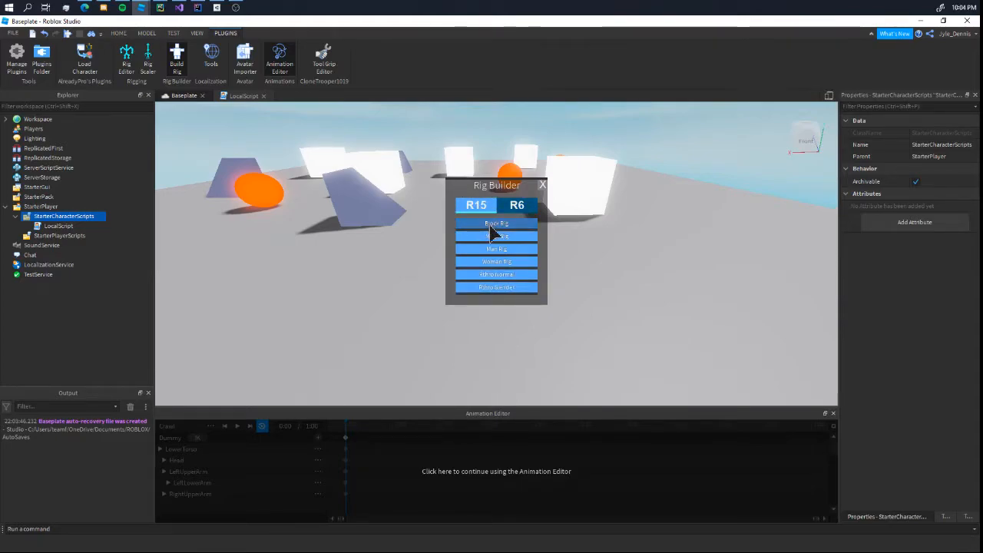
left_click(496, 223)
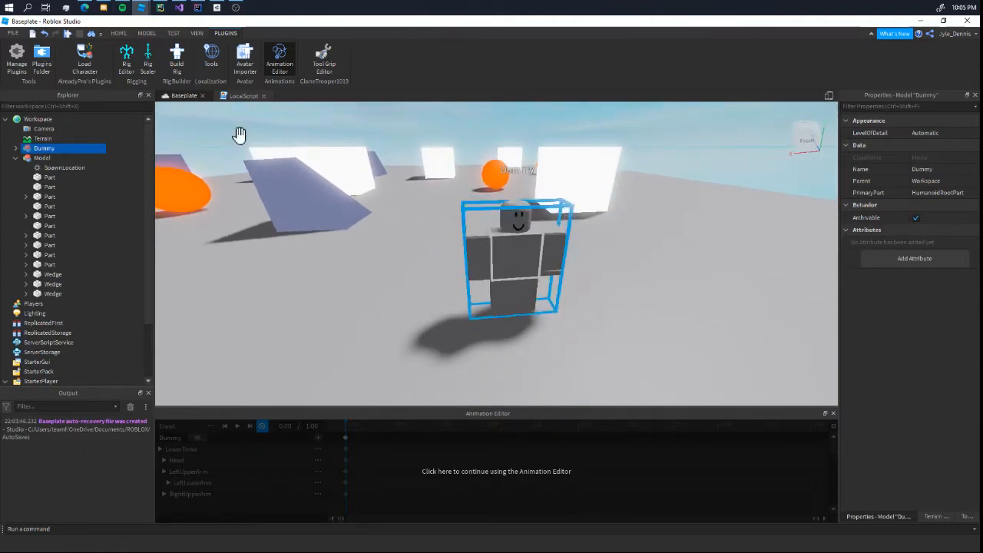
left_click(118, 33)
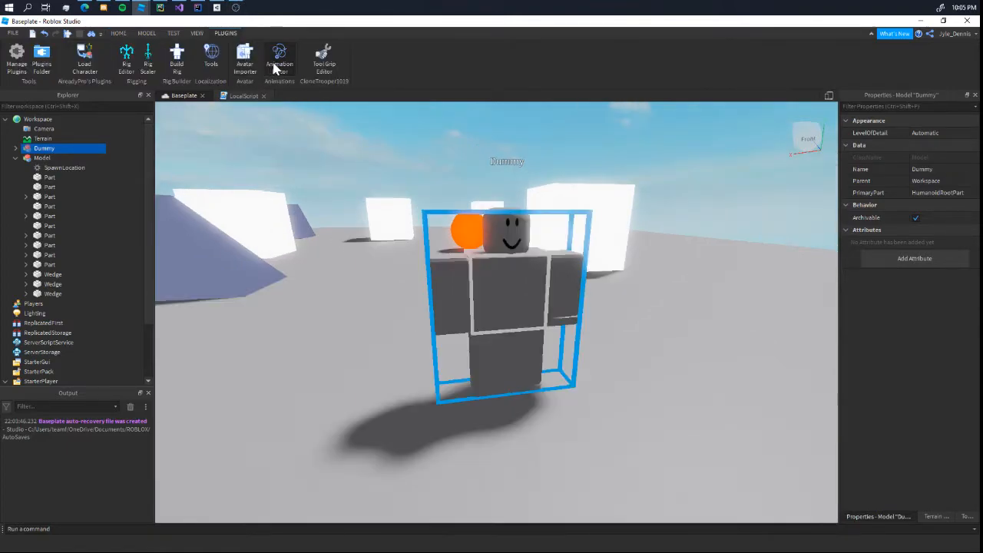
- Start a new clip on the Dummy, pose its body into a crouch, and enable looping
left_click(279, 60)
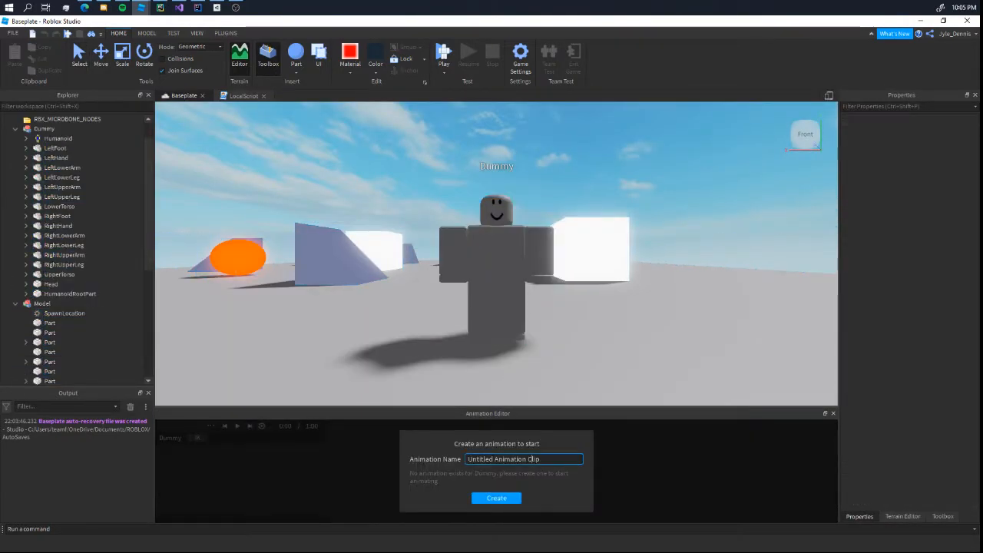
type("Craw")
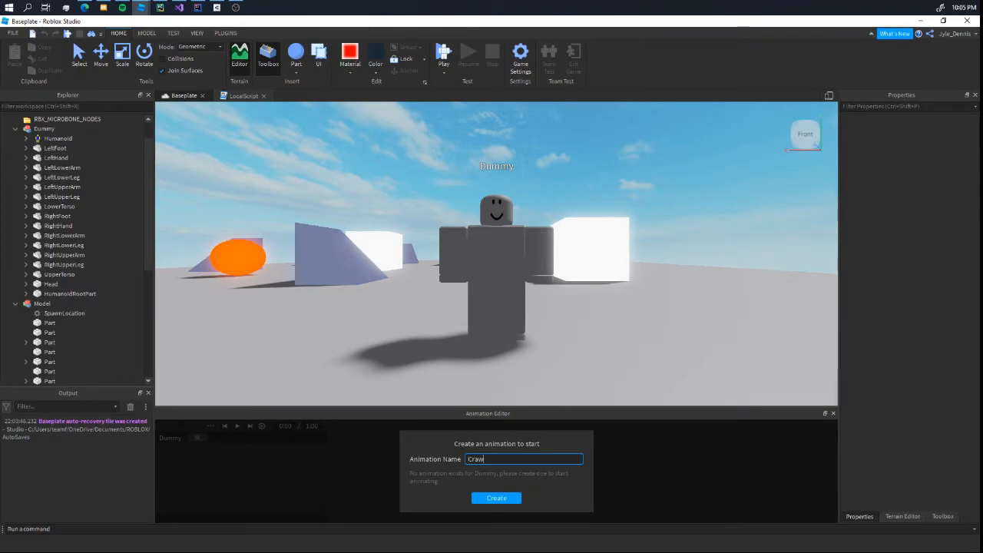
left_click(496, 498)
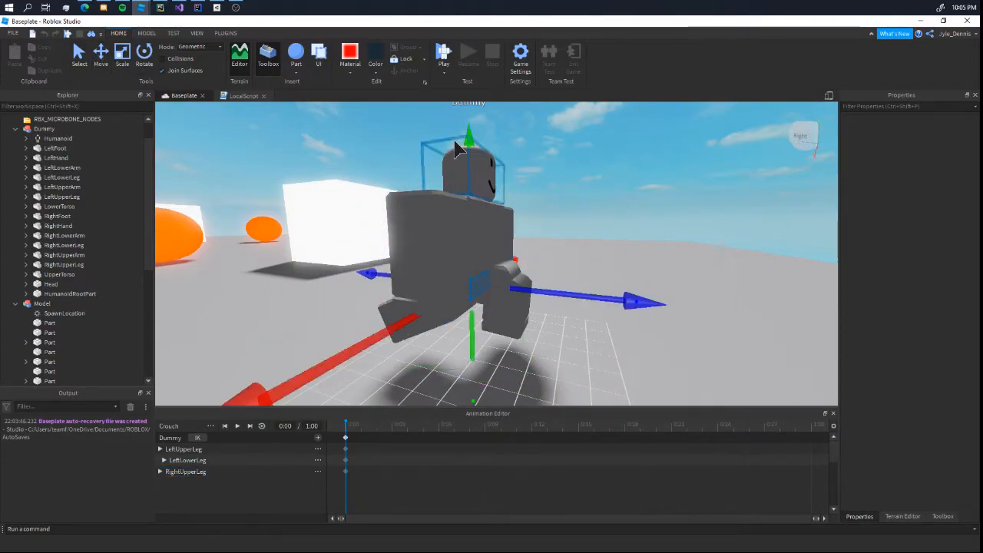
left_click(182, 448)
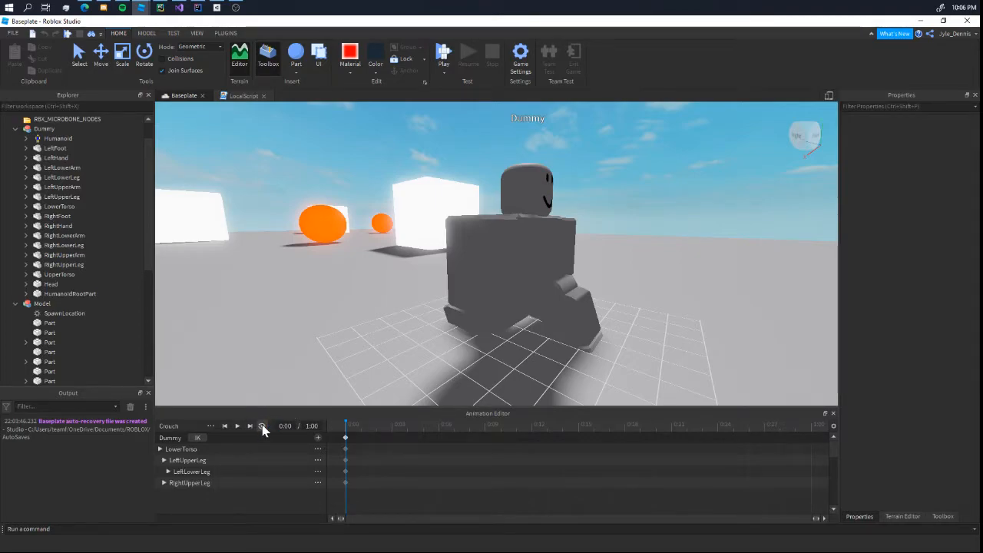
left_click(262, 426)
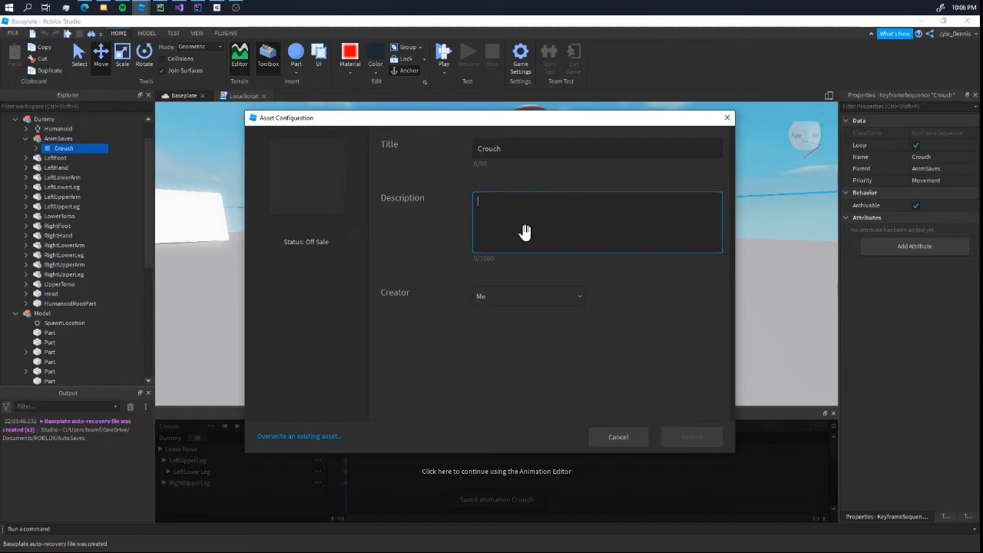
- Overwrite the existing Crouch asset, copy its asset ID, and close the confirmation
type("ff")
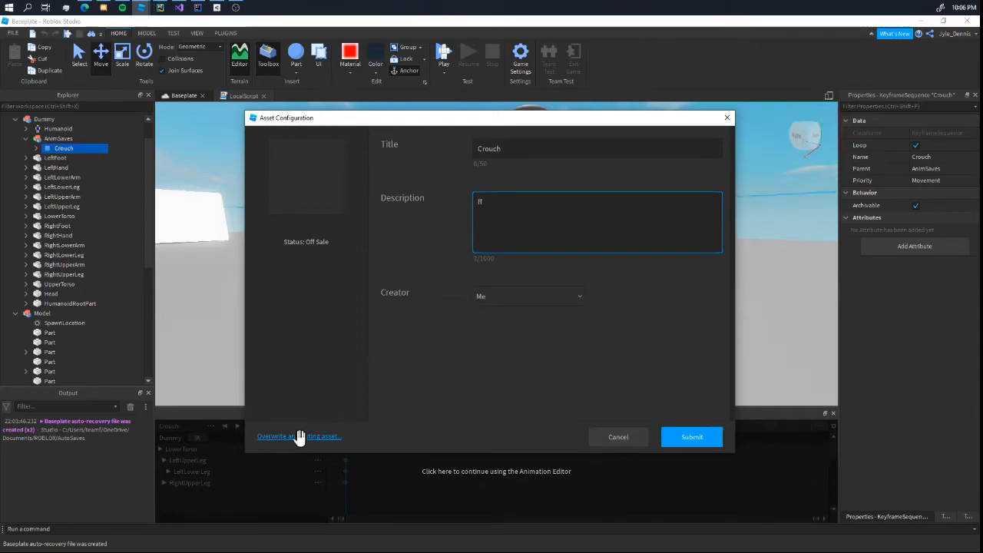
left_click(298, 436)
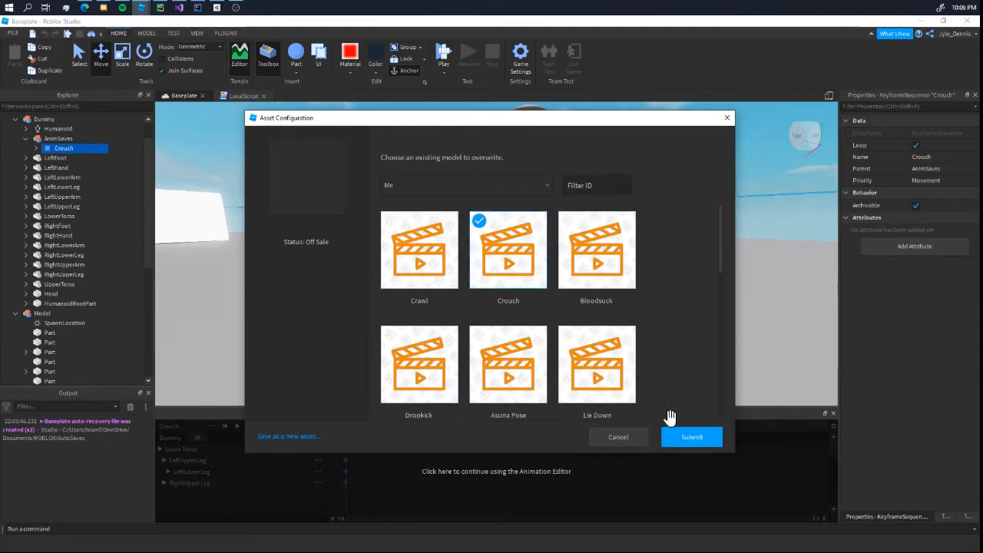
left_click(690, 437)
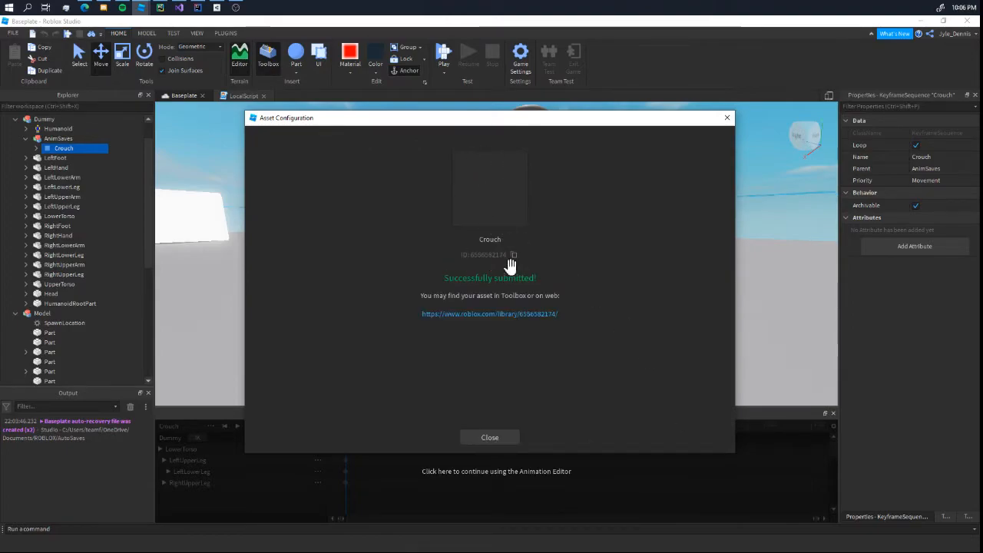
mouse_move(489, 438)
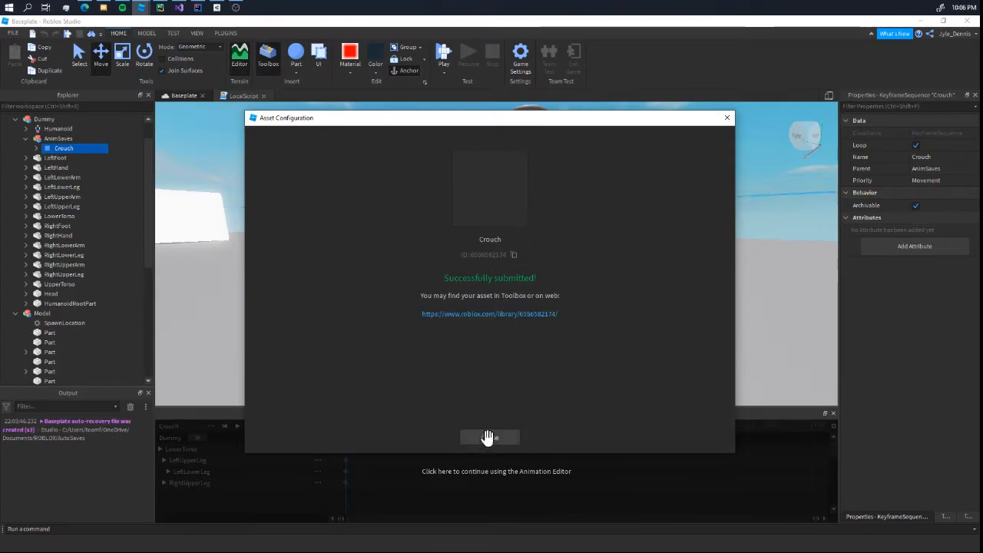
left_click(489, 437)
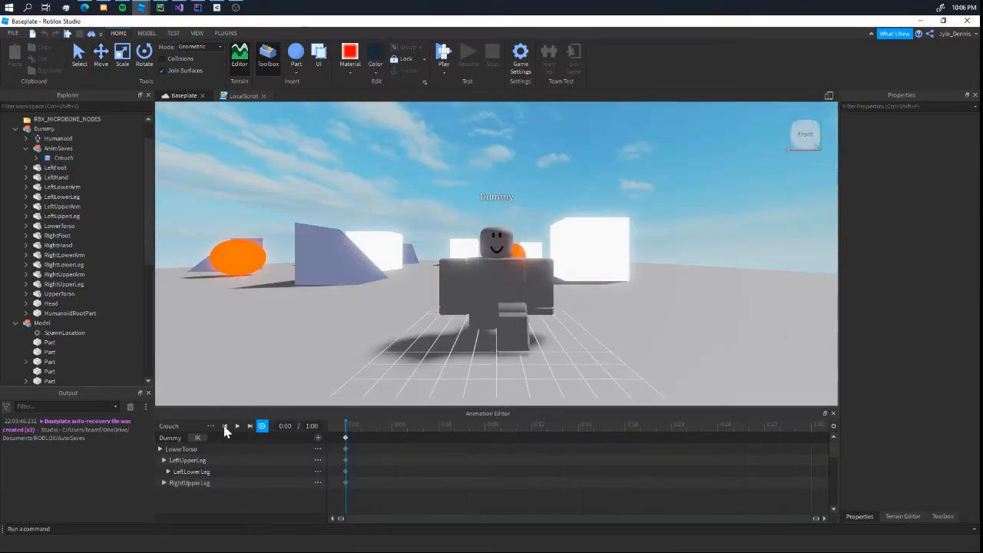
- Create a new Crawl clip, pose the Dummy lying flat, and turn on looping
left_click(225, 425)
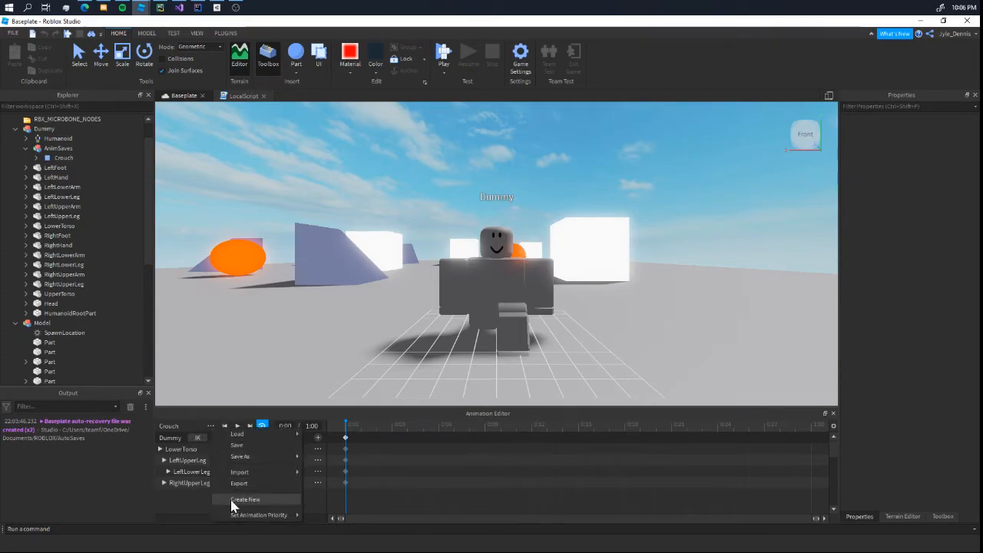
left_click(245, 499)
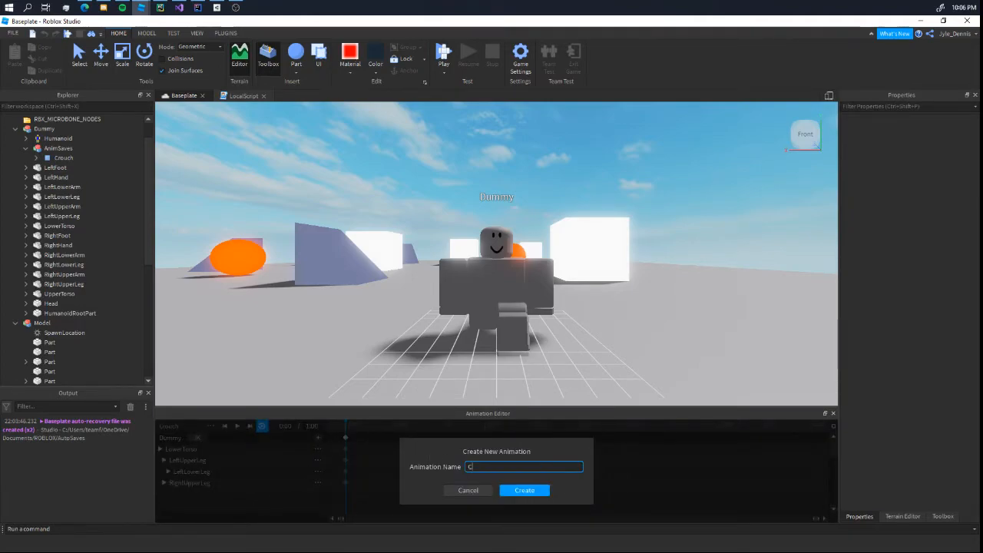
left_click(524, 490)
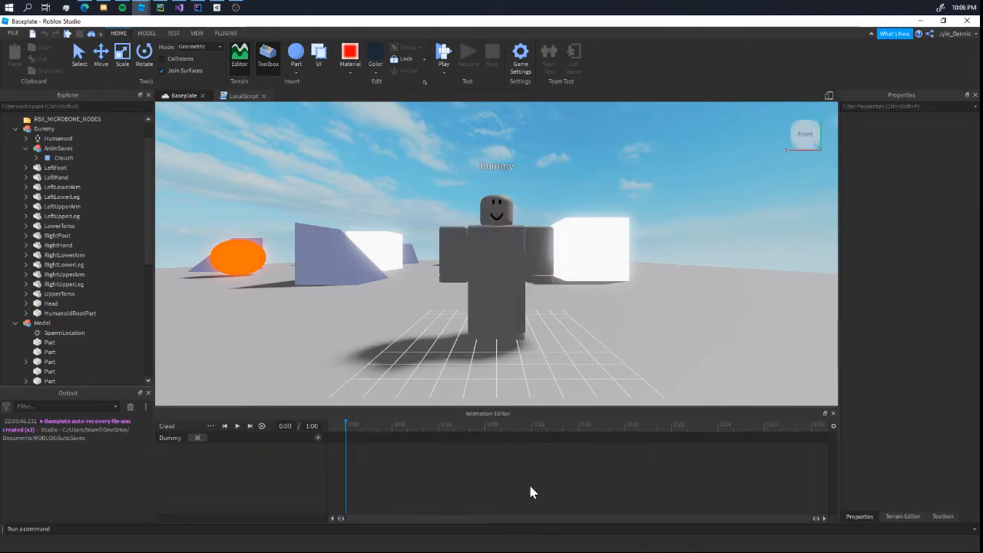
left_click(497, 277)
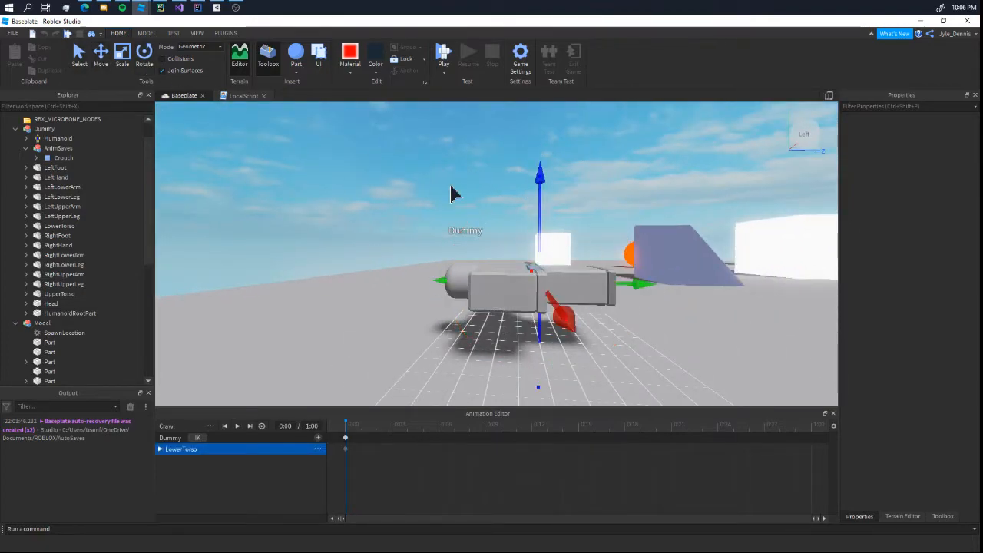
left_click(146, 33)
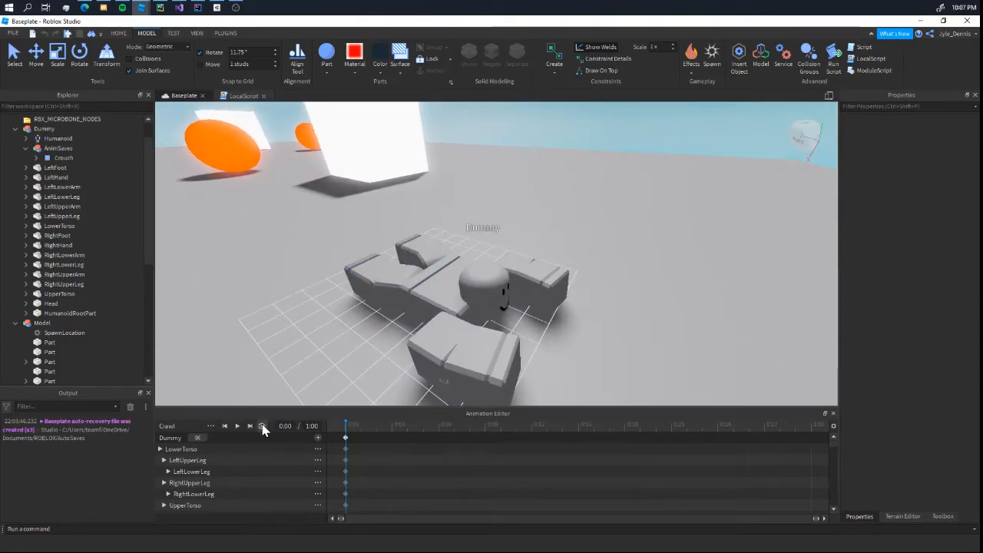
left_click(262, 426)
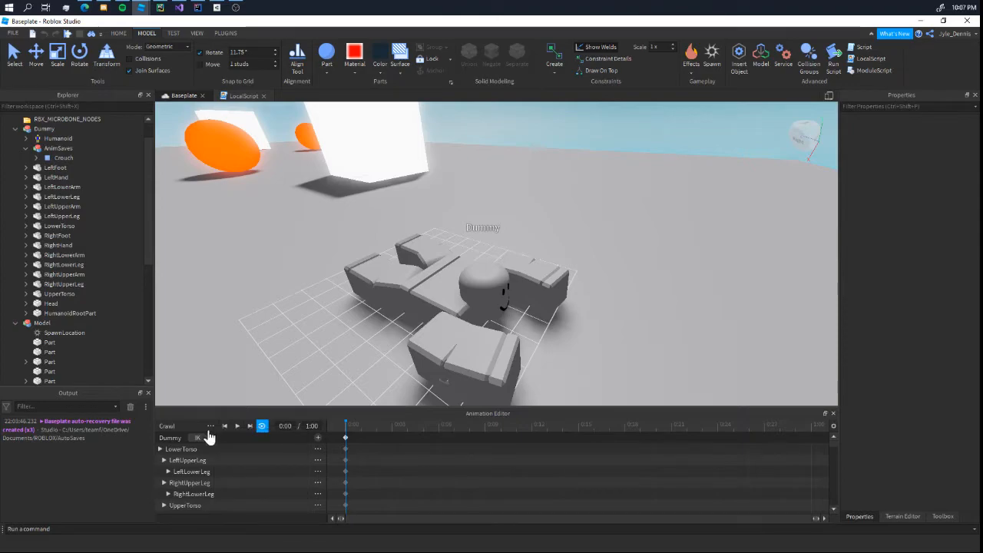
left_click(210, 425)
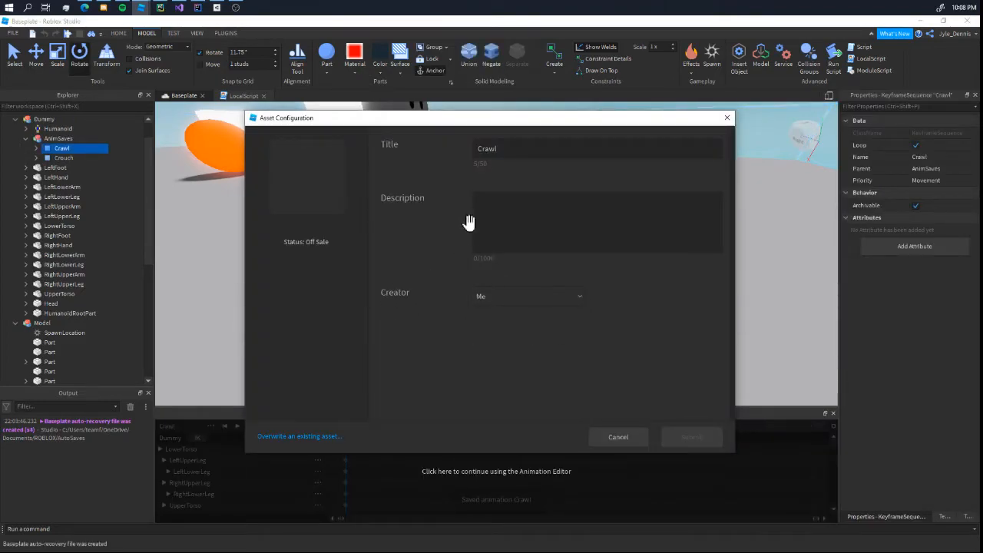
- Upload the animation over the existing Crawl asset and copy its asset ID
left_click(299, 435)
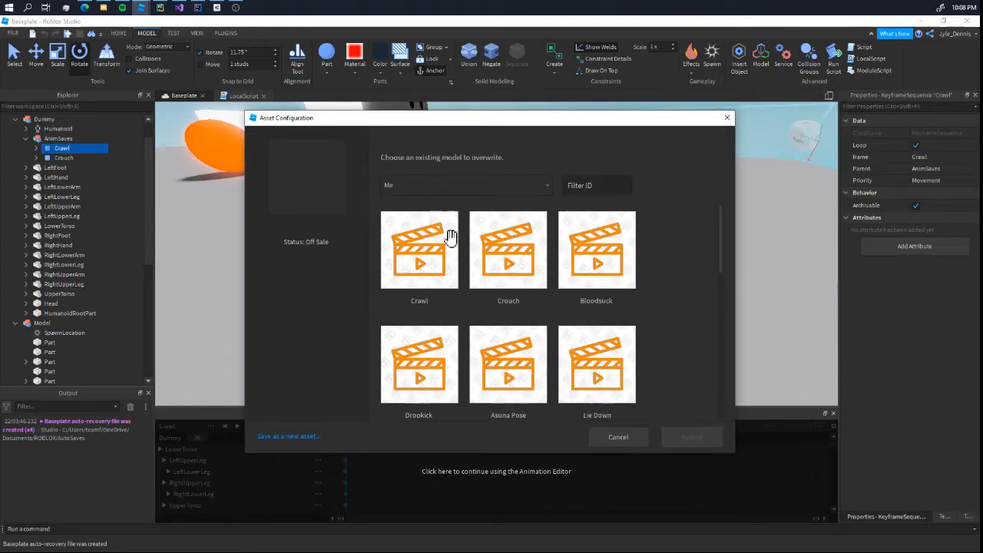
left_click(420, 249)
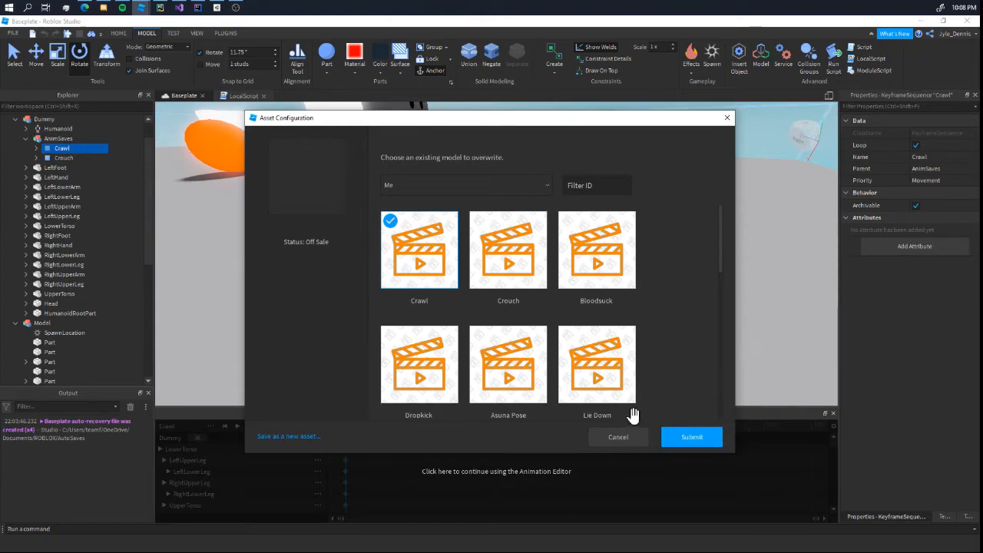
left_click(691, 437)
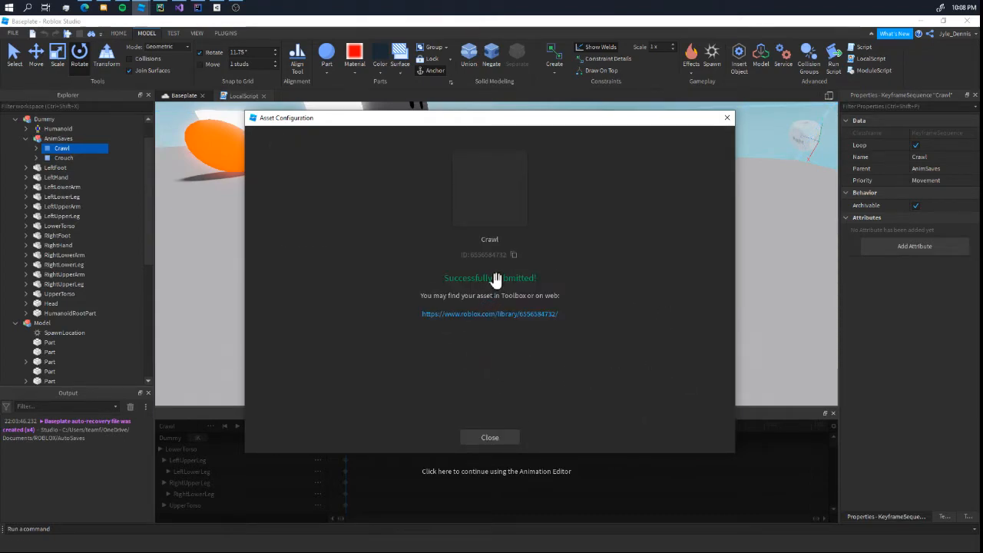
left_click(515, 254)
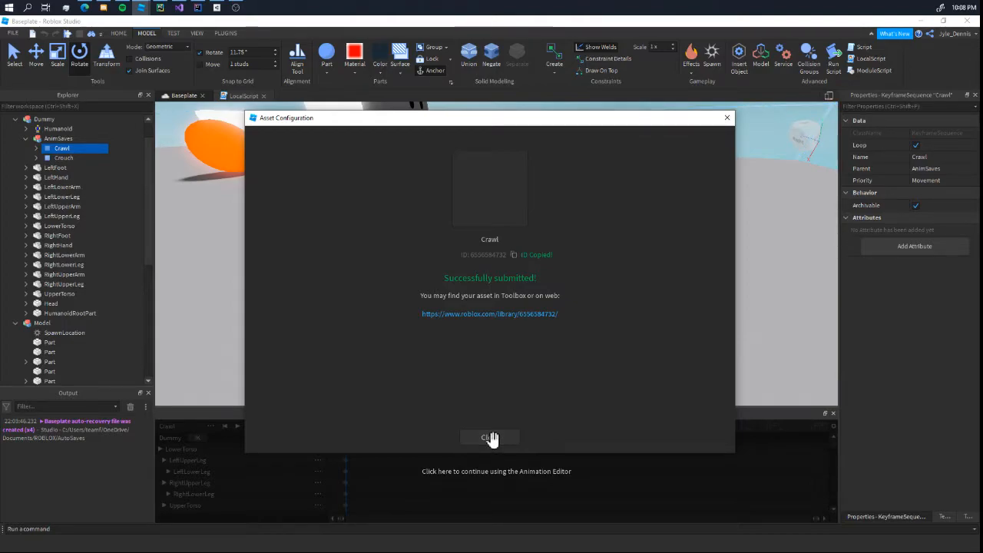
left_click(490, 438)
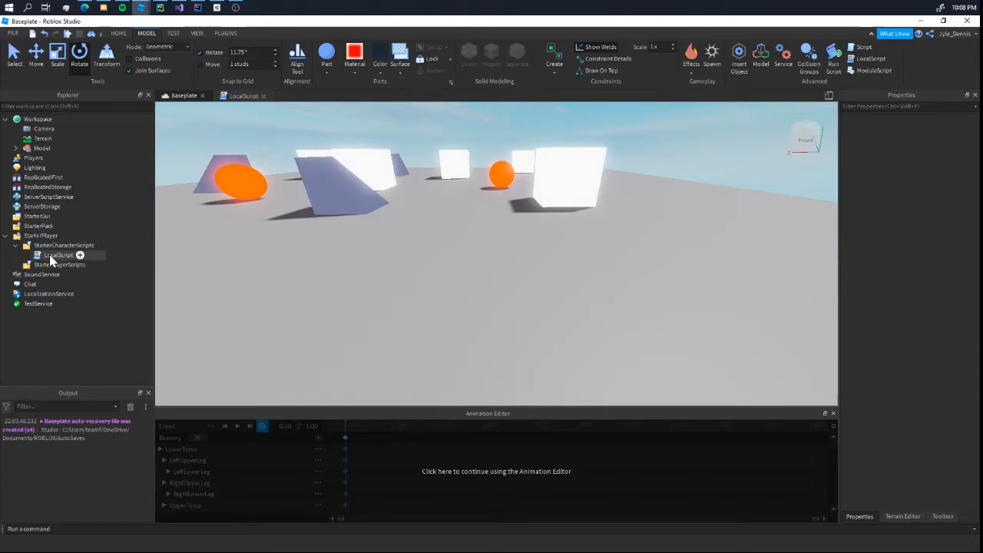
- Insert two Animation objects under the LocalScript and name them Crouch and Crawl
left_click(80, 255)
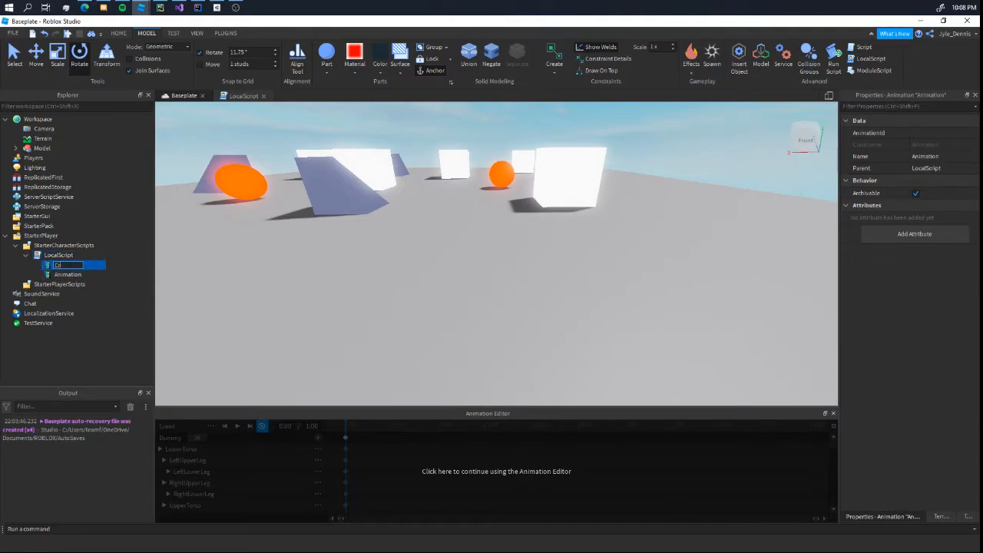
type("Crouched")
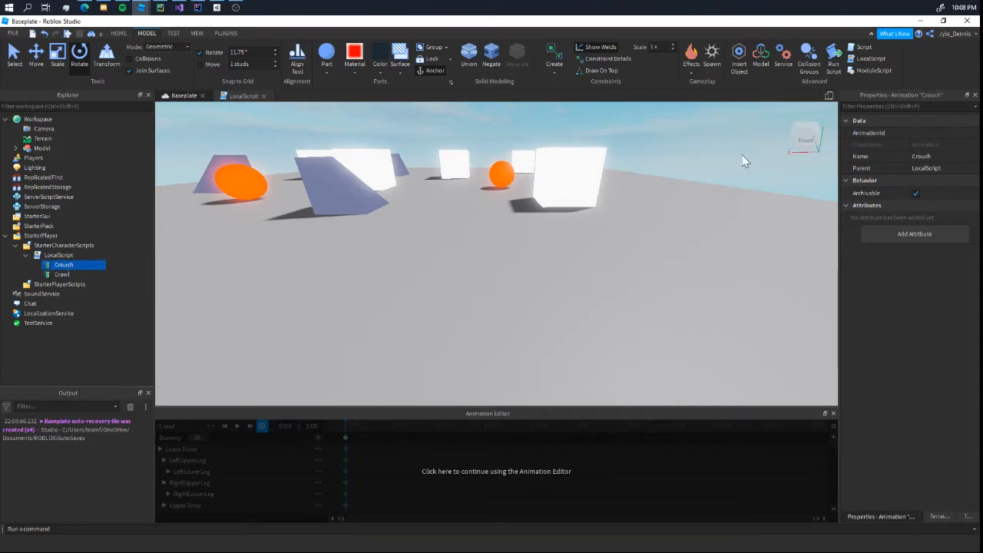
left_click(879, 132)
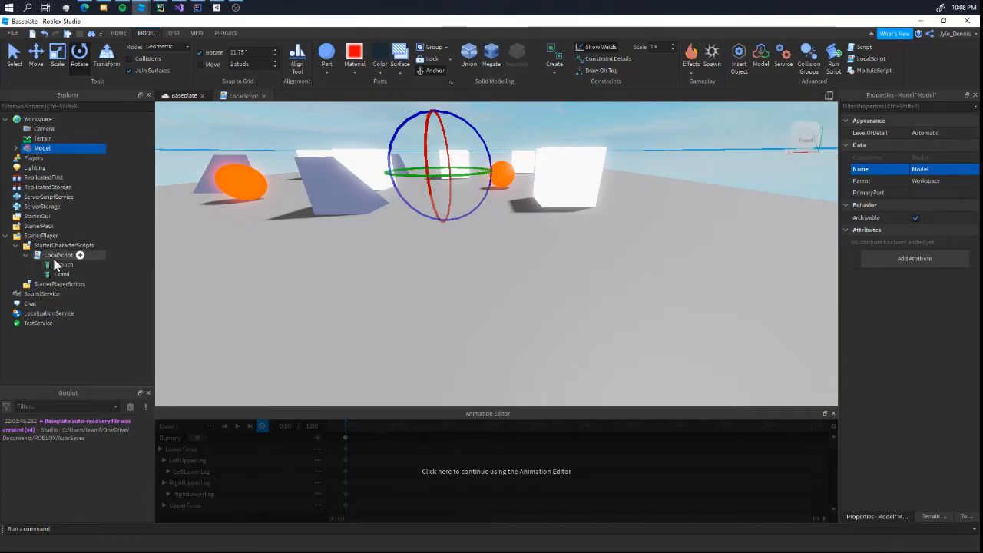
left_click(63, 264)
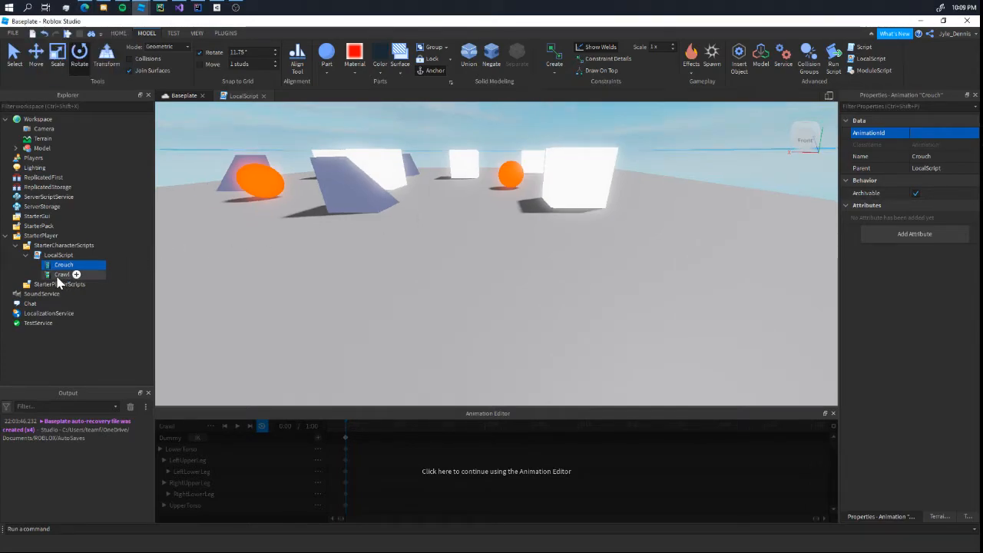
left_click(61, 274)
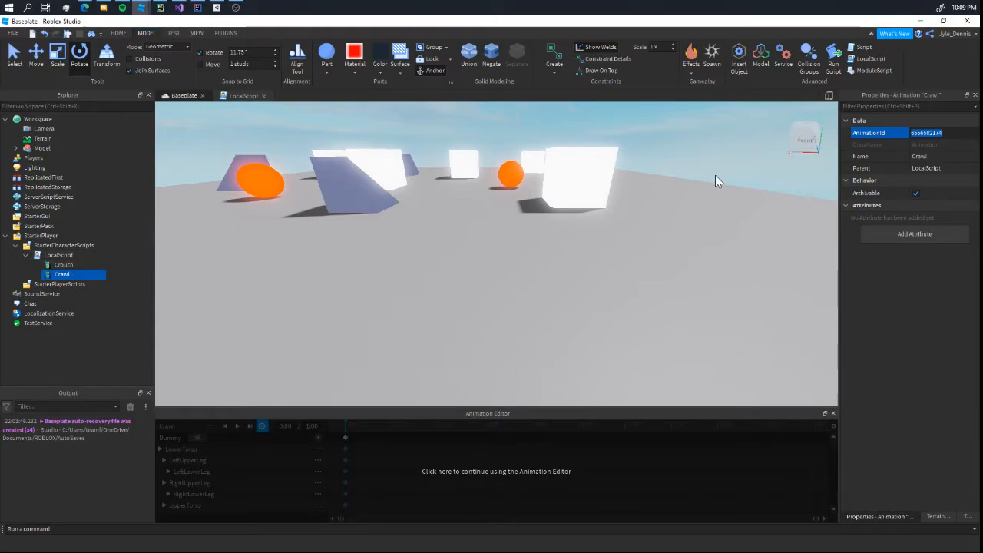
mouse_move(721, 182)
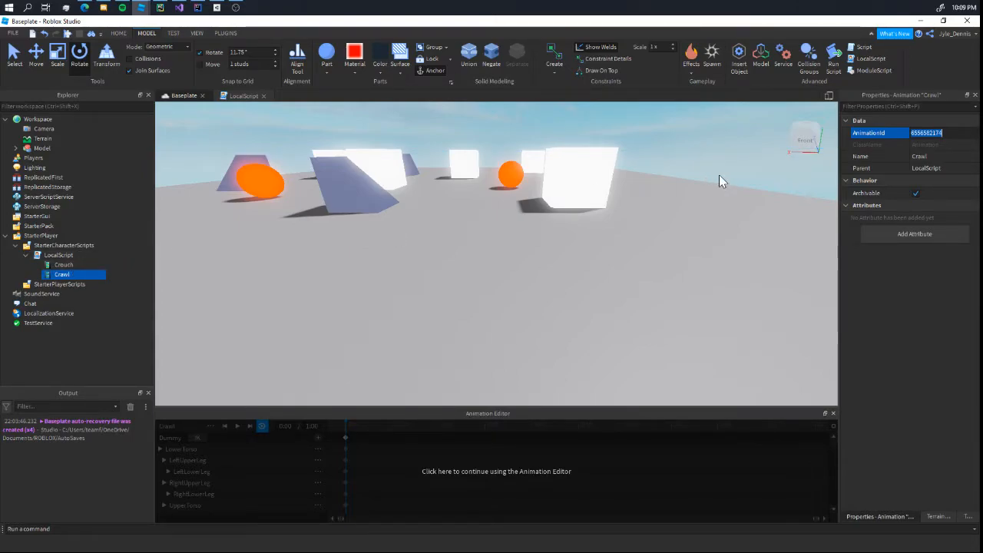
left_click(64, 265)
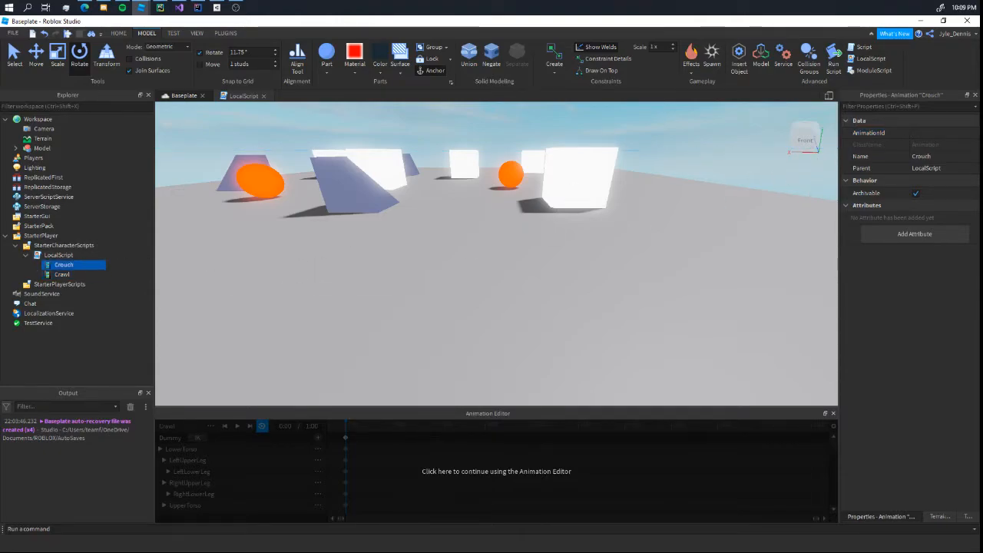
left_click(941, 133)
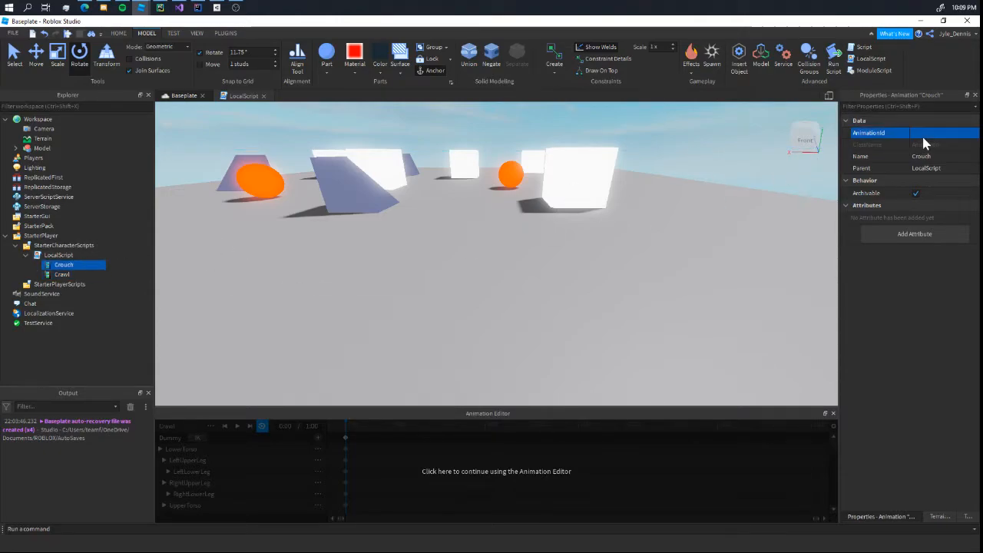
left_click(62, 274)
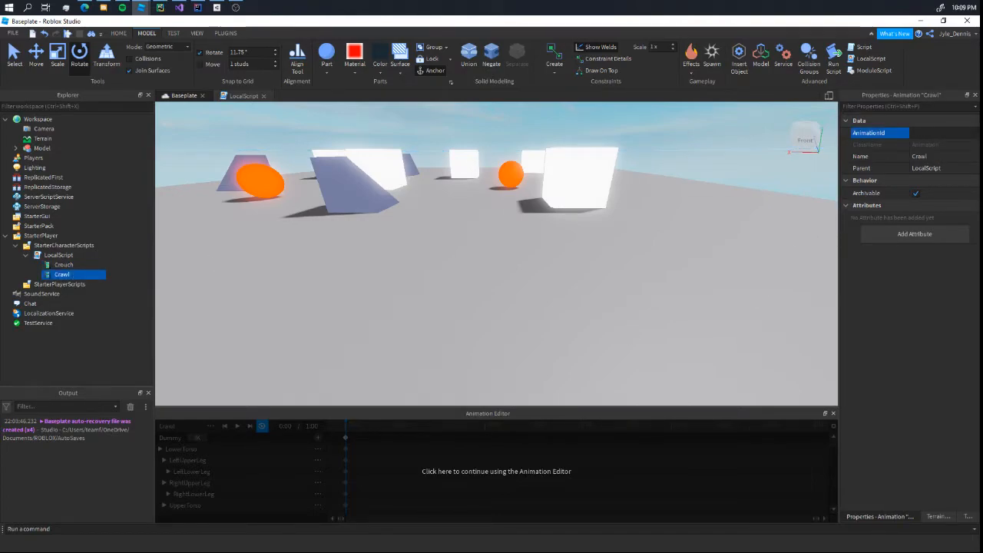
type("6556564732")
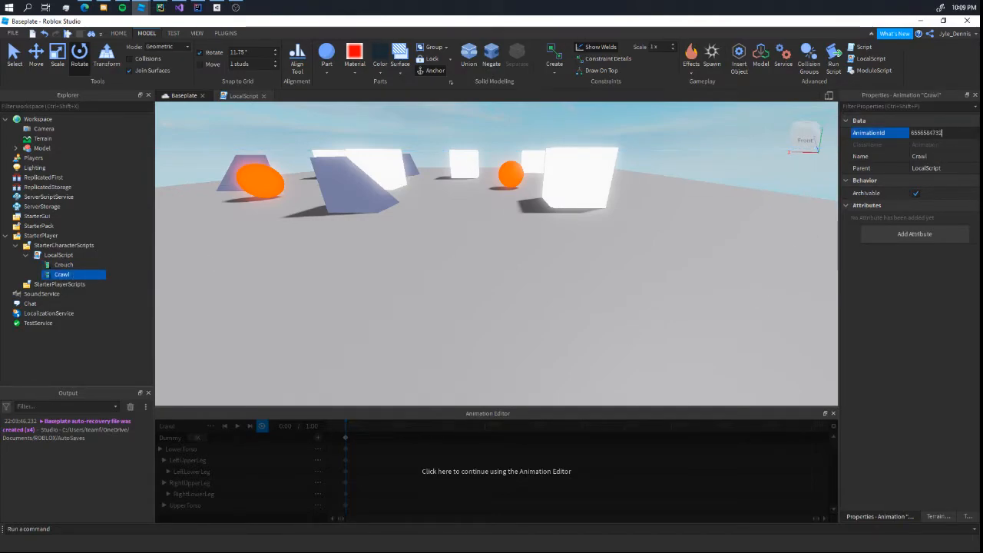
type("rbxassetid://6556564732")
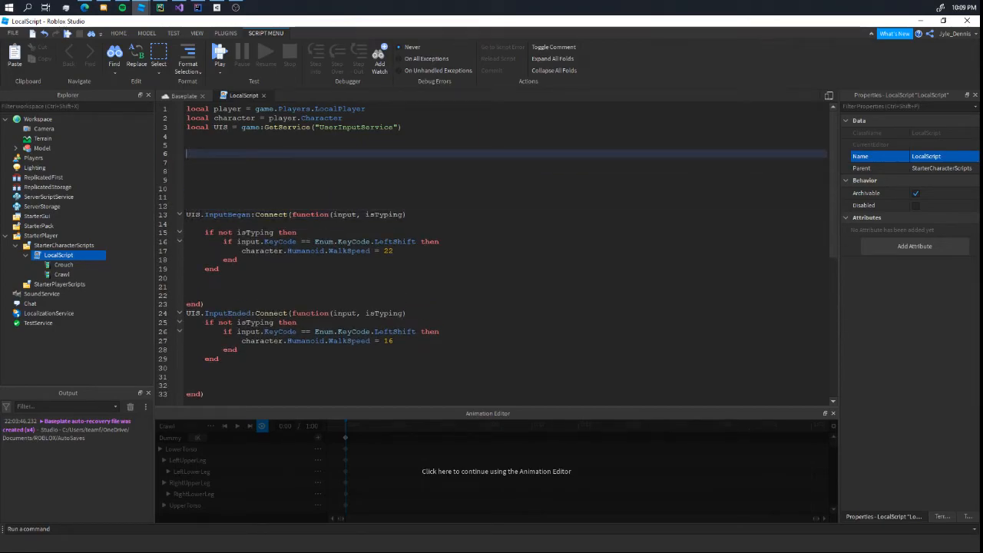
- Declare crouch and crawl via Humanoid:LoadAnimation, plus isCrouched and isCrawling flags set to false
type("local")
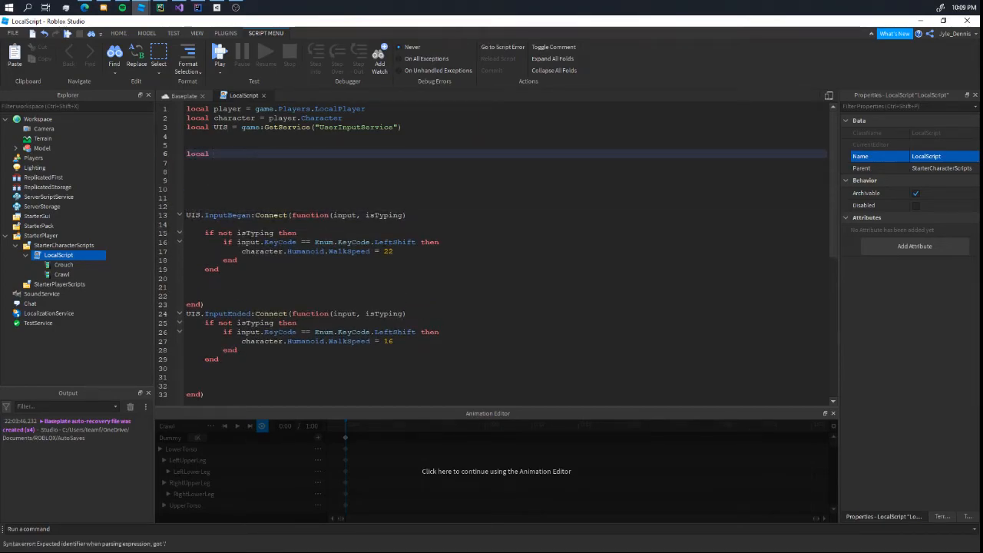
type("crouch")
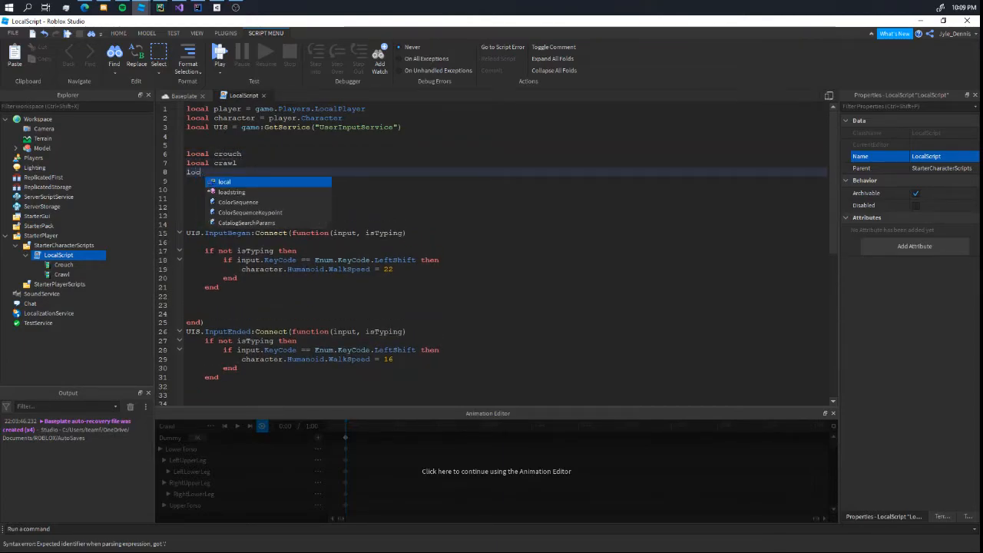
type("isCrouce")
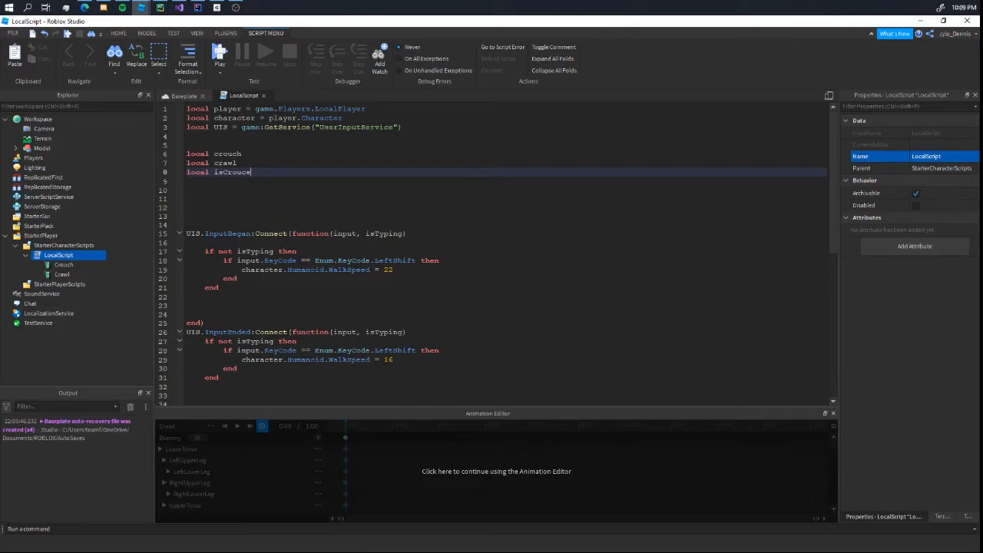
type("d")
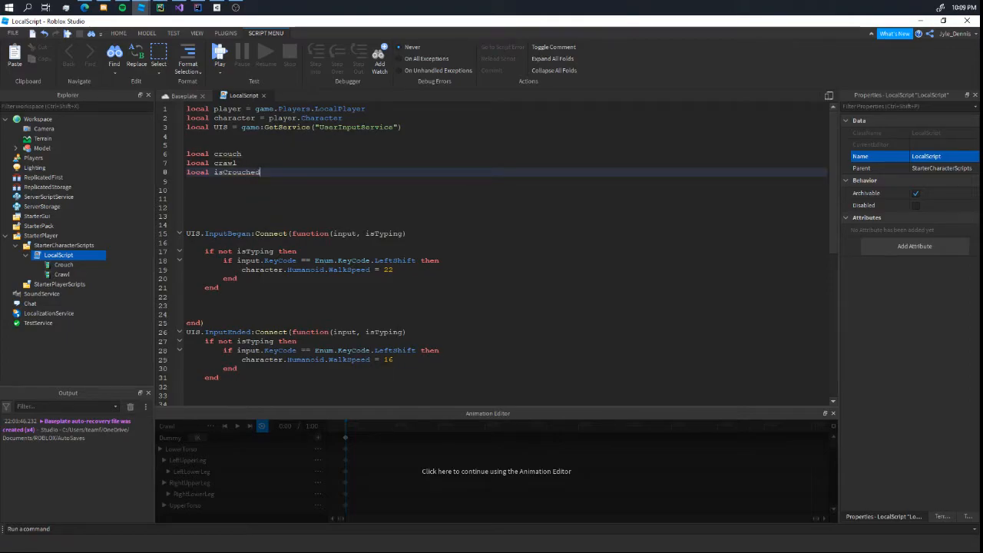
type("local isCrawling")
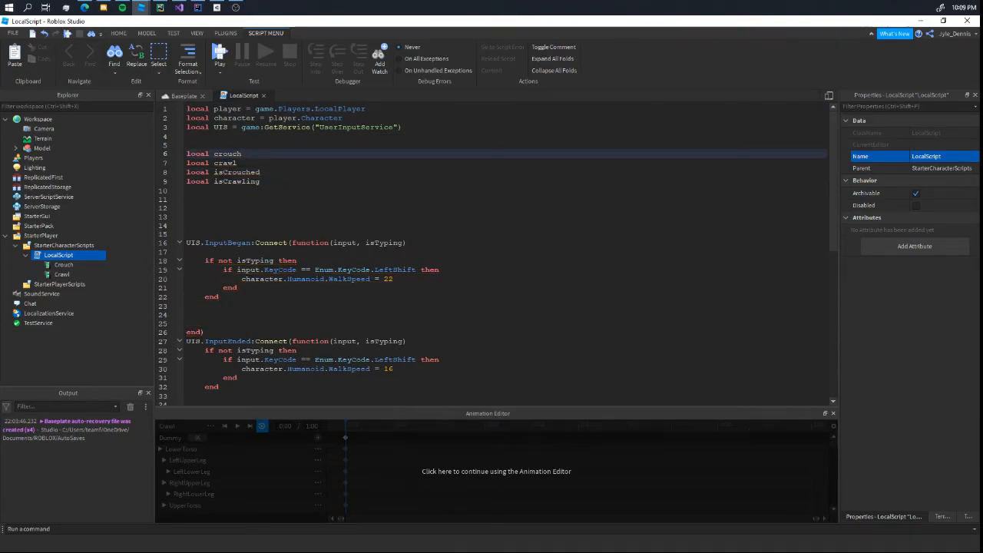
type("= character.Humanoid")
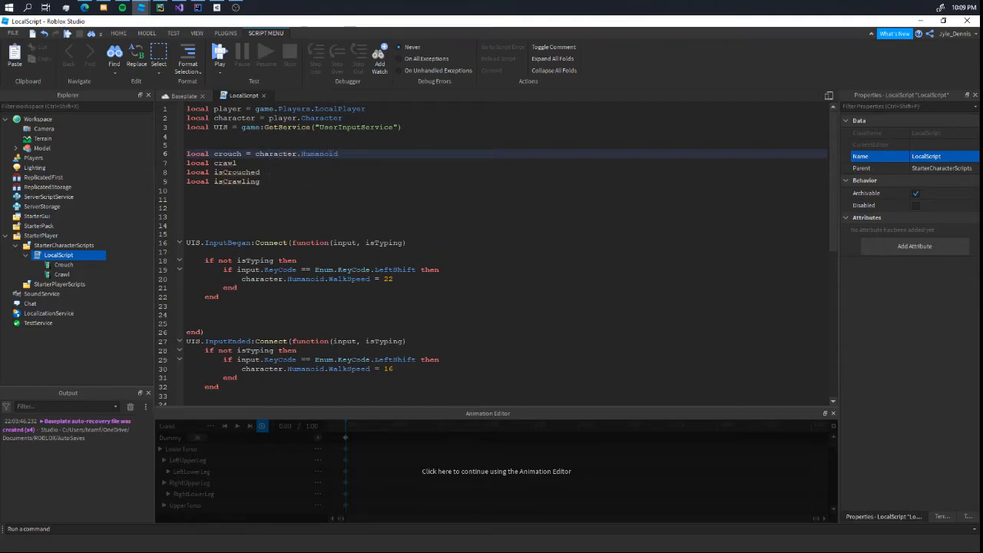
type(":LoadAnimation(s")
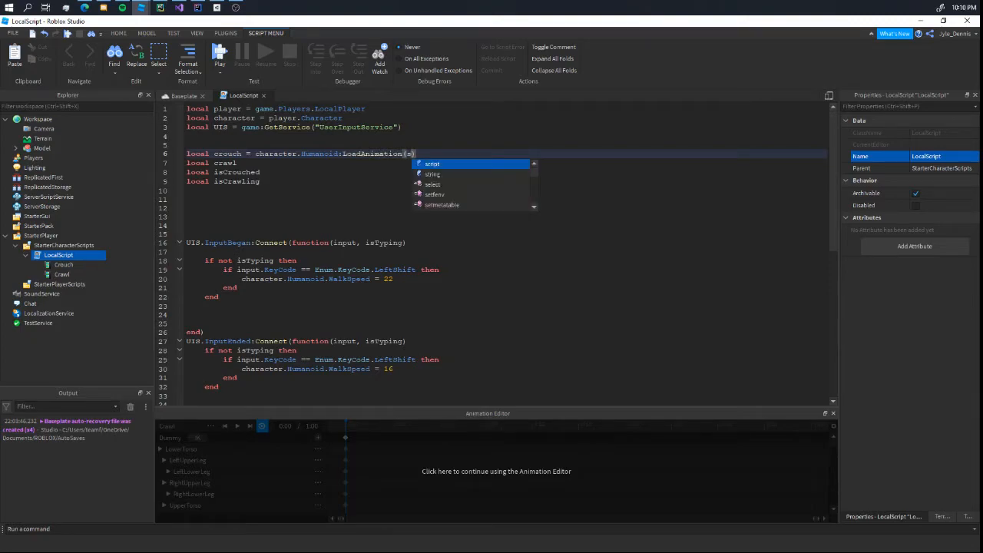
type("script:WaitForChild(\"Crouch")
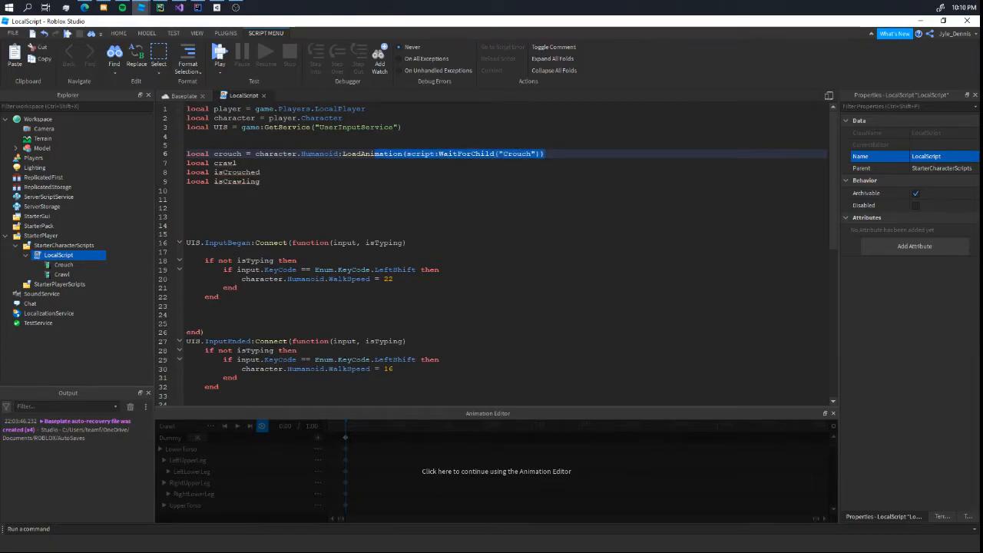
left_click(239, 163)
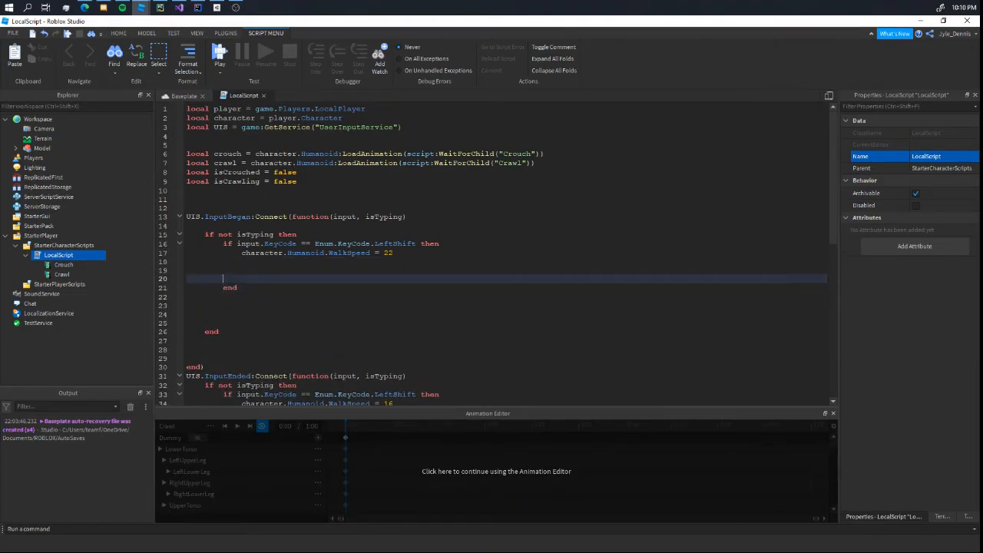
- Add empty elseif branches for Enum.KeyCode.C and Enum.KeyCode.X in the InputBegan handler
type("elseif")
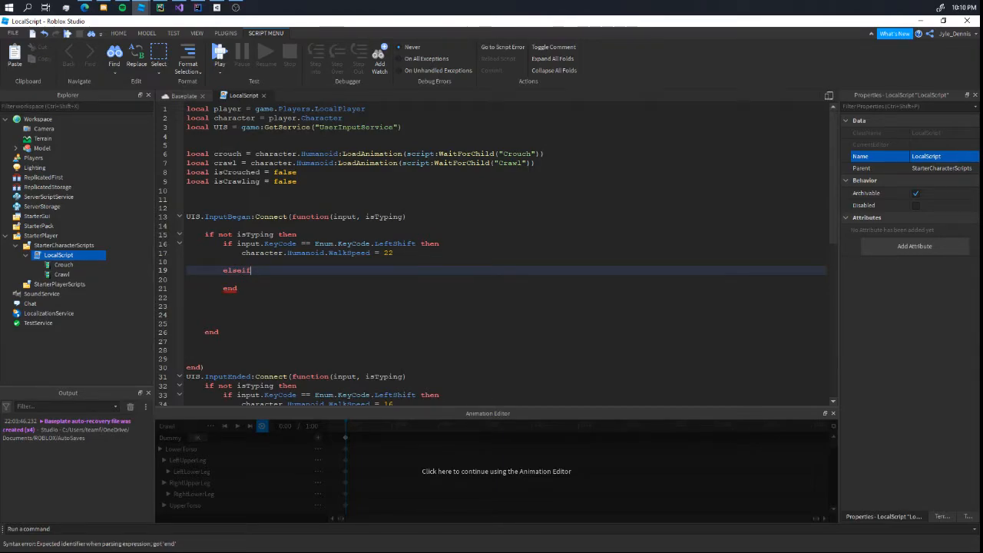
type("input")
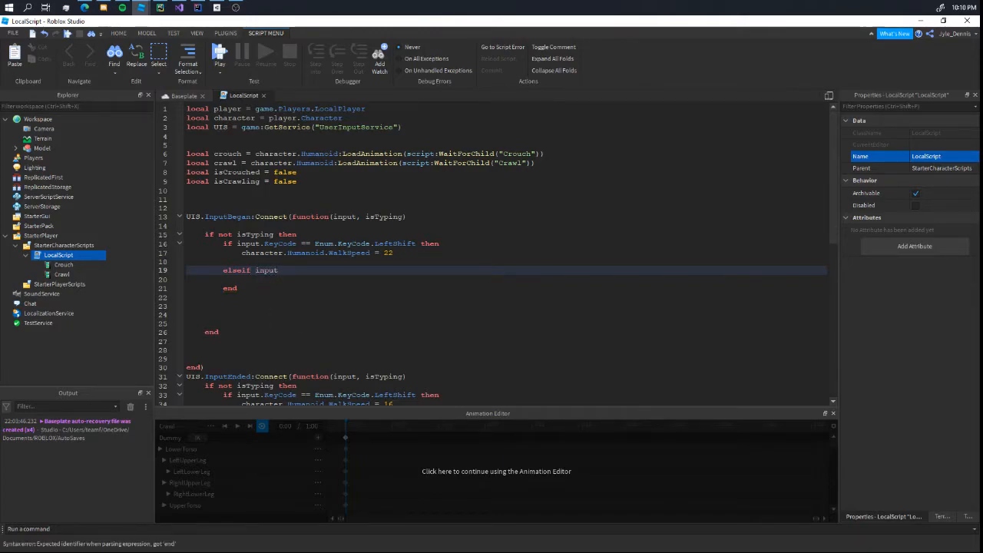
type(".KeyCode = Enum.KeyCode.")
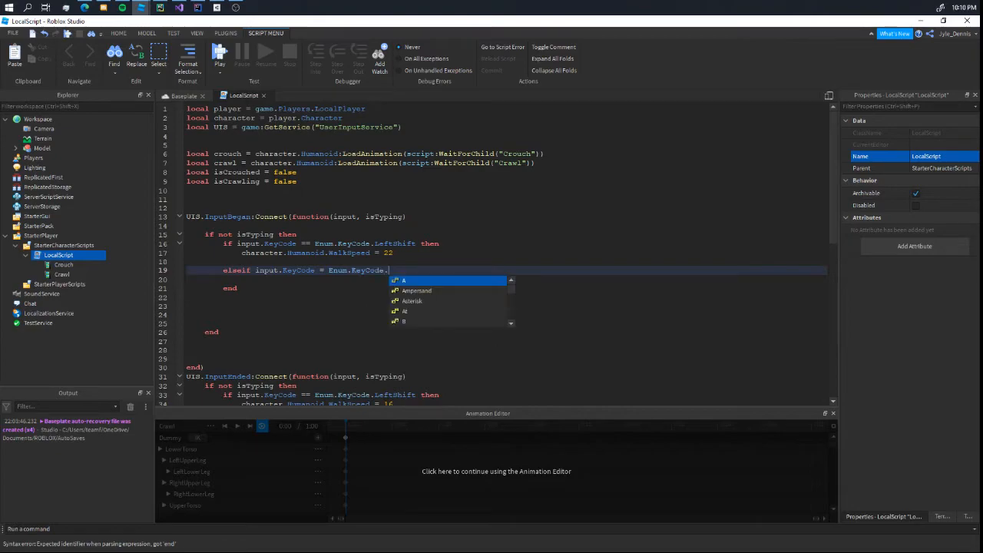
type("C then")
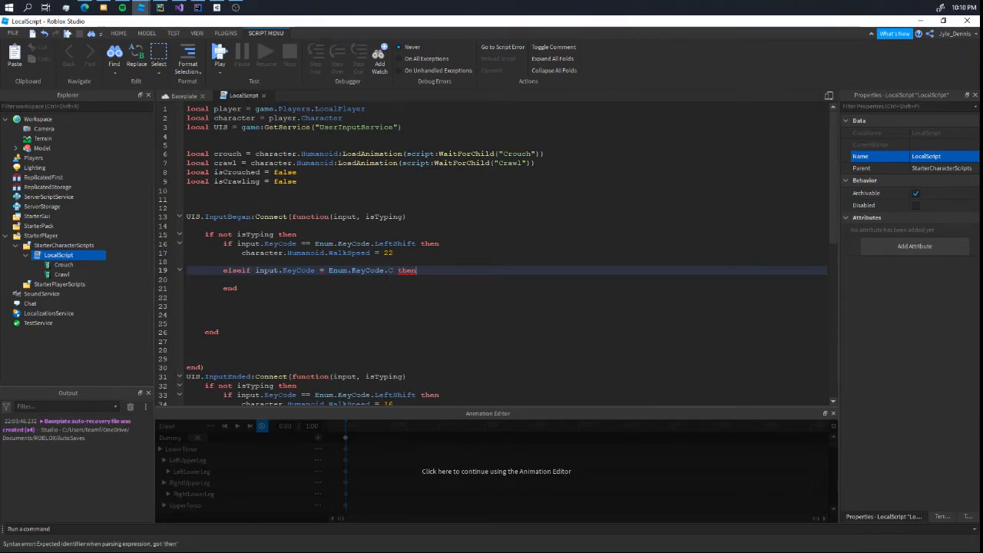
type("=")
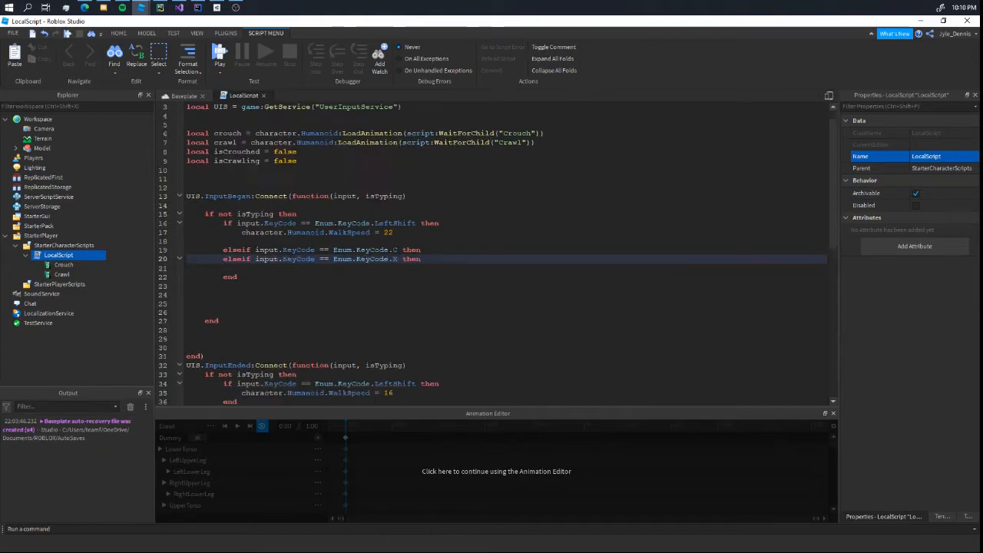
scroll("down", 3)
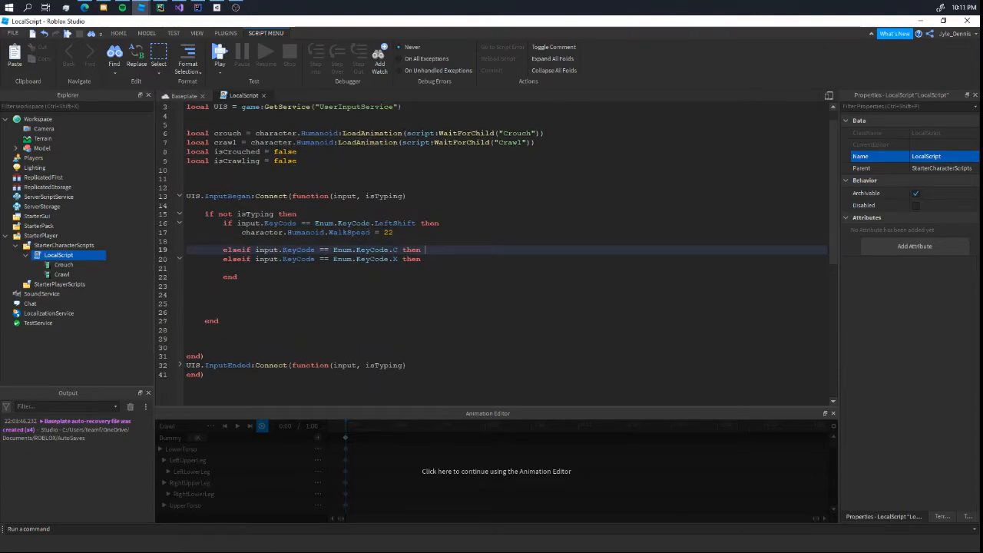
key("enter")
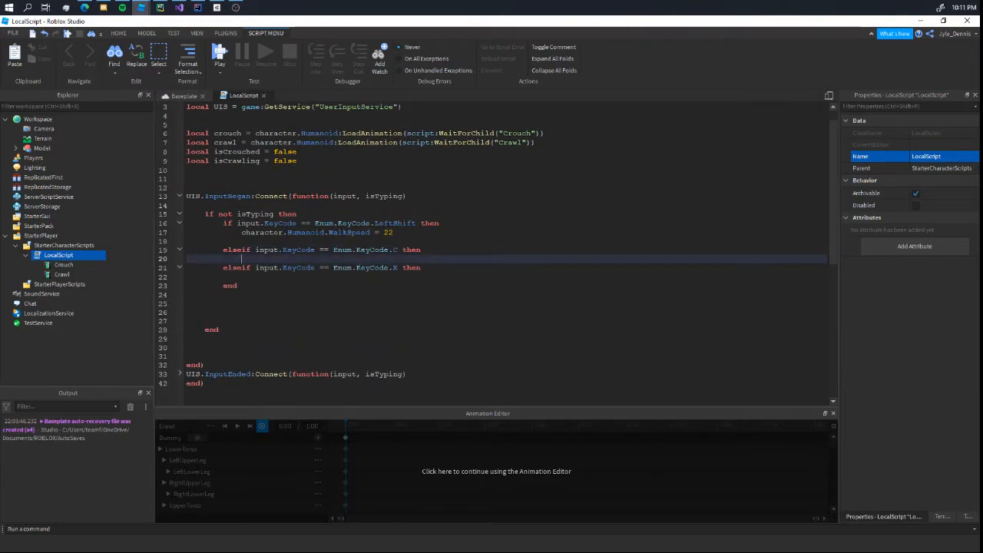
- In the C branch, stop crouch when isCrouched, otherwise play it, updating isCrouched
type("i")
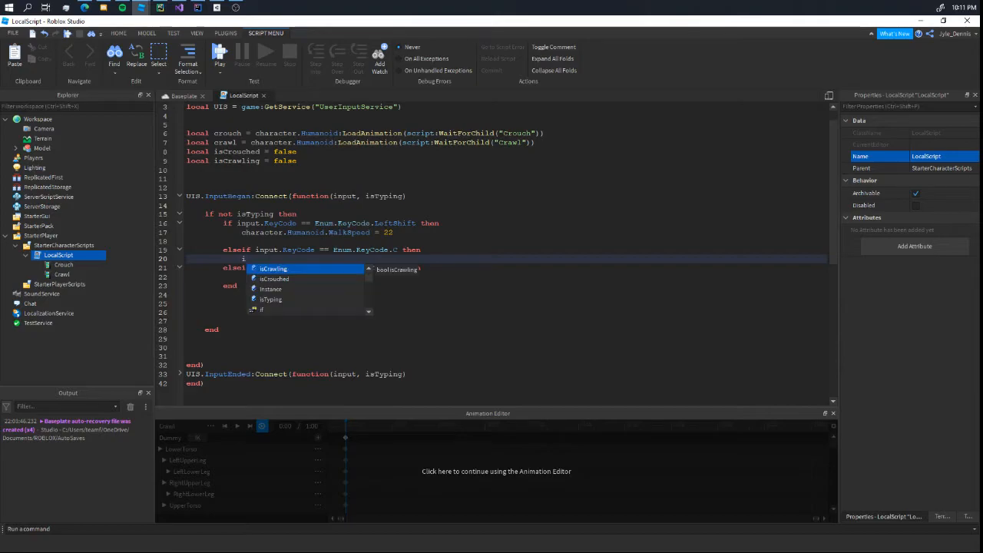
type("co")
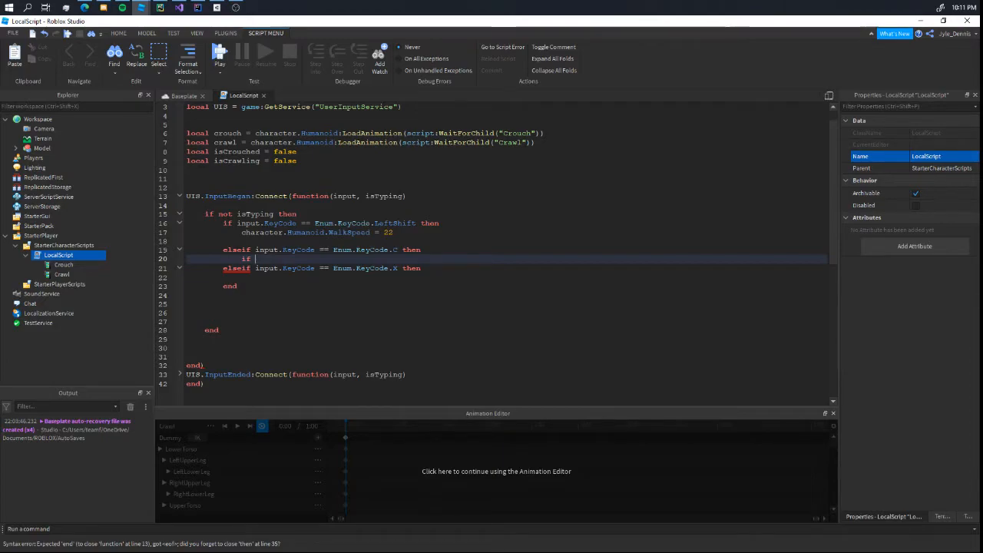
type("isCrouched then")
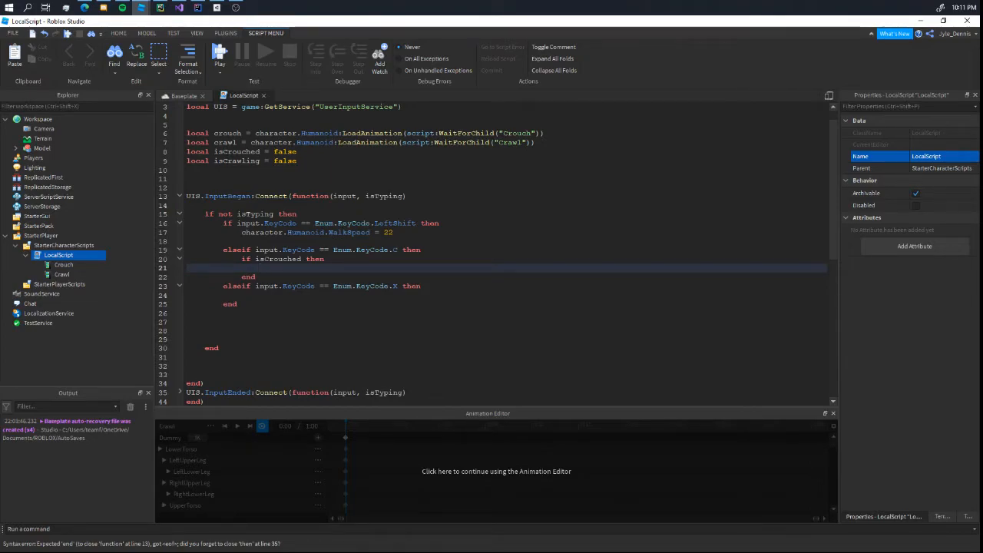
type("crouch:Stop(")
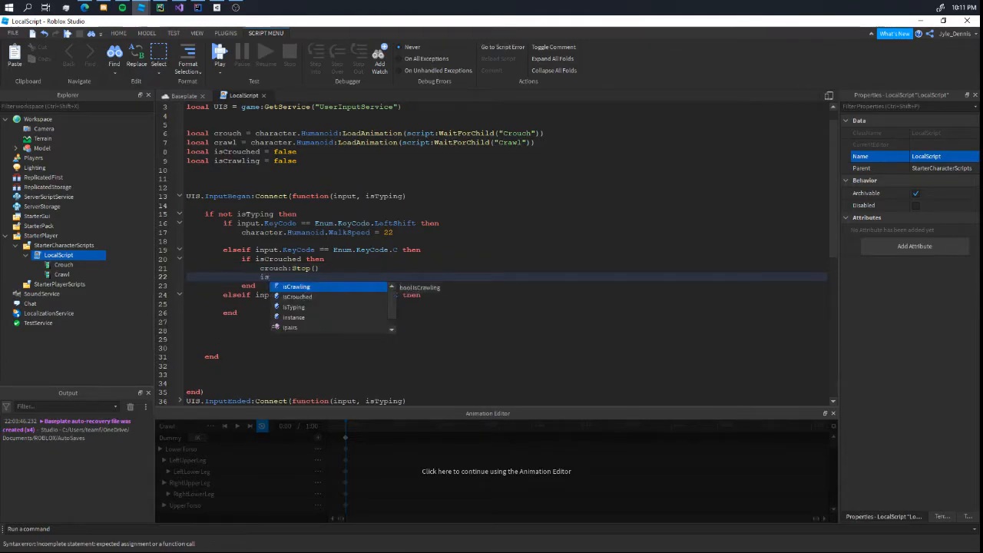
type("isCrouched = false")
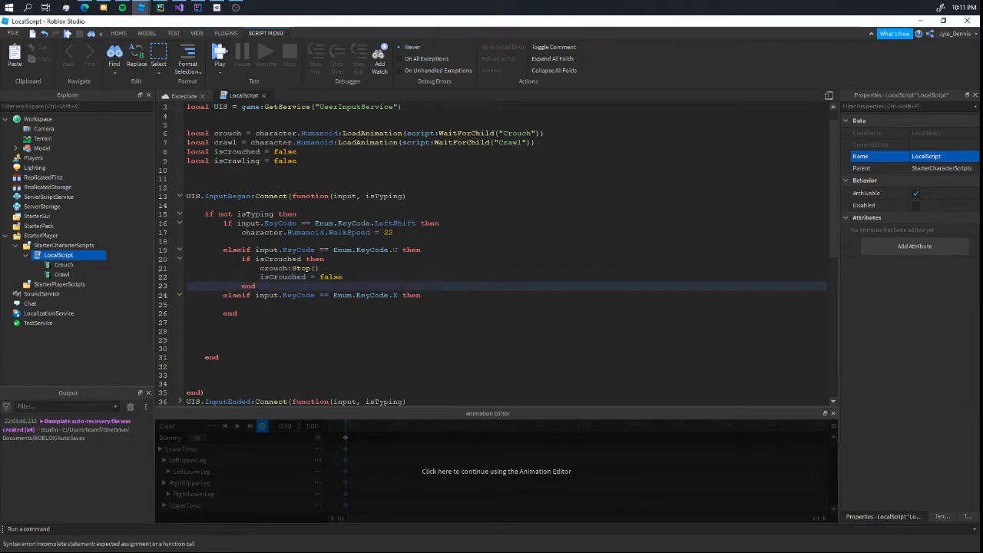
type("else")
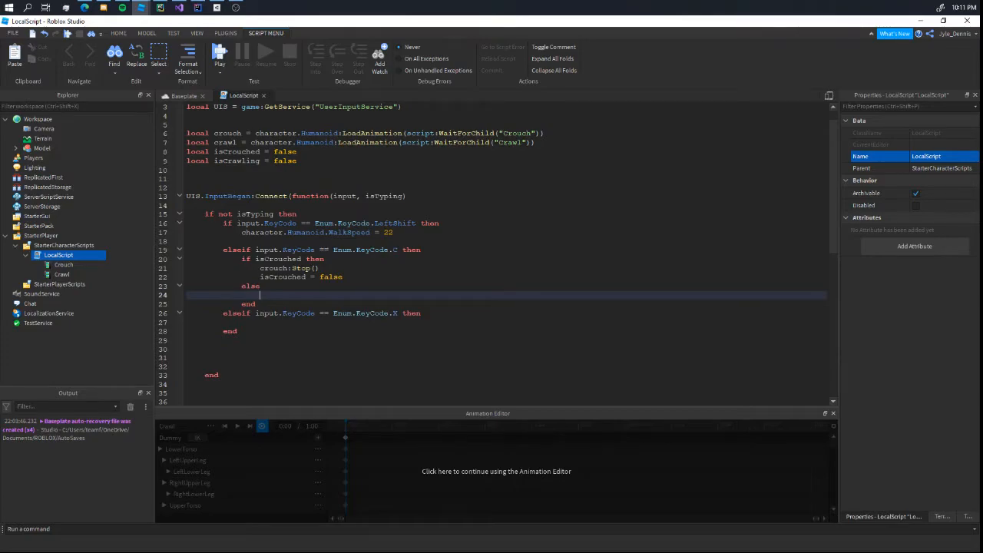
type("crouch")
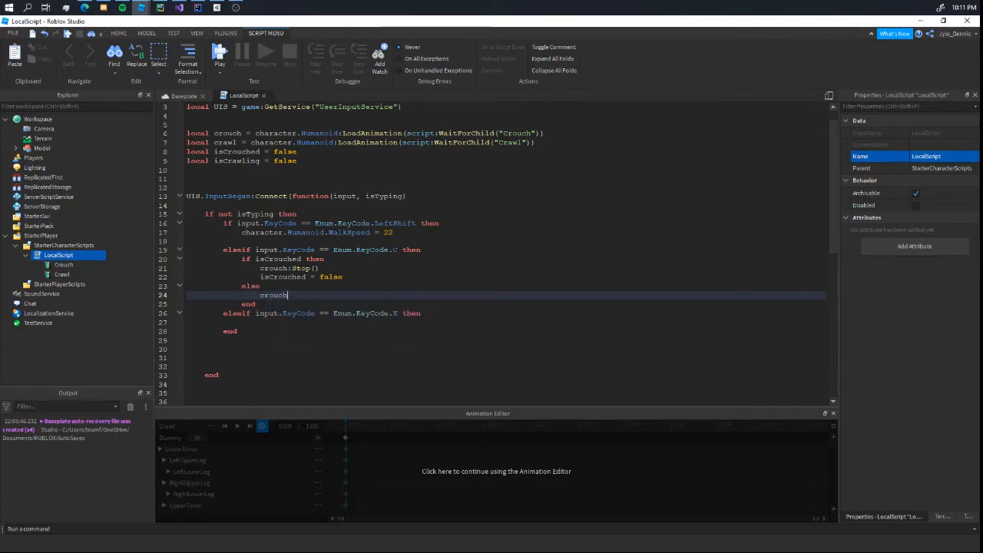
type(":Sta")
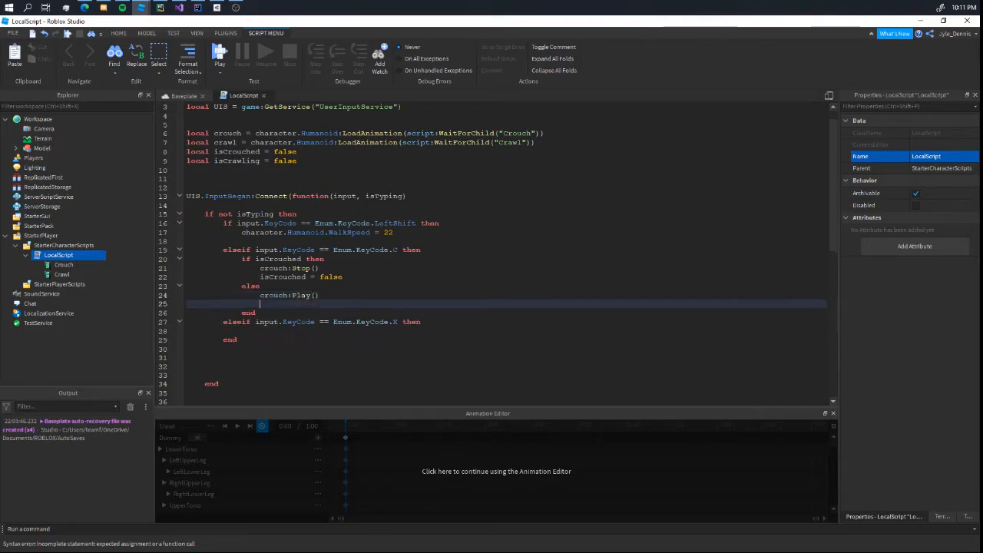
type("isCrouched = true")
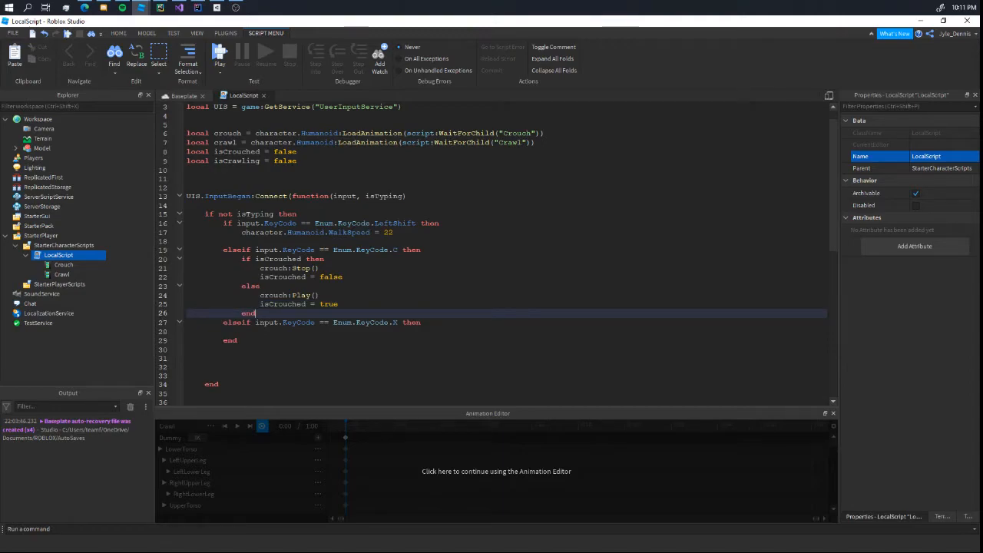
left_click_drag(259, 267, 255, 313)
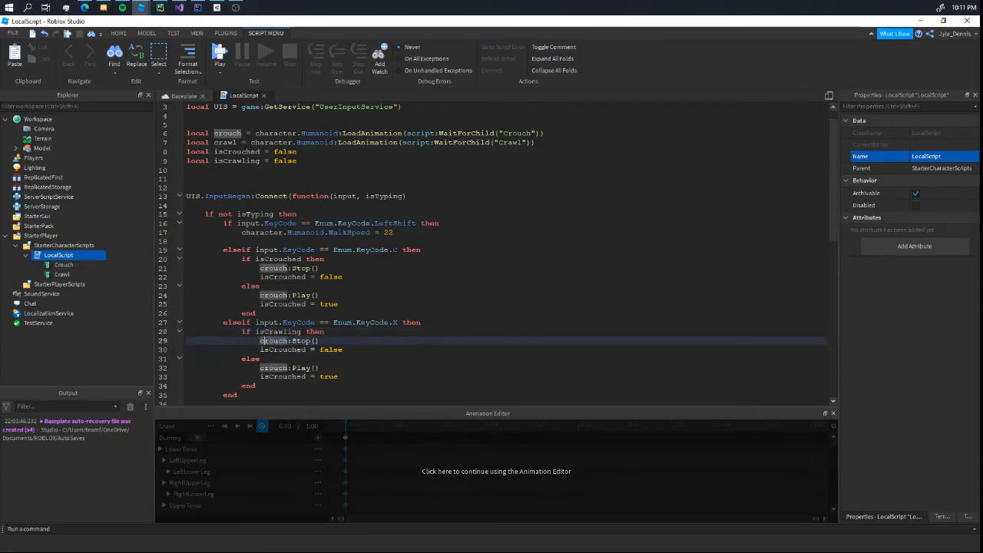
- Rename the copied toggle to crawl/isCrawling and add opposite-animation Stop() calls before playing
double_click(282, 349)
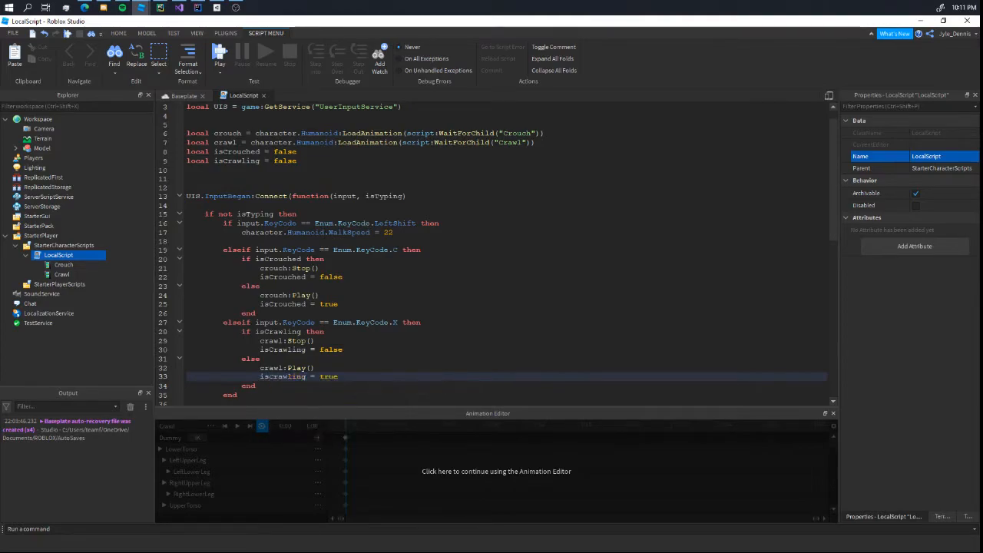
left_click(305, 377)
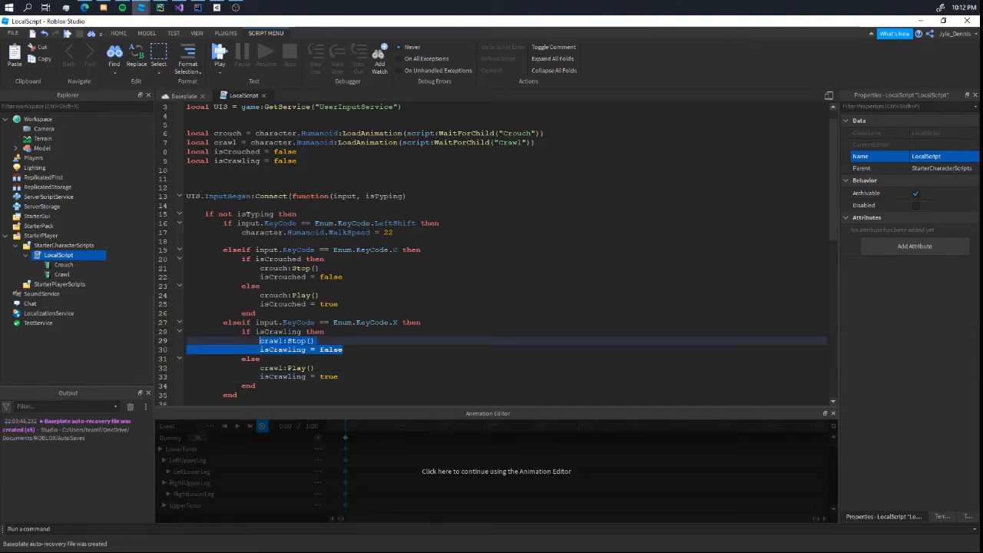
left_click(261, 286)
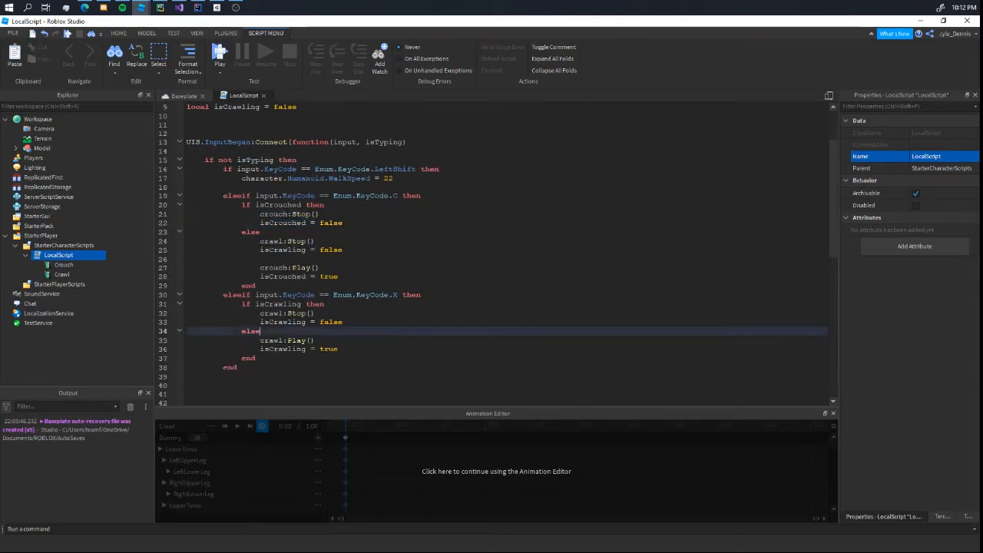
type("crouch:Stop()")
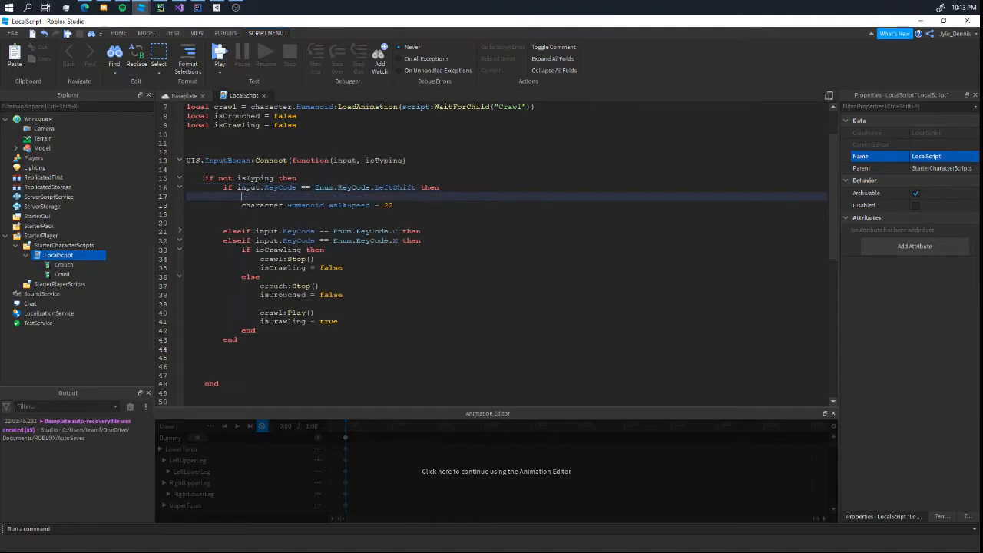
- Guard the sprint WalkSpeed line with 'if not isCrouched and not isCrawling' and set WalkSpeed 13 when crouching
type("if")
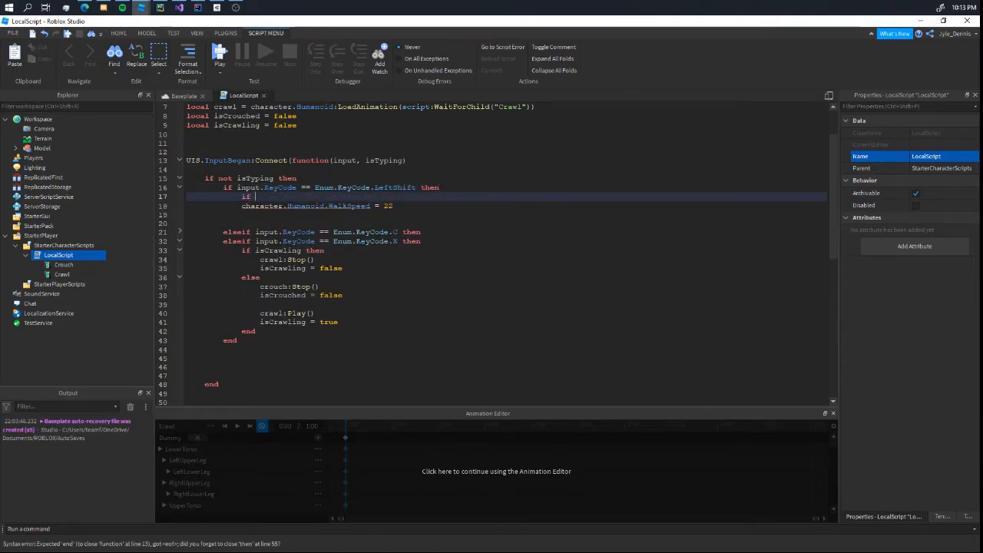
type("iscou")
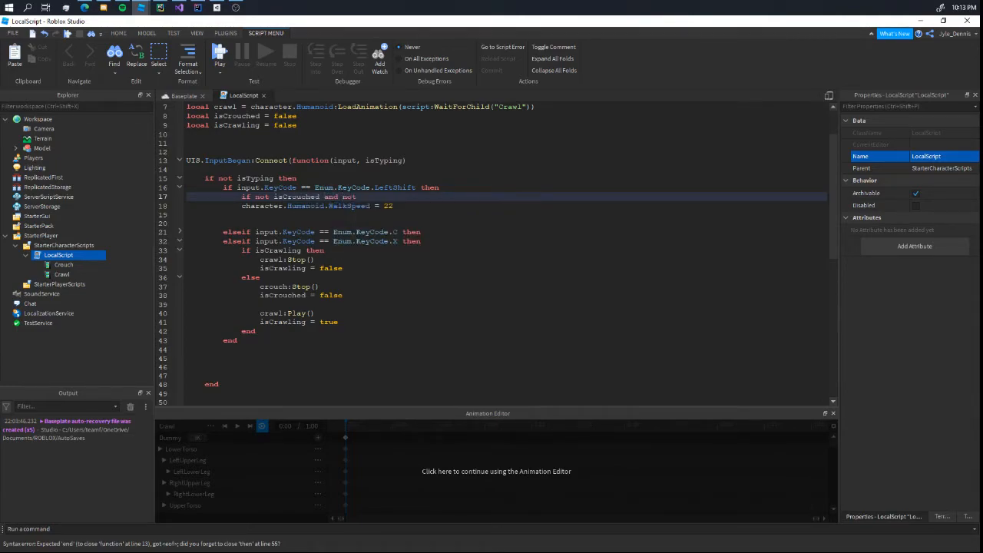
type("isCrawling")
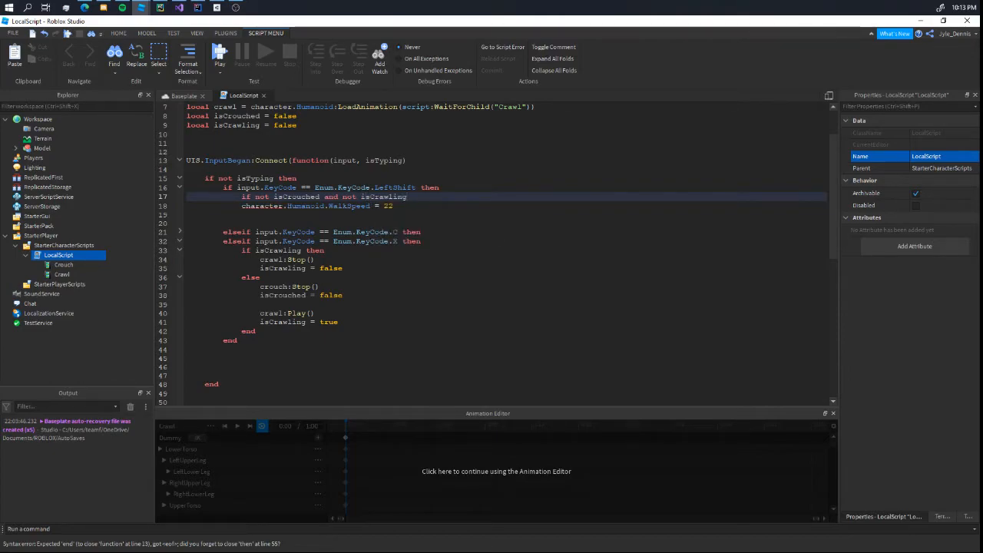
type("te")
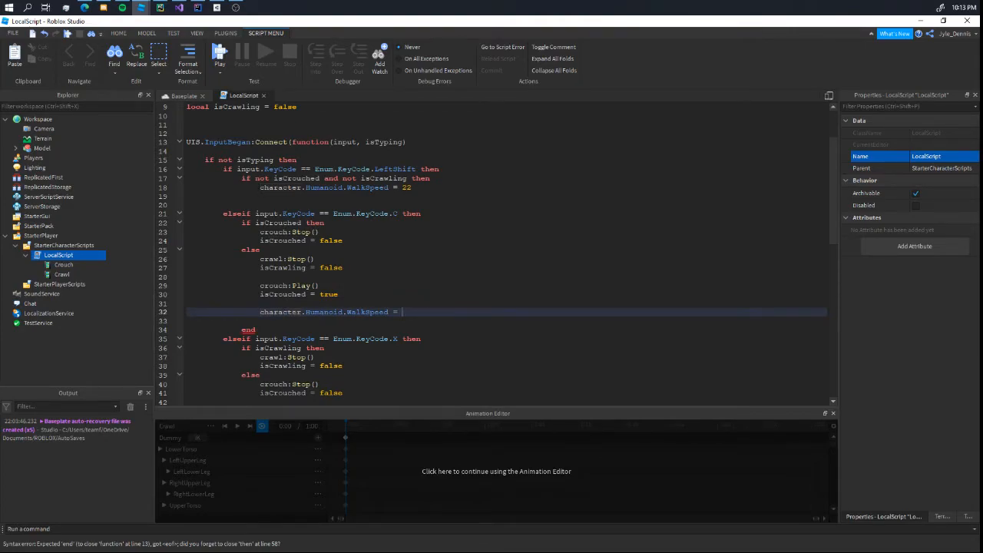
type("13")
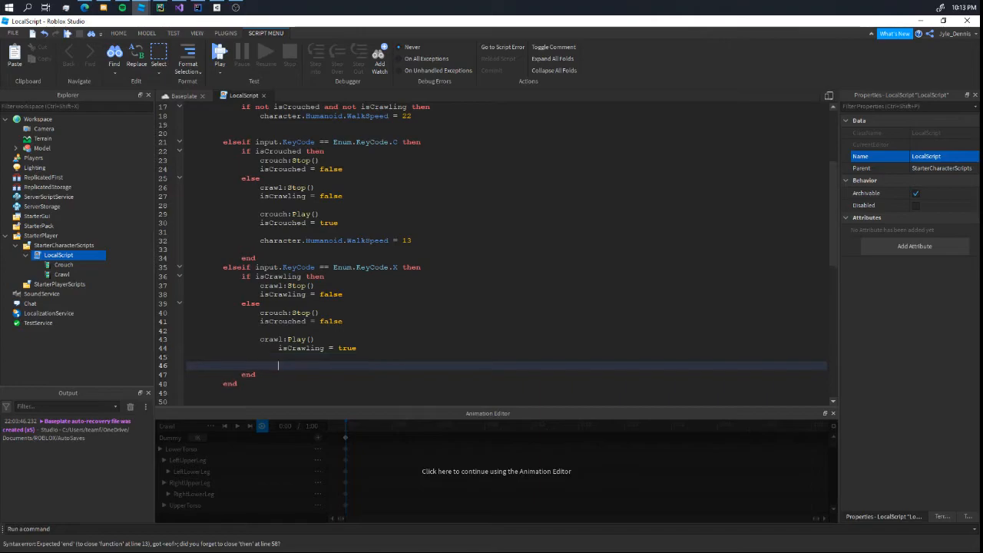
type("character.Humanoid.WalkSpeed = 13")
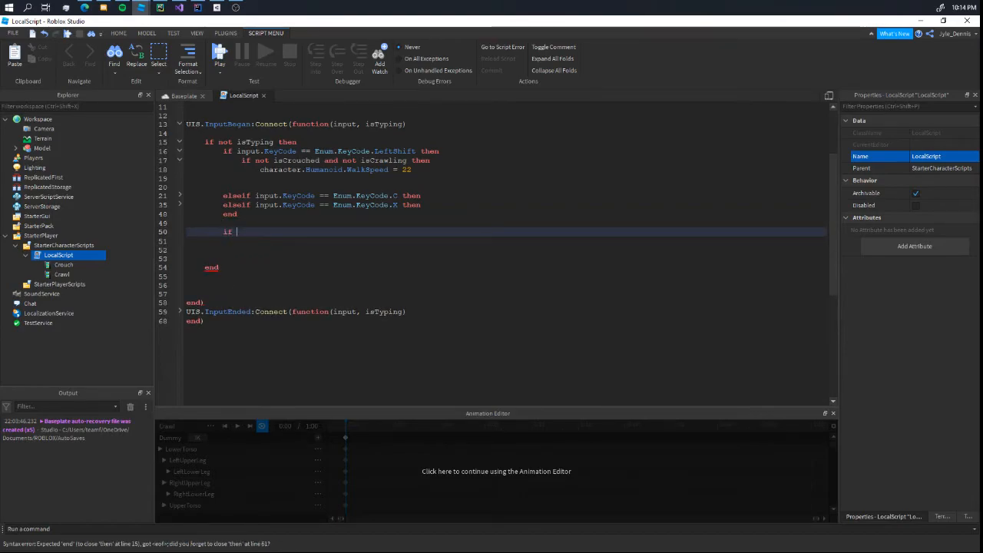
- Add an 'if input.KeyCode == Enum.KeyCode.Space then' branch
type("input.KeyyCode ==")
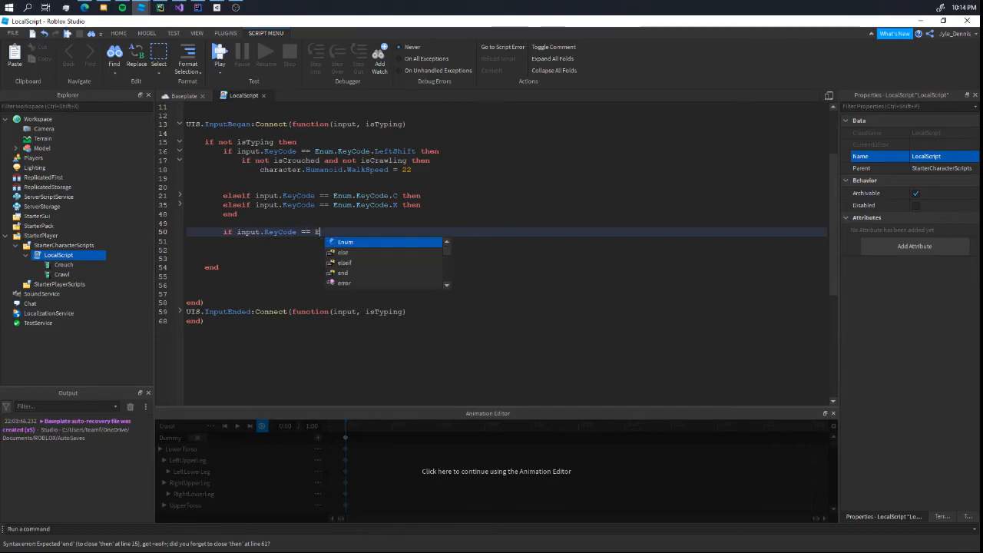
type("Enum.KeyCode")
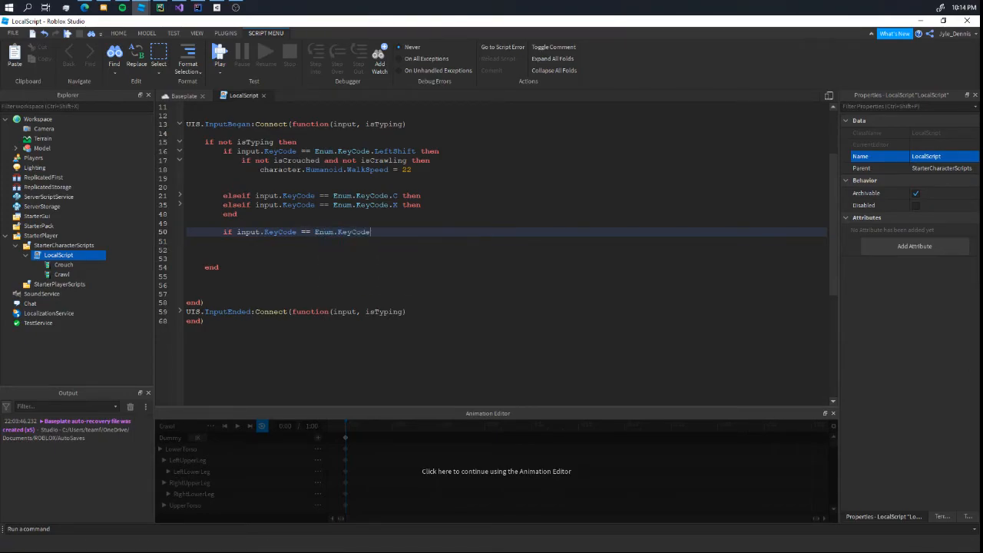
type(".Space")
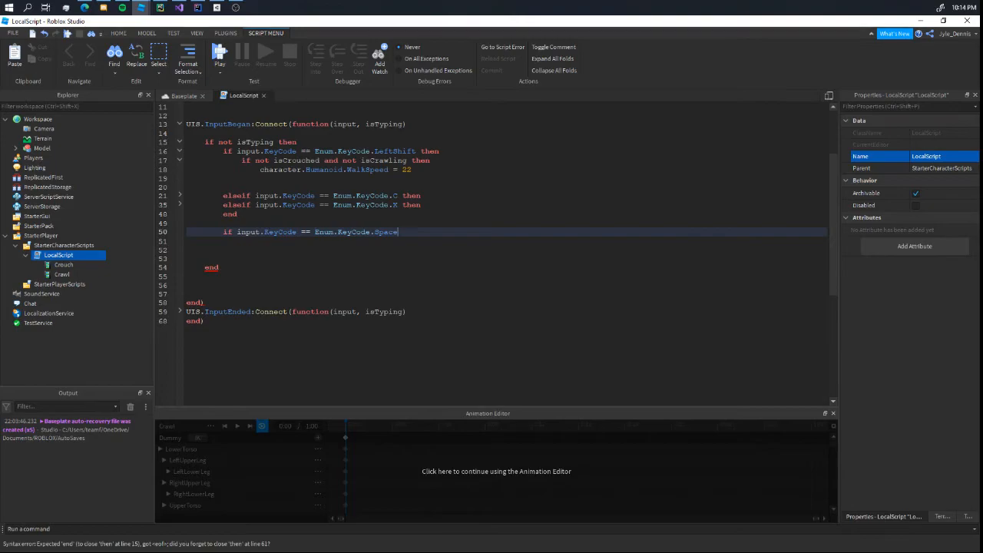
type("then")
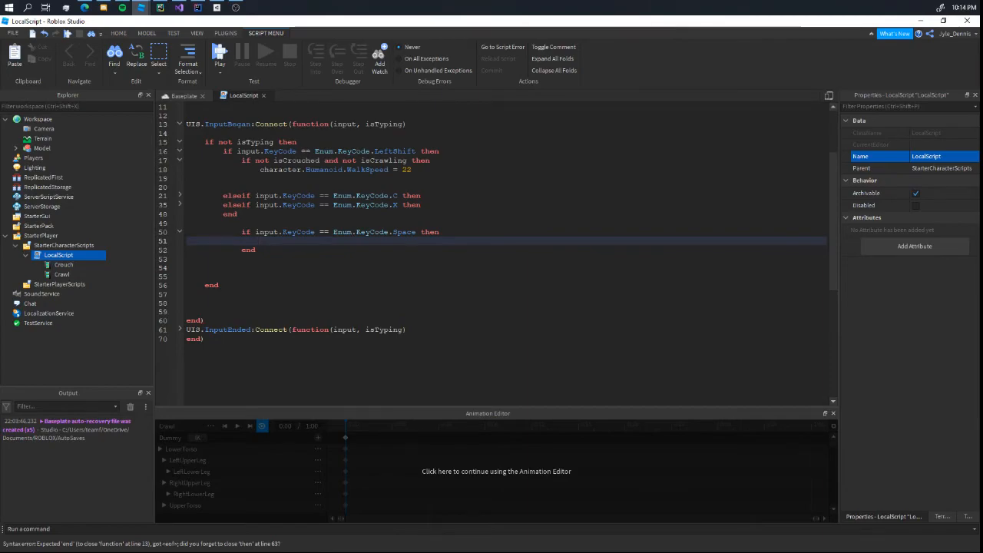
scroll("up", 3)
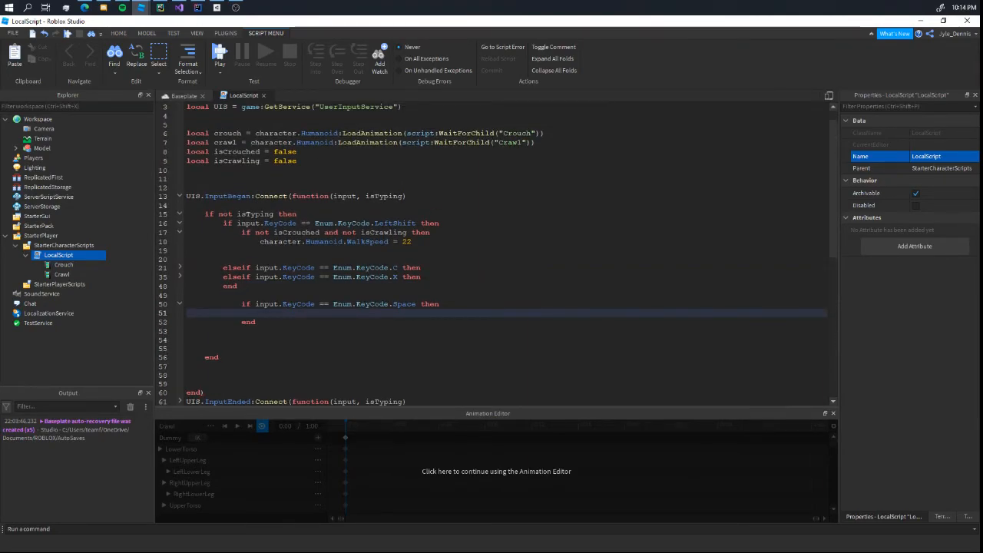
- When crouched or crawling, clear both flags, stop crouch and crawl, and set WalkSpeed 16
type("isCrouched, isCrawling = false, false")
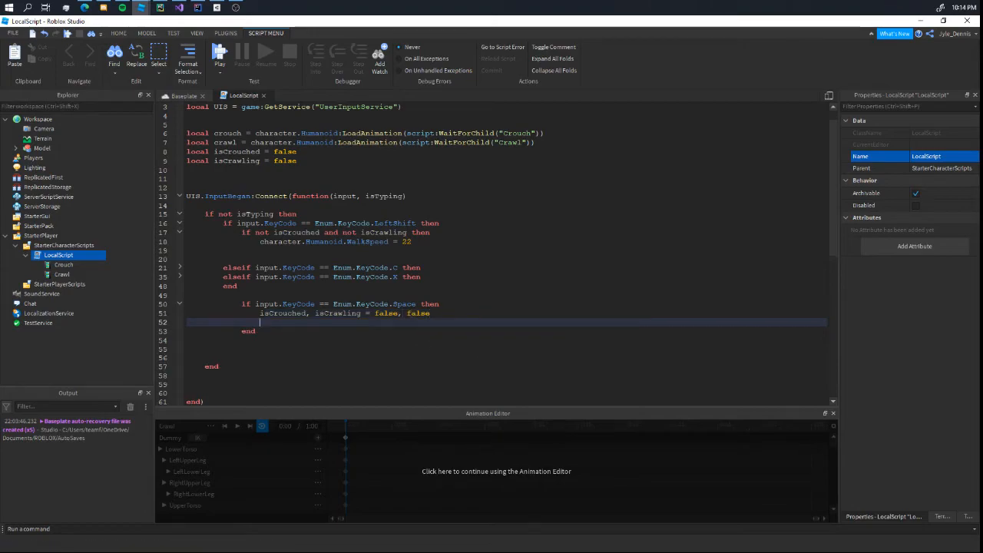
type("crouch:Stop(")
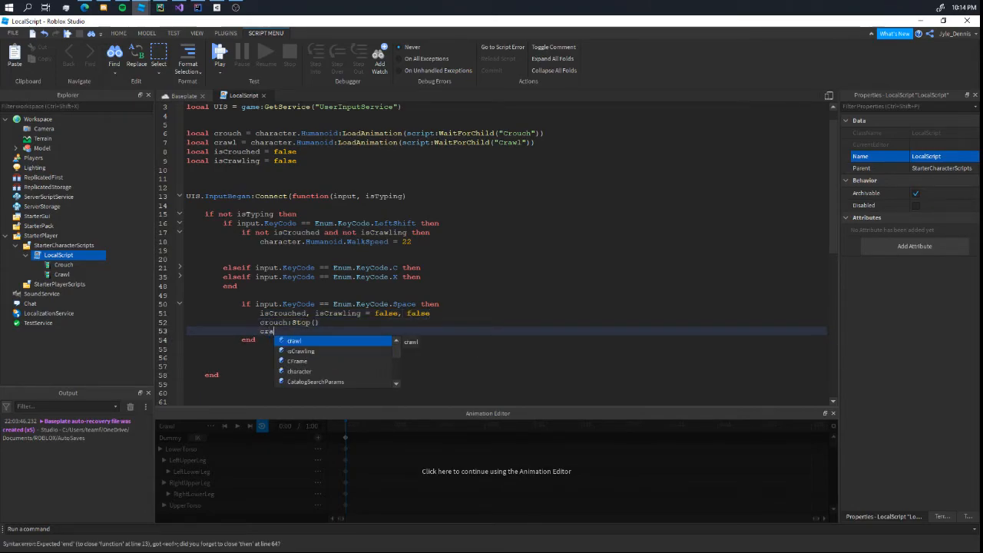
type("crawl:Stop()")
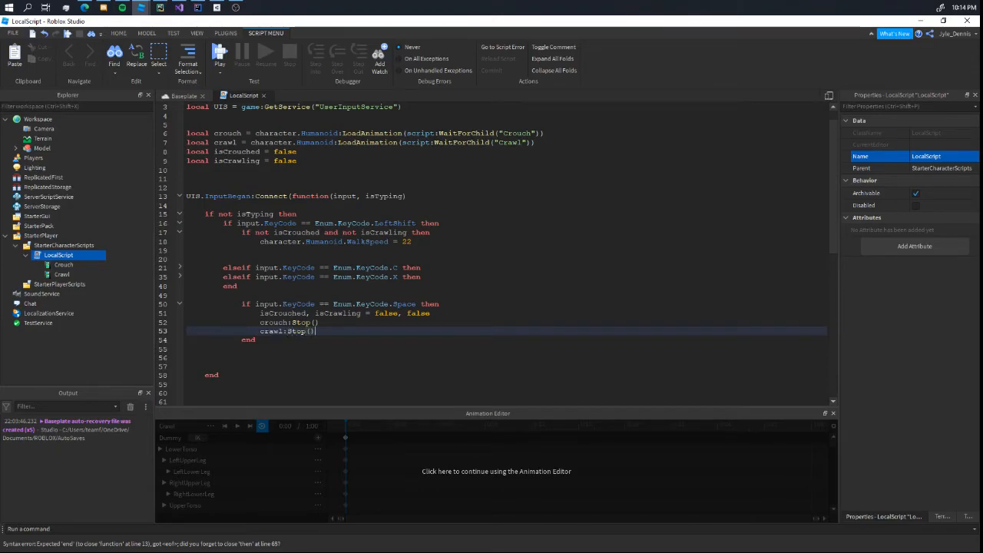
type("player.")
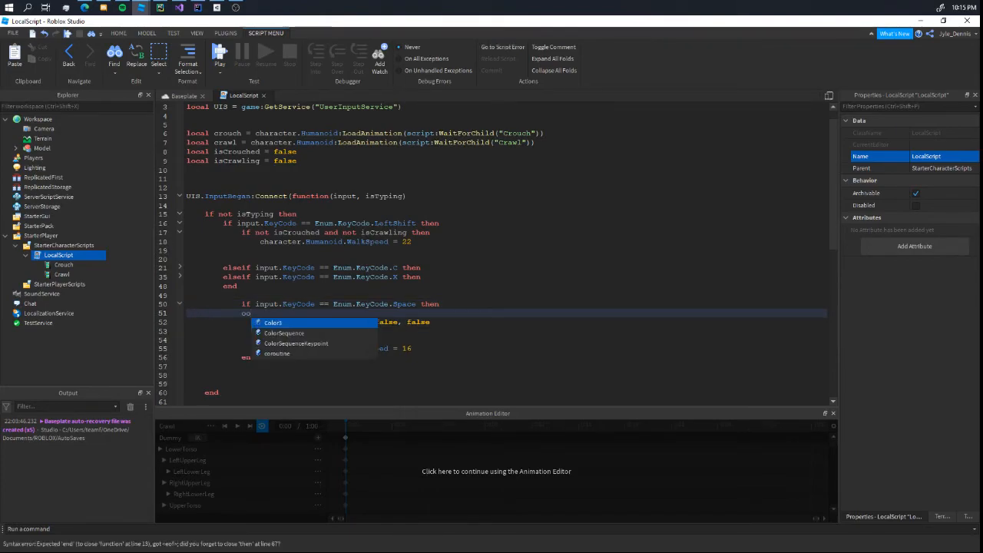
type("isc")
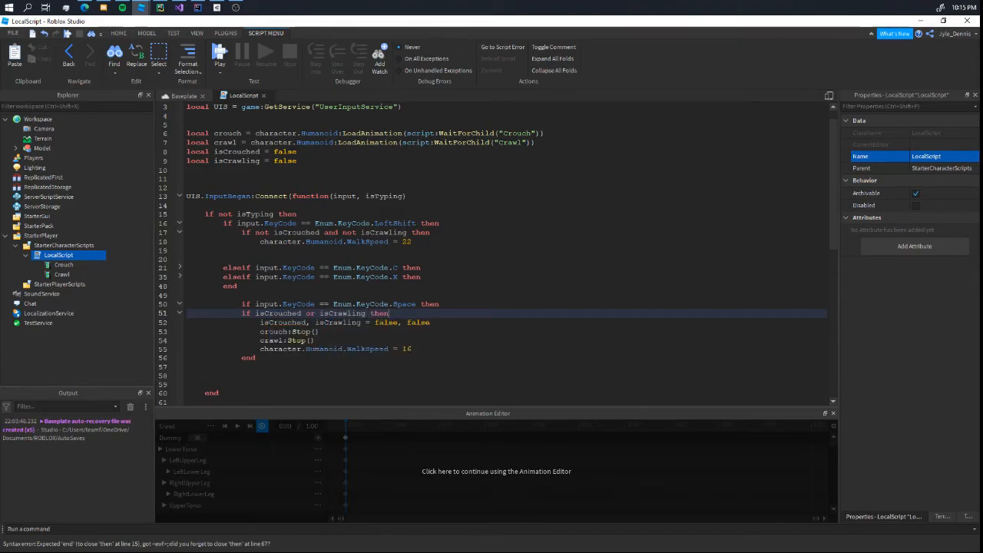
type("end")
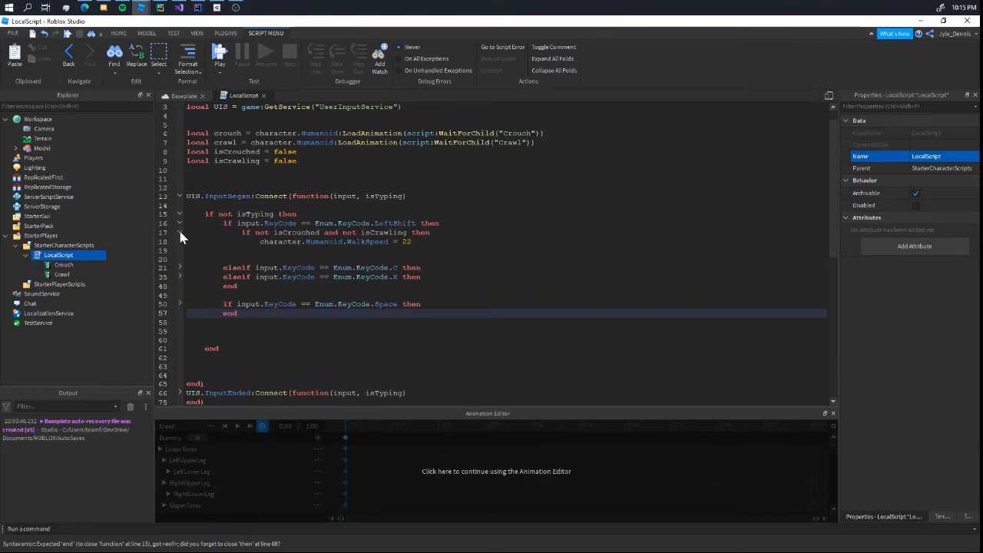
left_click(180, 222)
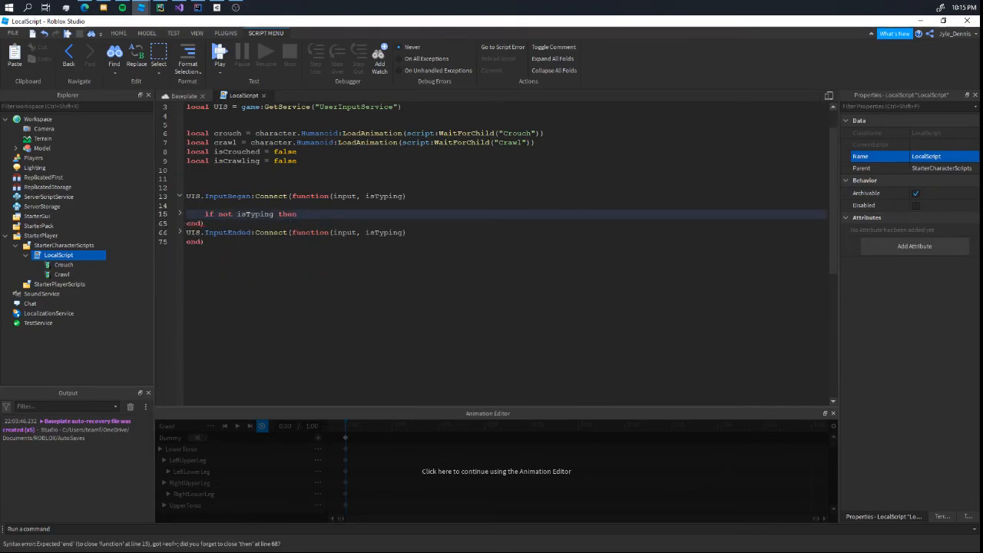
- Retype 'if input.KeyCode == Enum.KeyCode.LeftShift then' with its character line to fix the missing end
type("if input.KeyCode == Enum.KeyCode.LeftShift then")
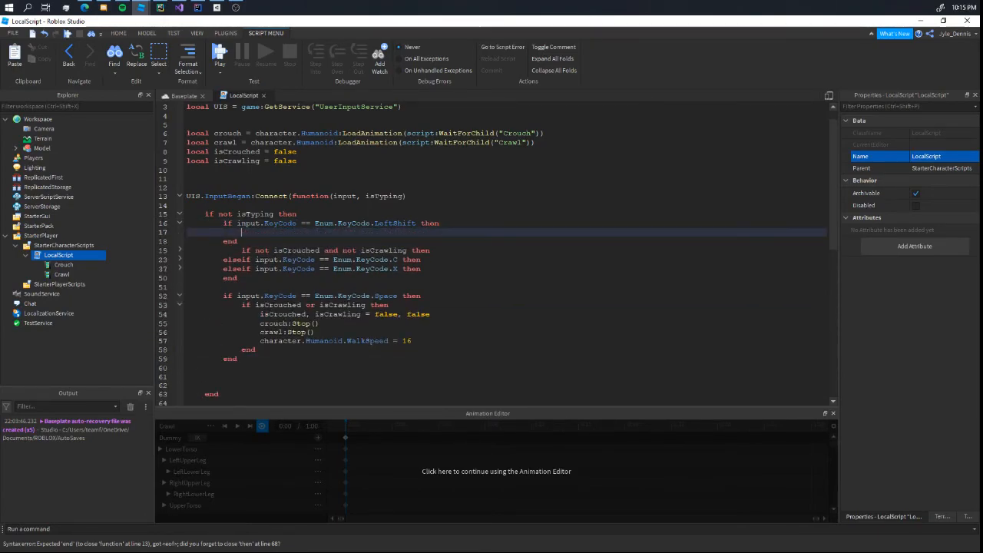
type("character")
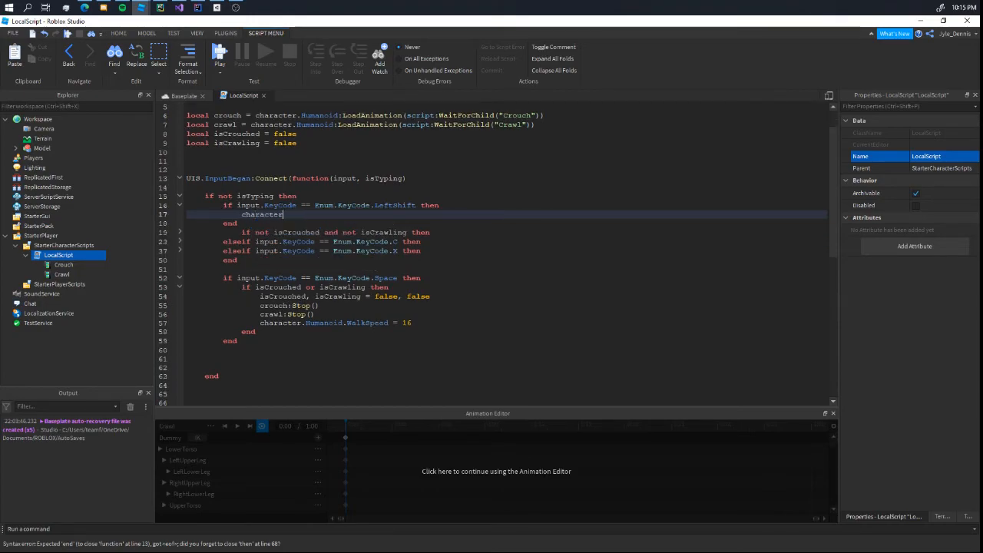
key("backspace")
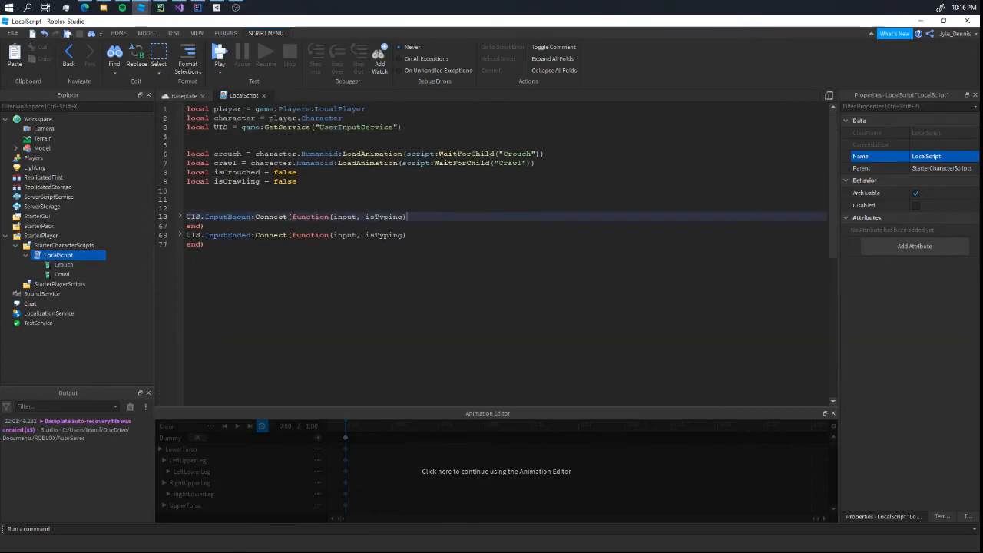
- Start a playtest from the Baseplate scene and focus the game viewport
left_click(183, 95)
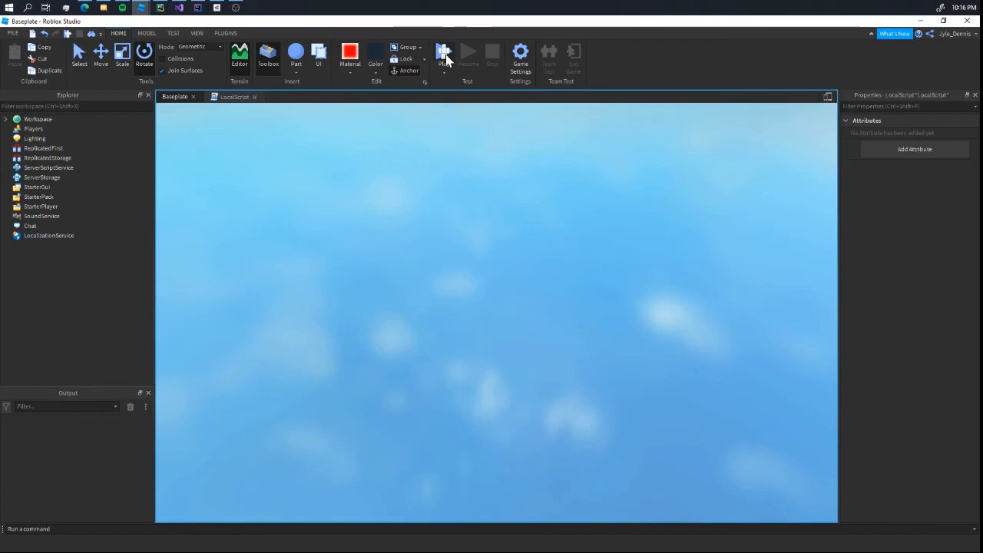
left_click(444, 54)
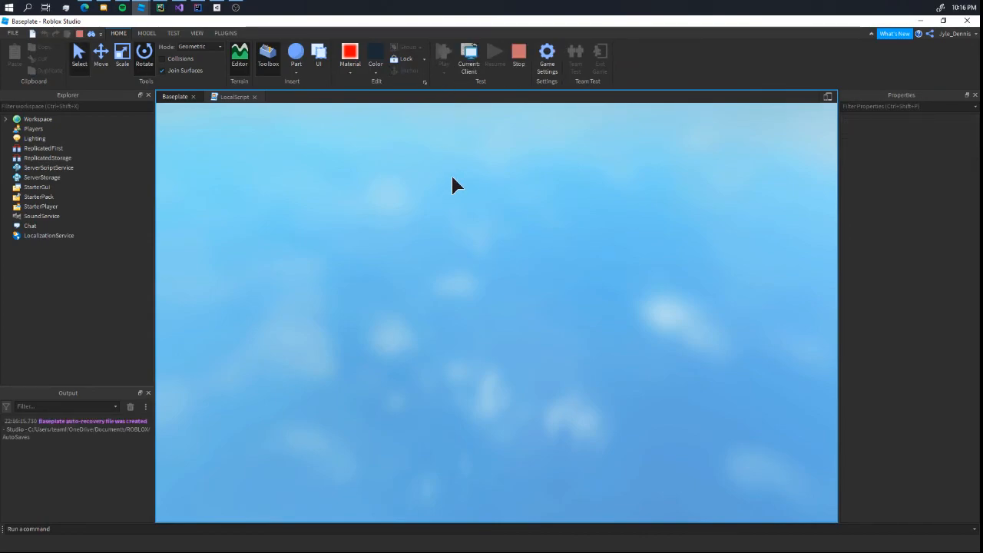
left_click(443, 52)
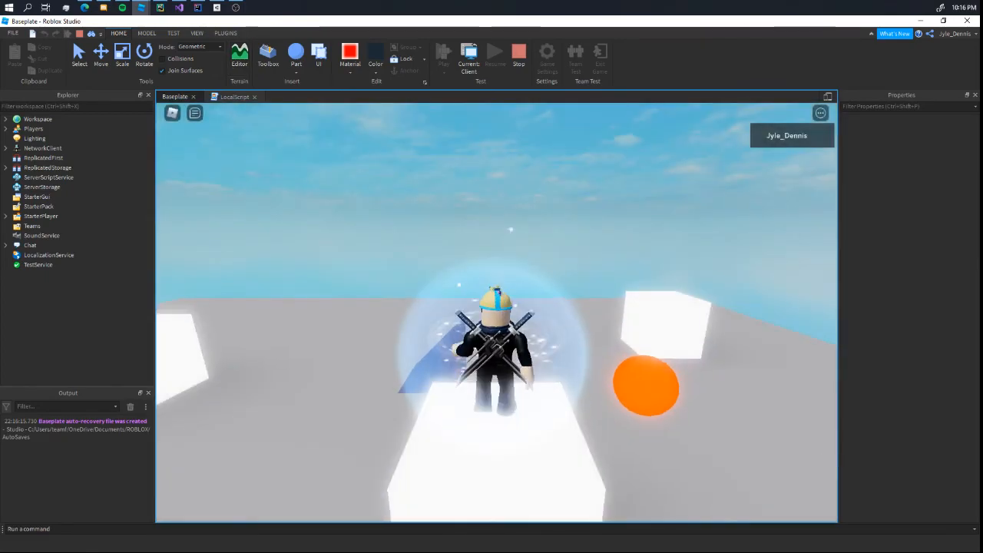